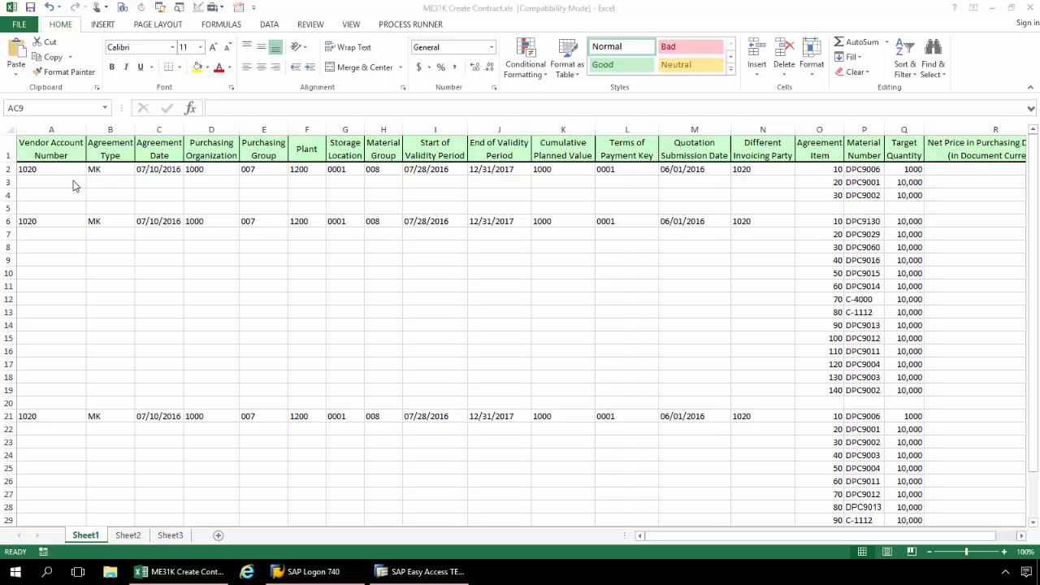
pyautogui.moveTo(703, 210)
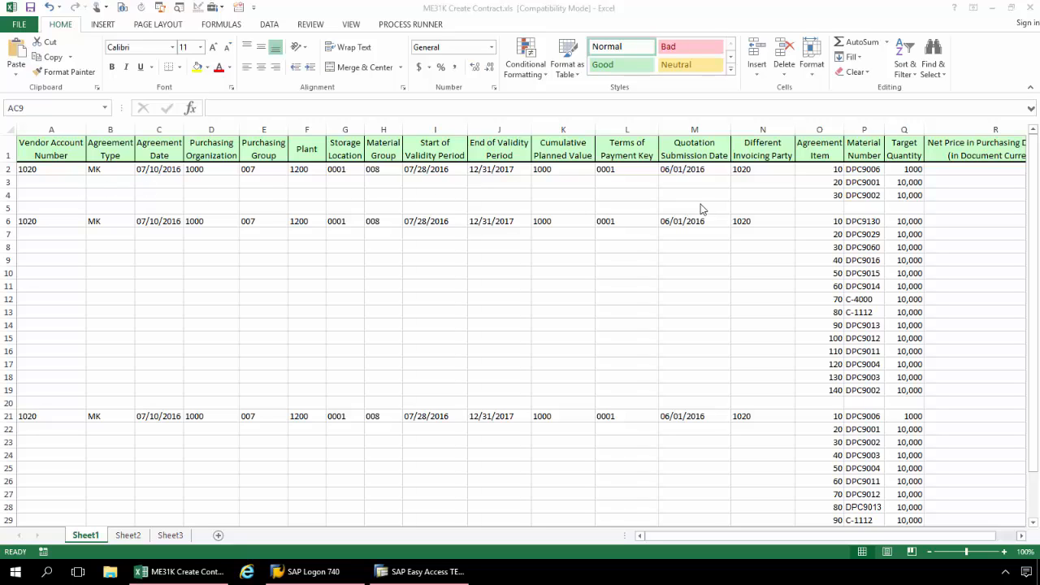
pyautogui.moveTo(687, 200)
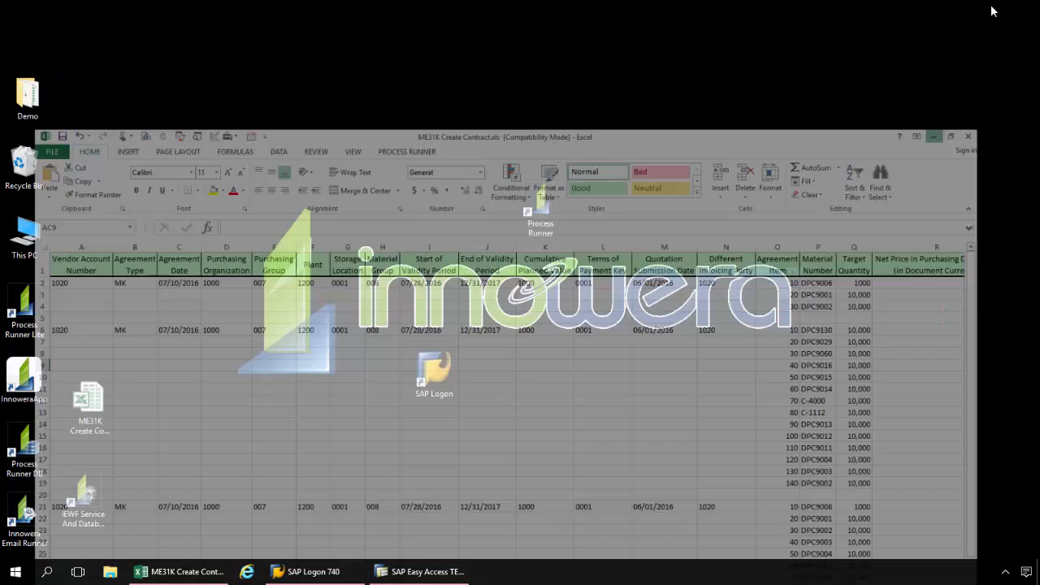
# Step: Launch Process Runner from its desktop shortcut and let the Start Page load
pyautogui.click(933, 136)
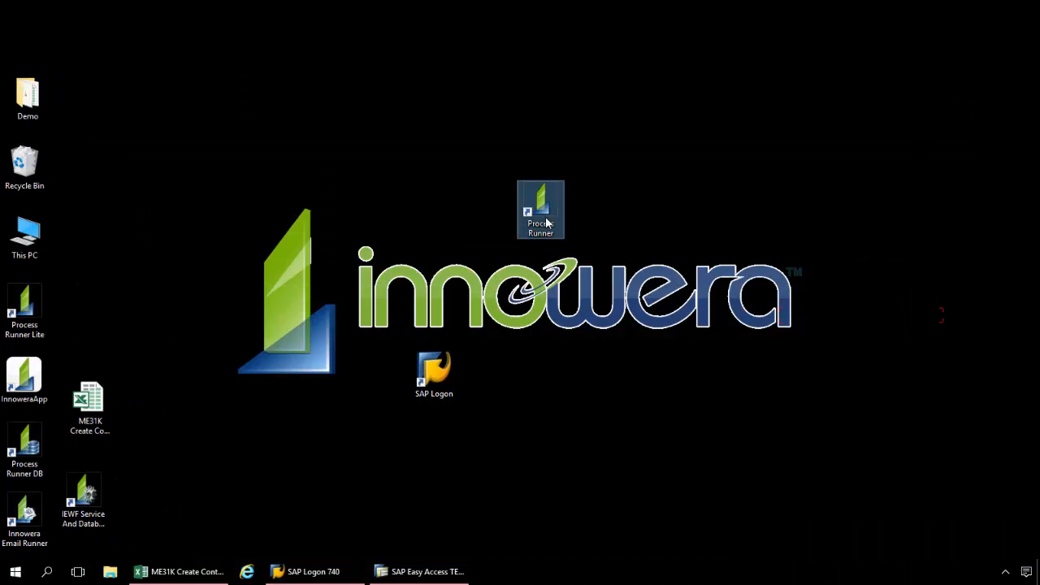
pyautogui.doubleClick(540, 210)
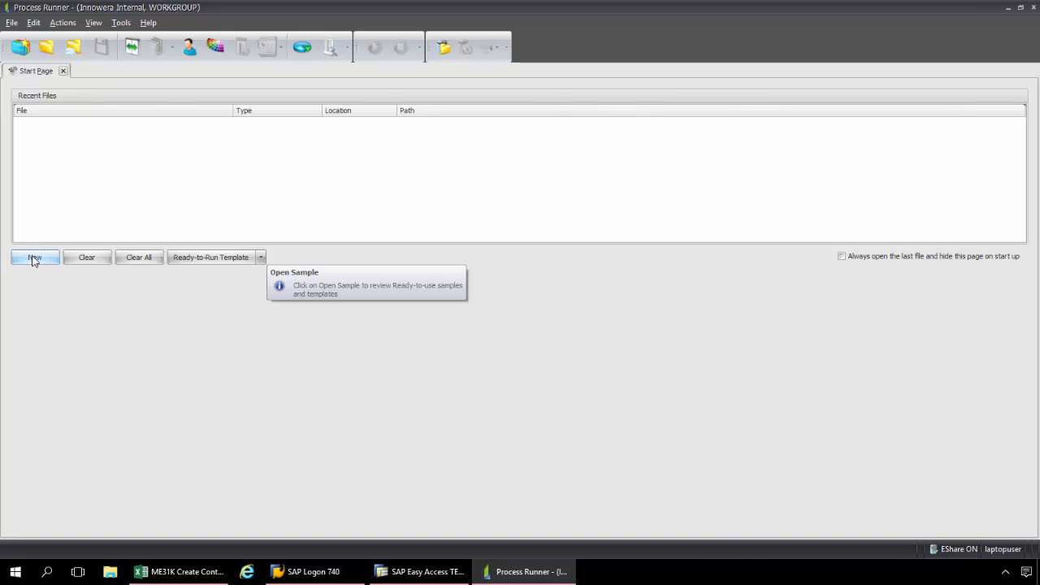
# Step: Create a new process for transaction code ME31K and start recording
pyautogui.click(34, 257)
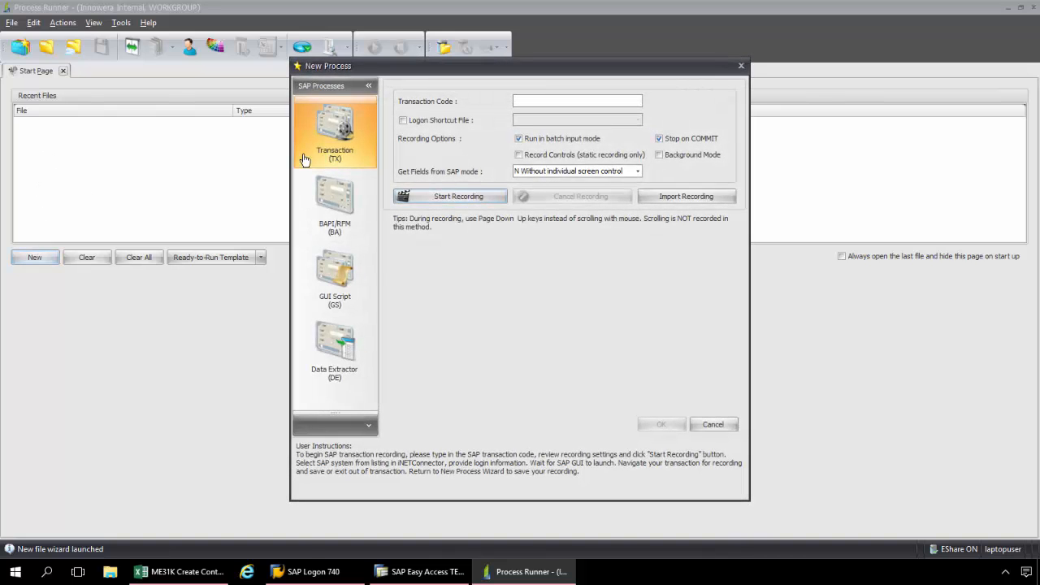
pyautogui.moveTo(439, 331)
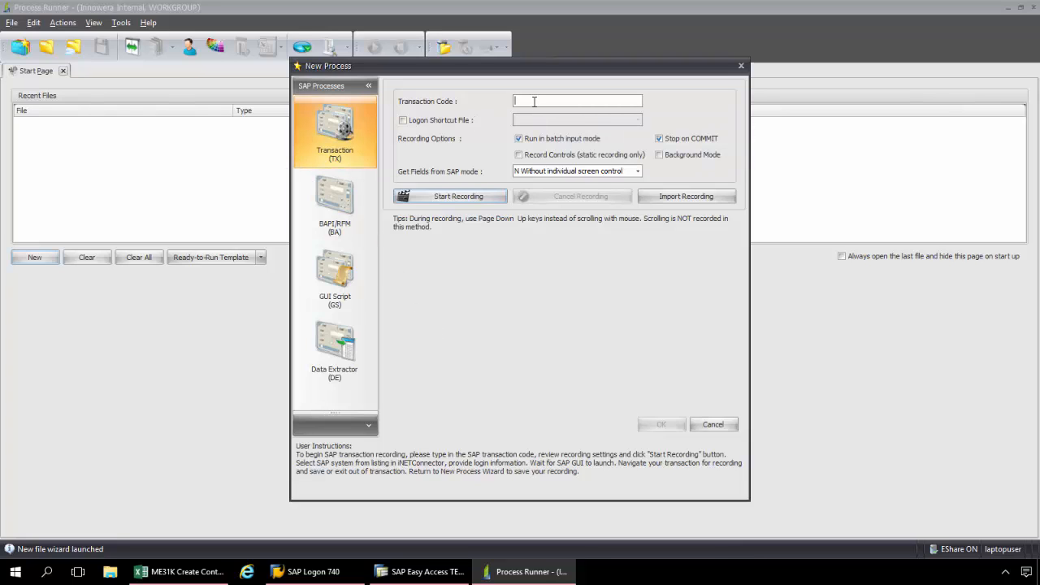
pyautogui.write('ME')
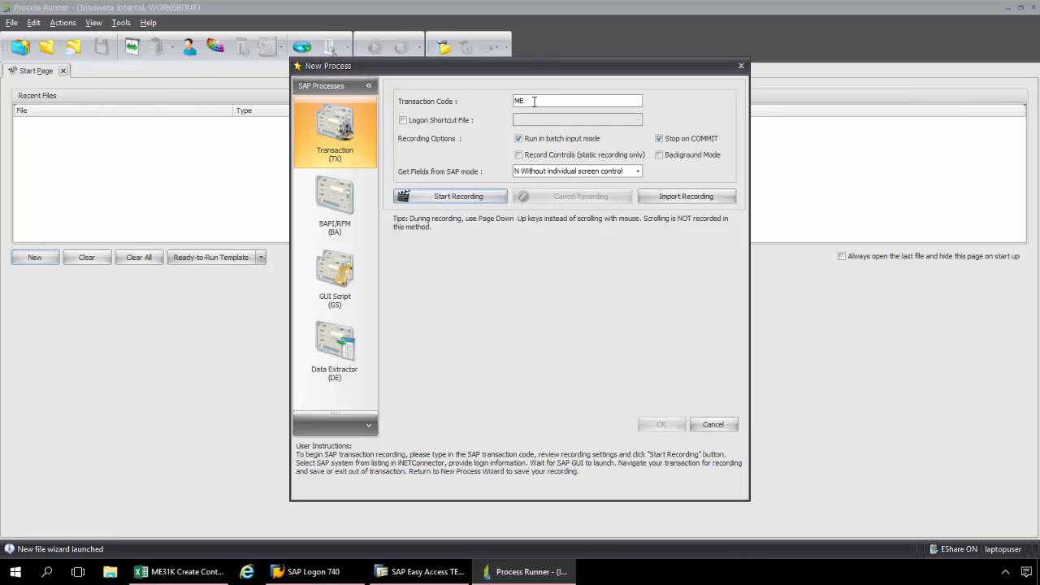
pyautogui.write('31')
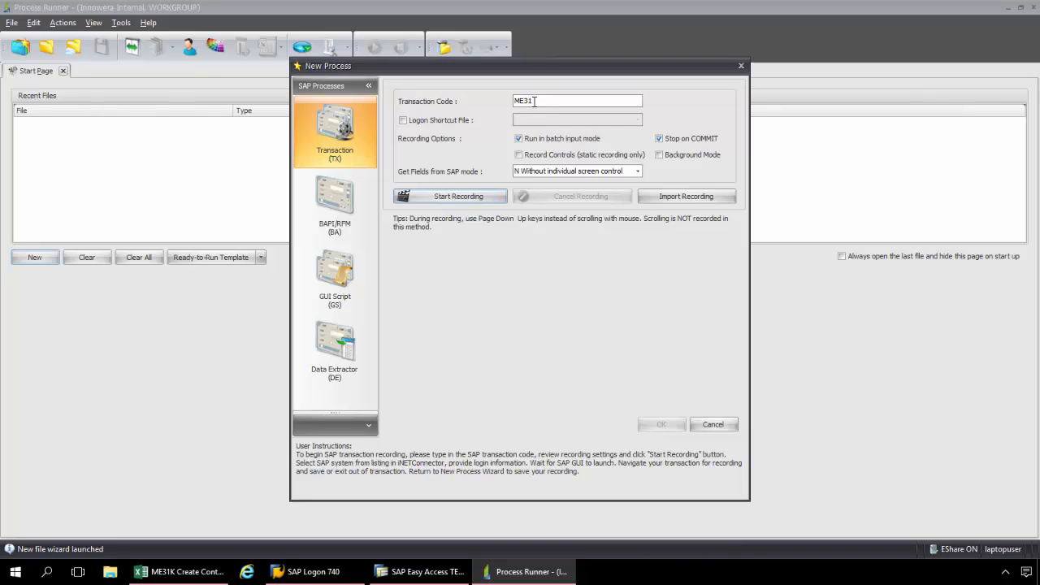
pyautogui.write('K')
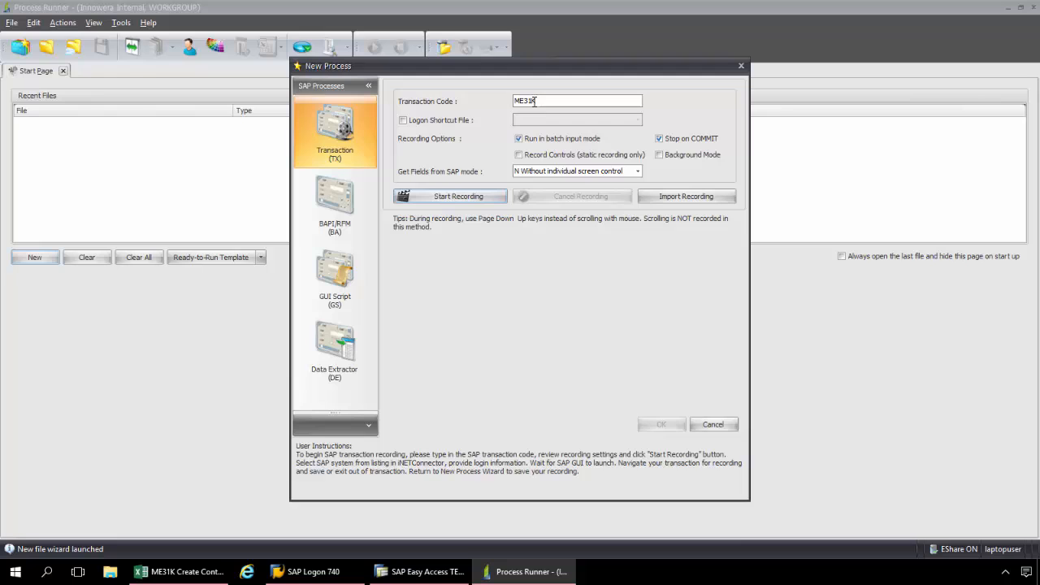
pyautogui.click(449, 195)
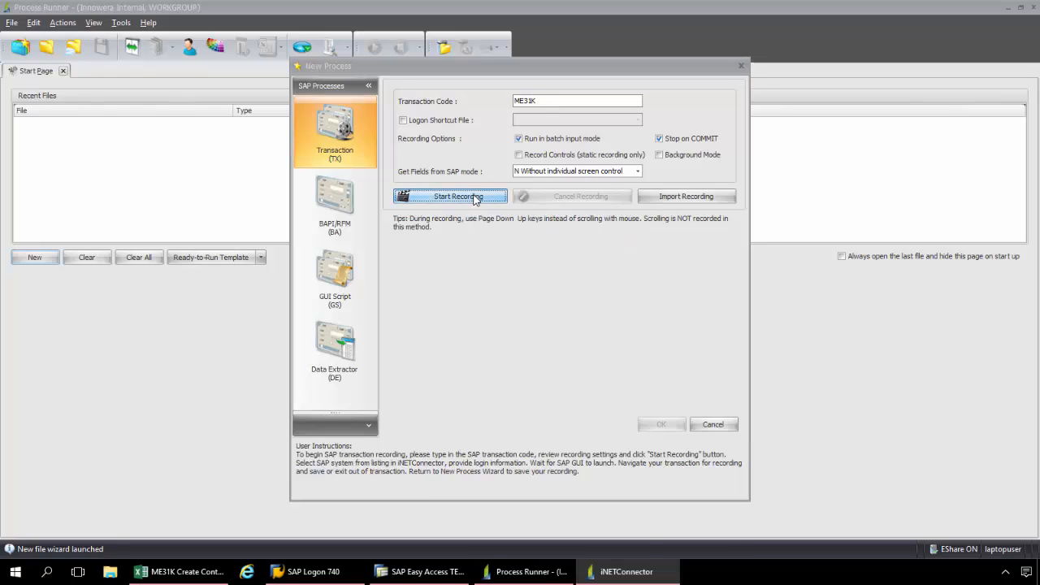
# Step: Log on to SAP system LG_47, client 800, entering the password
pyautogui.click(449, 196)
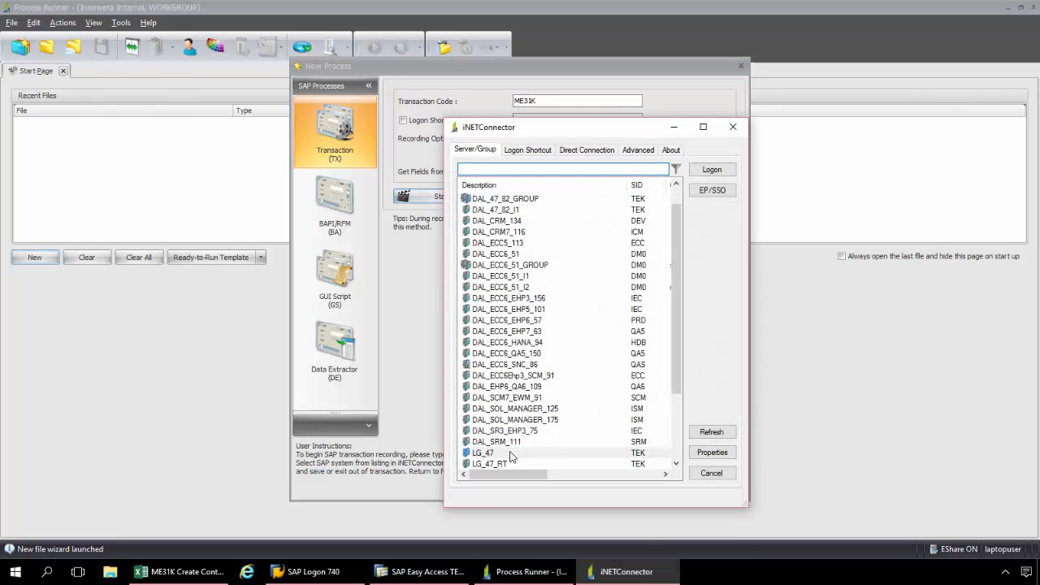
pyautogui.click(483, 452)
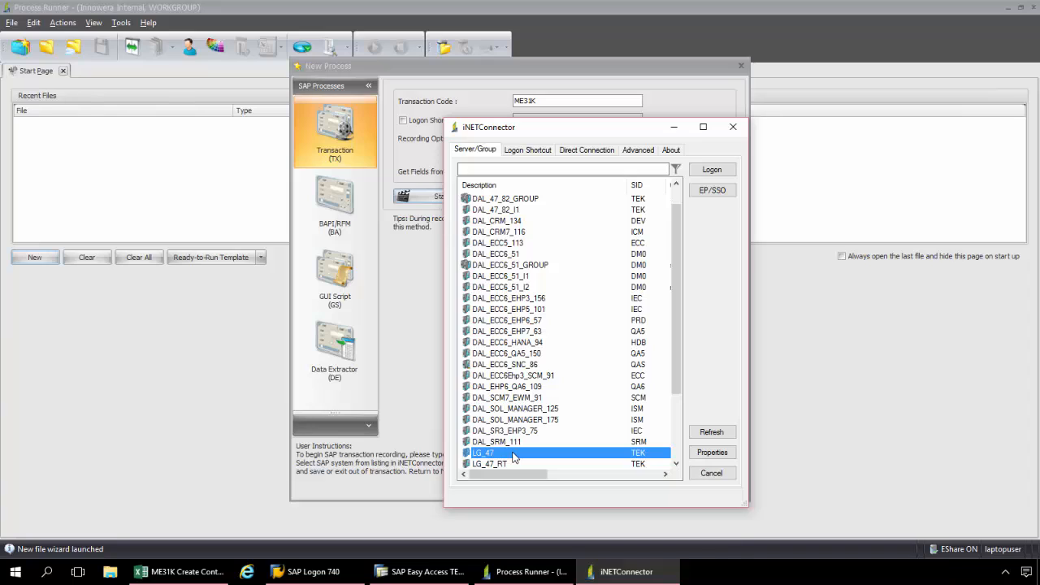
pyautogui.moveTo(546, 323)
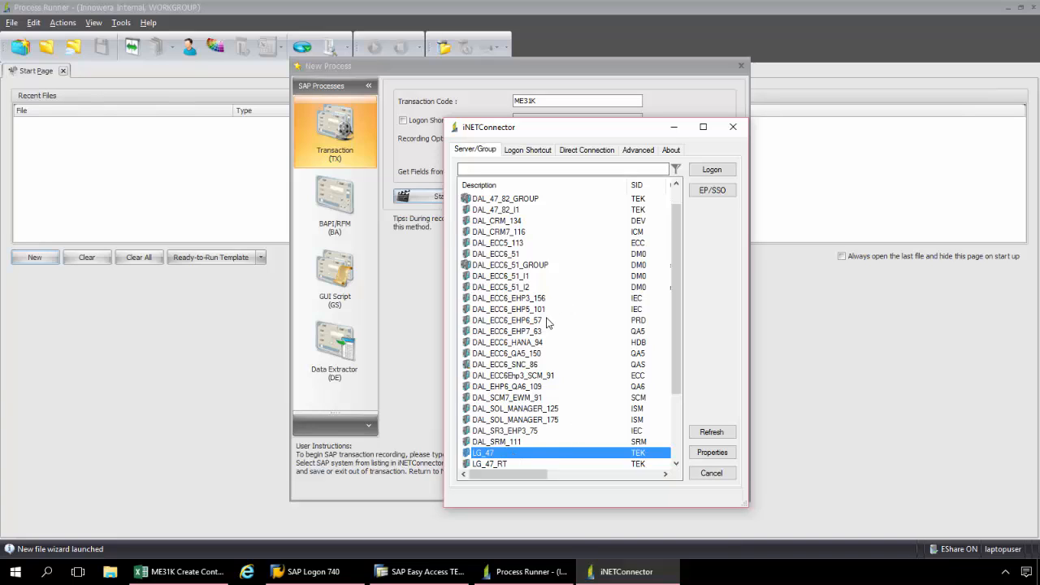
pyautogui.moveTo(552, 317)
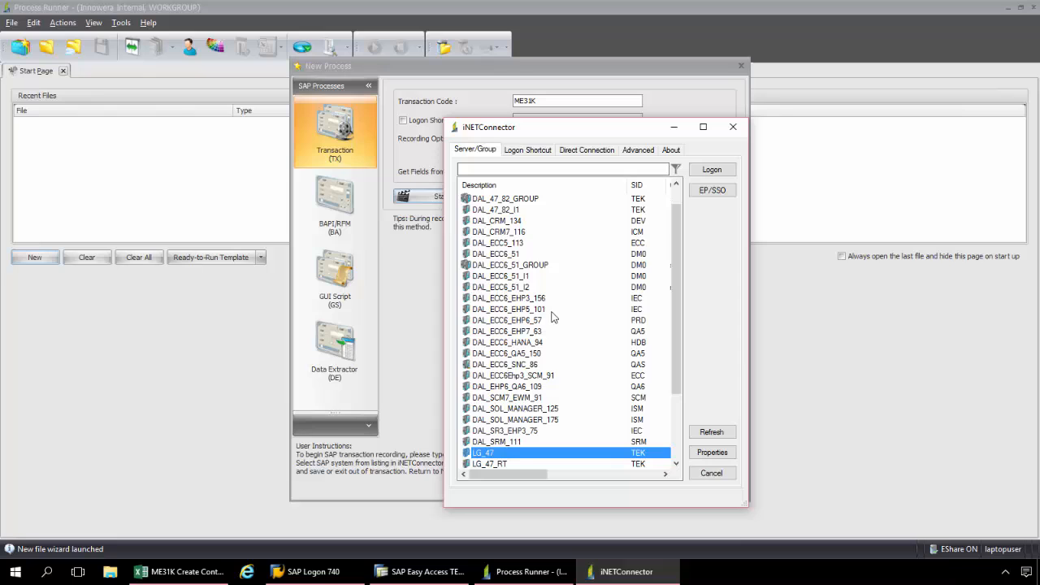
pyautogui.click(711, 169)
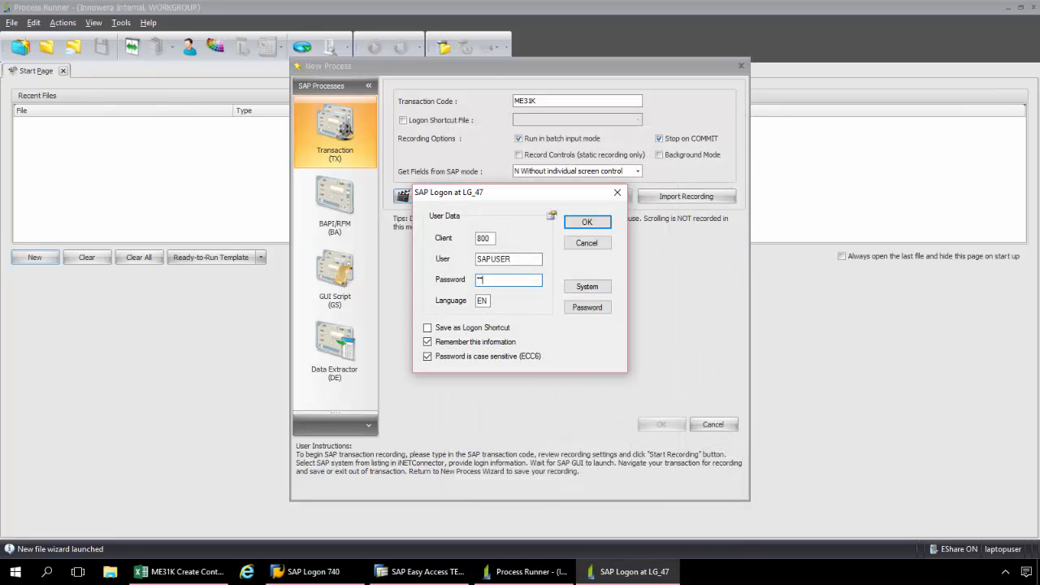
pyautogui.write('****')
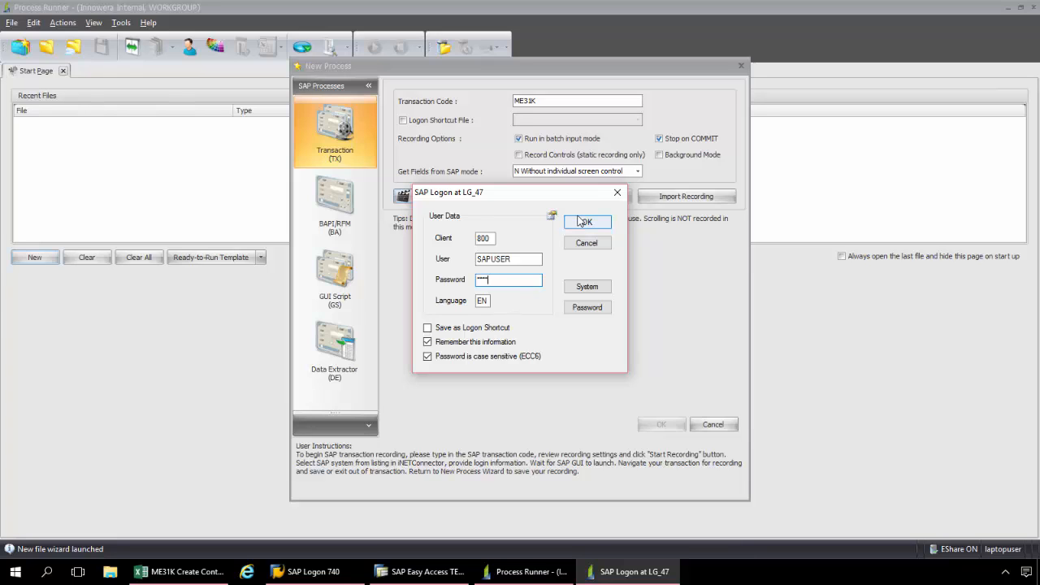
pyautogui.click(585, 222)
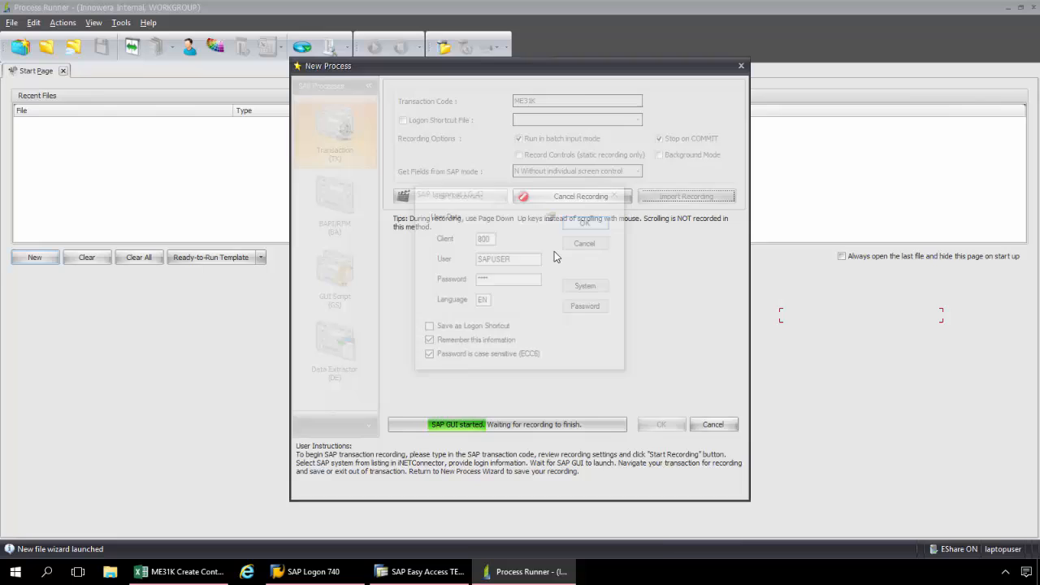
# Step: Let the ME31K Create Contract screen open, then switch to the Excel workbook
pyautogui.click(585, 243)
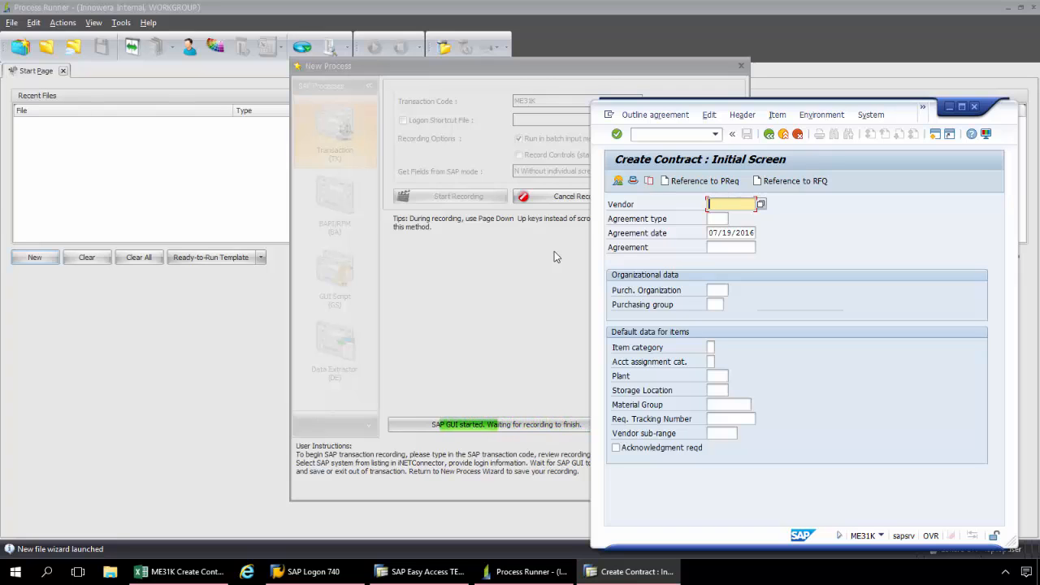
pyautogui.moveTo(500, 292)
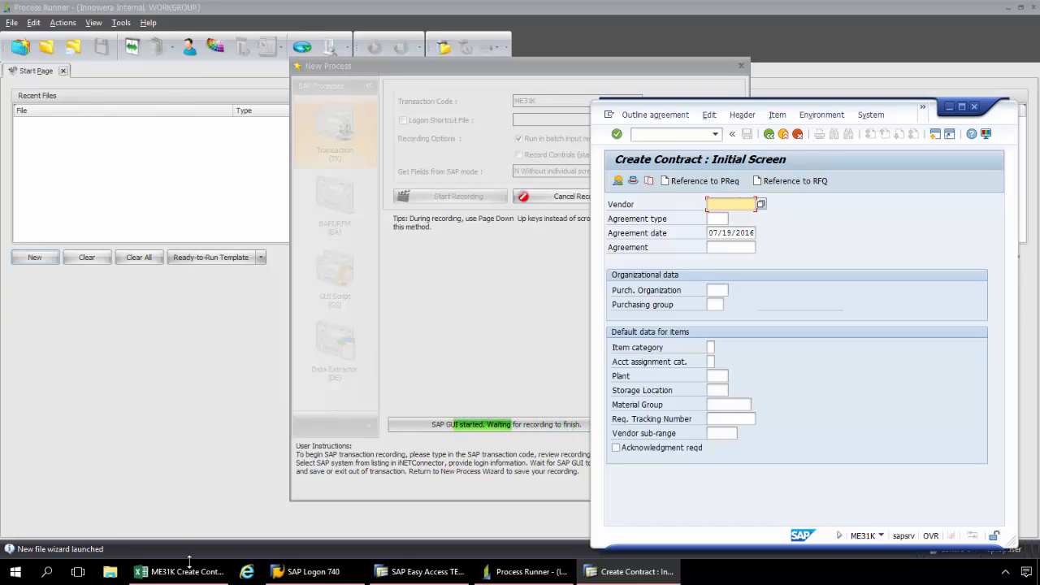
pyautogui.click(177, 571)
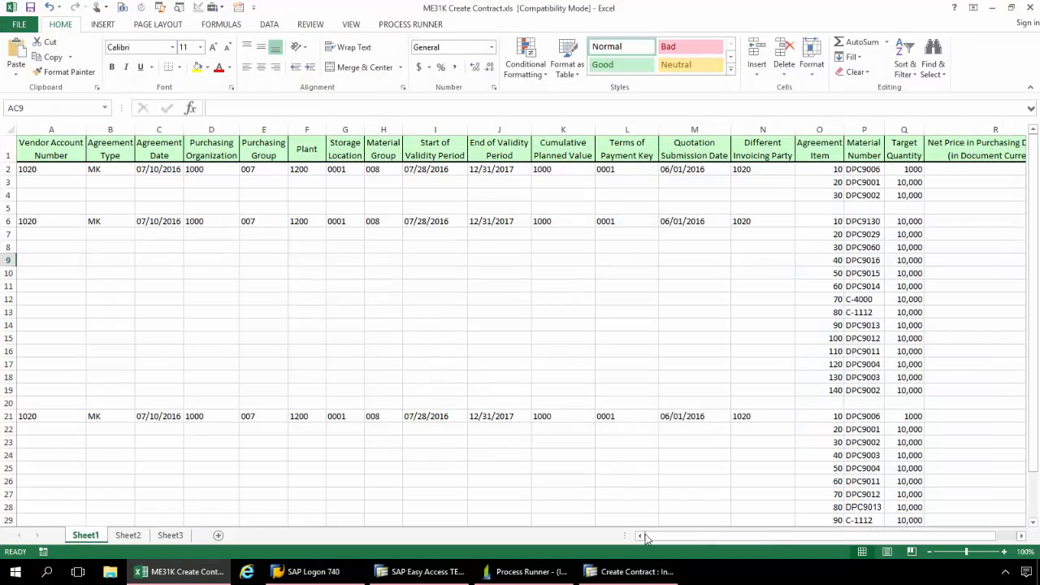
# Step: Enter vendor 1020, agreement type MK and agreement date 07/10/2016
pyautogui.click(628, 571)
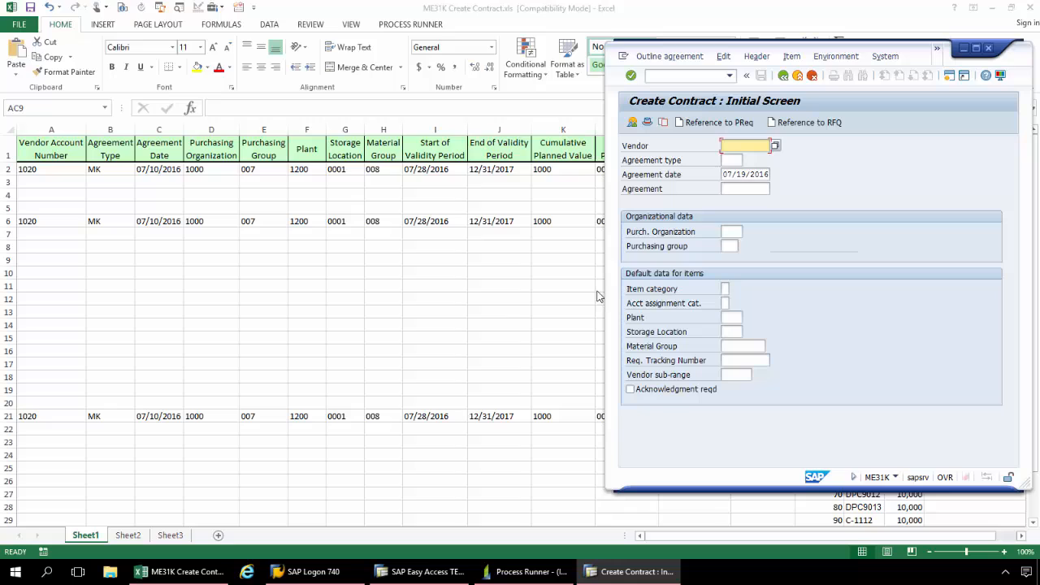
pyautogui.moveTo(520, 320)
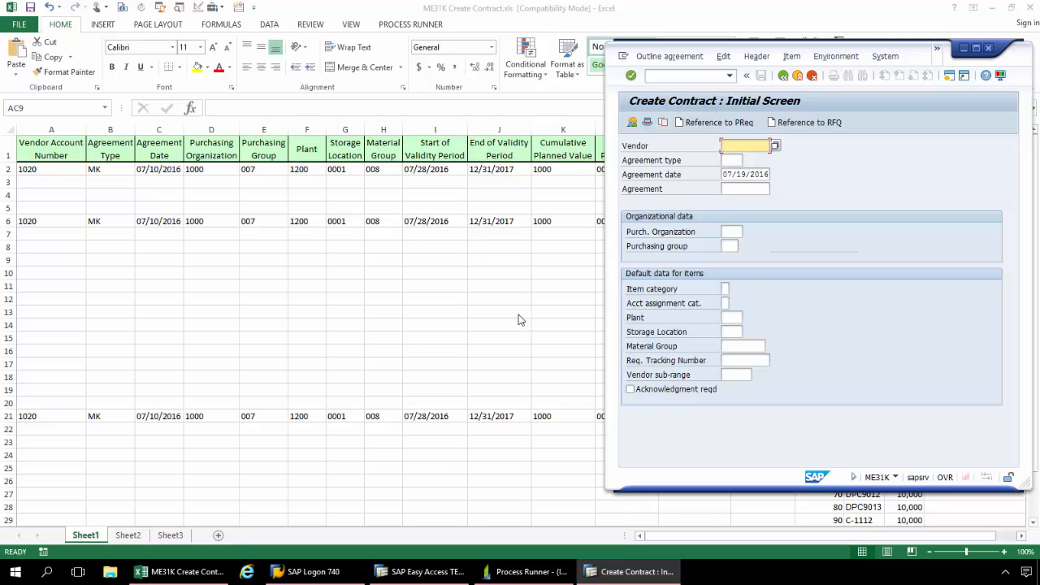
pyautogui.moveTo(809, 203)
pyautogui.write('1020')
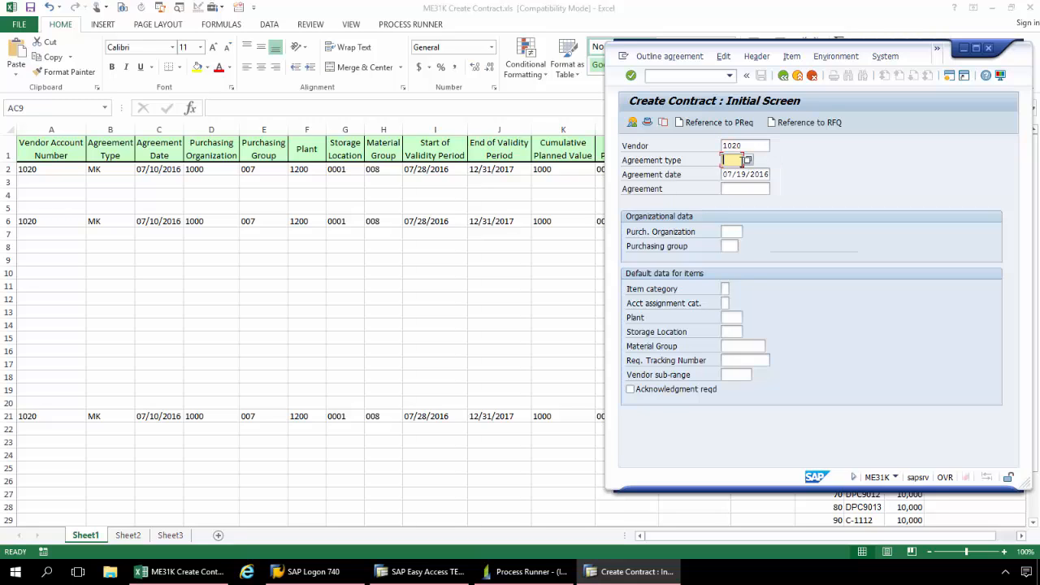
pyautogui.write('MK')
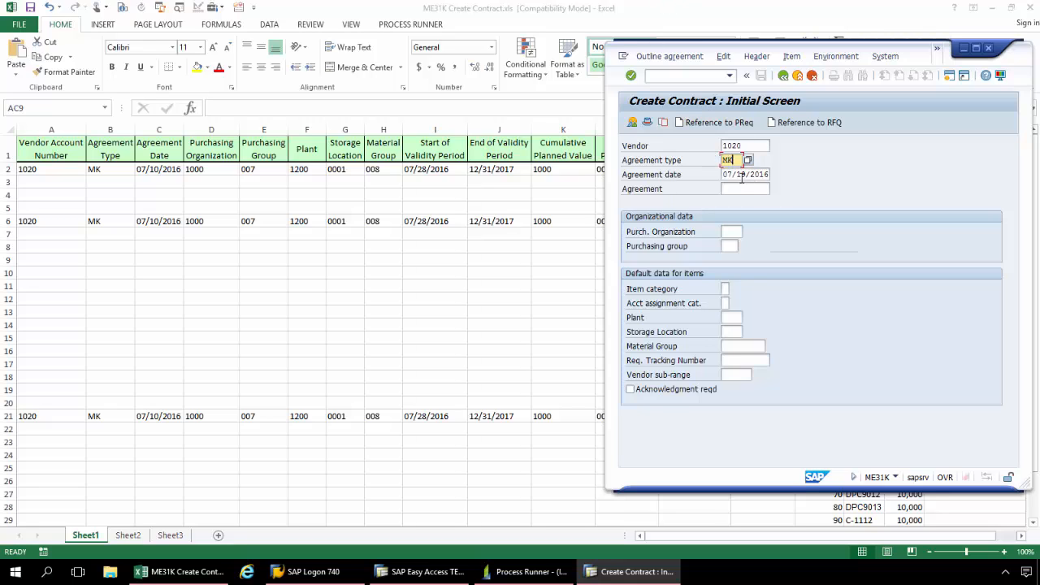
pyautogui.click(743, 174)
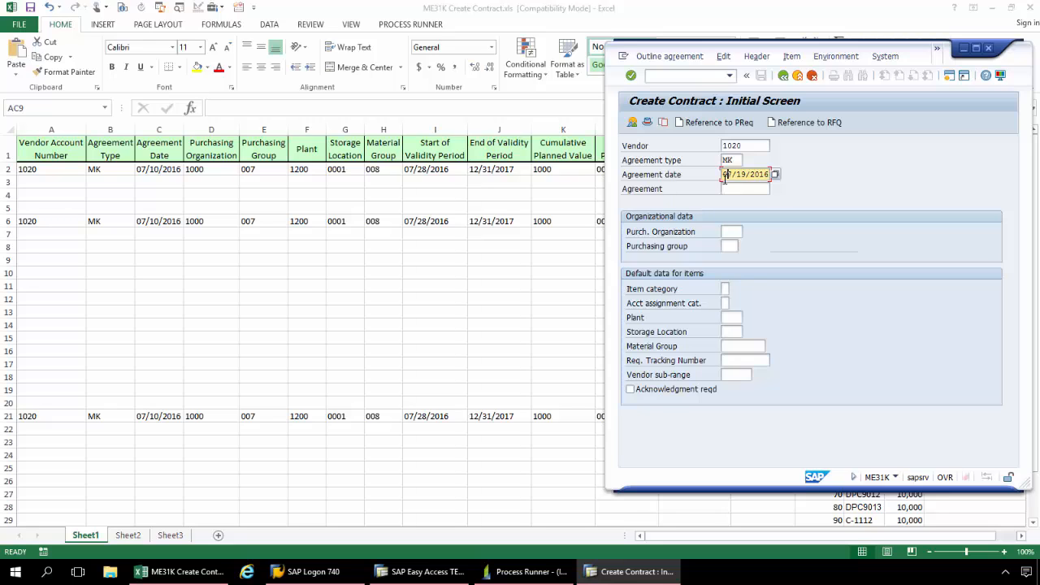
pyautogui.write('07/10/2016')
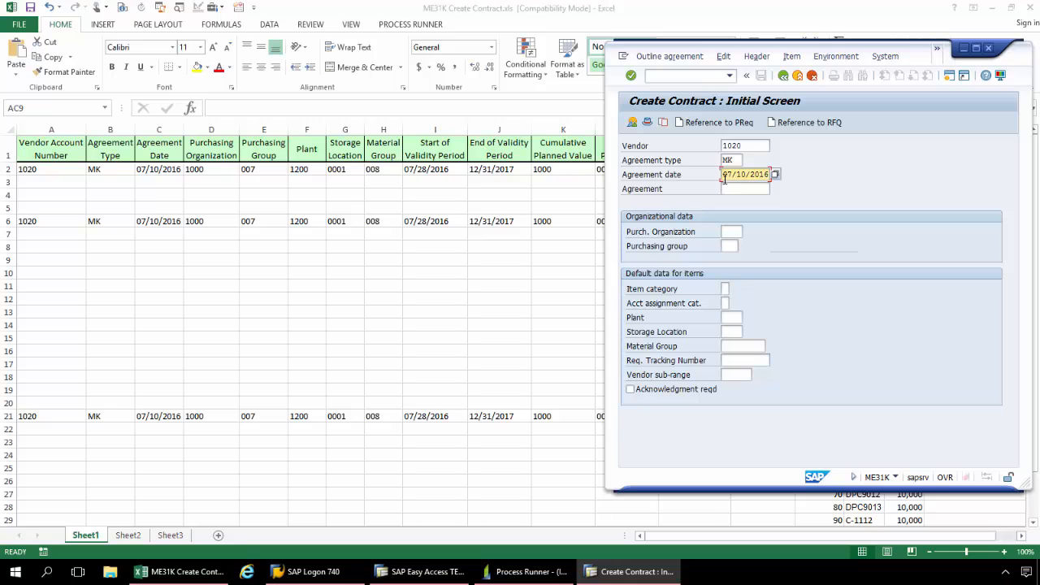
pyautogui.moveTo(748, 222)
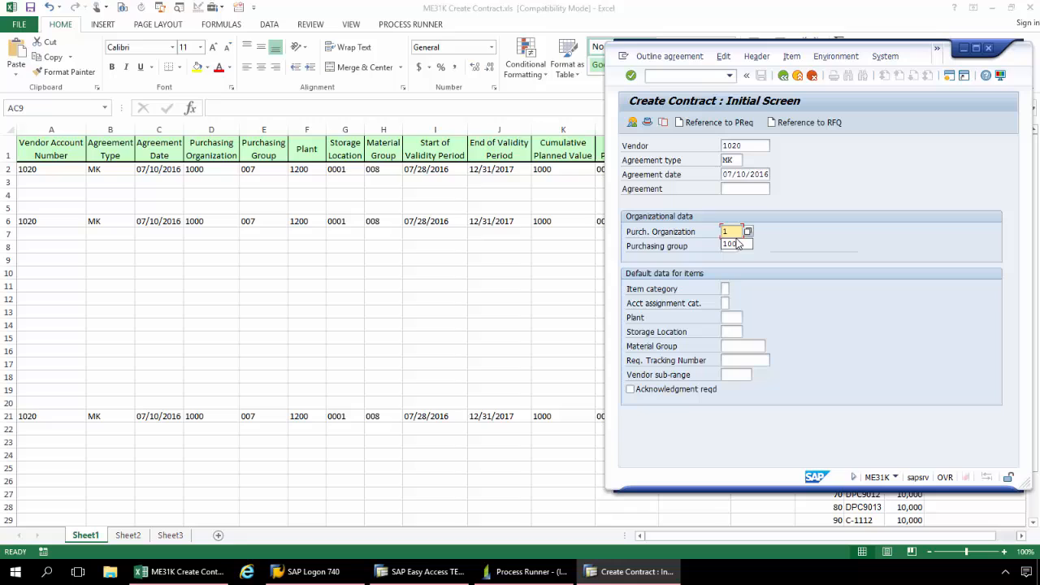
# Step: Fill purchasing org 1000, plant and storage data, material group 008, and confirm
pyautogui.write('1000')
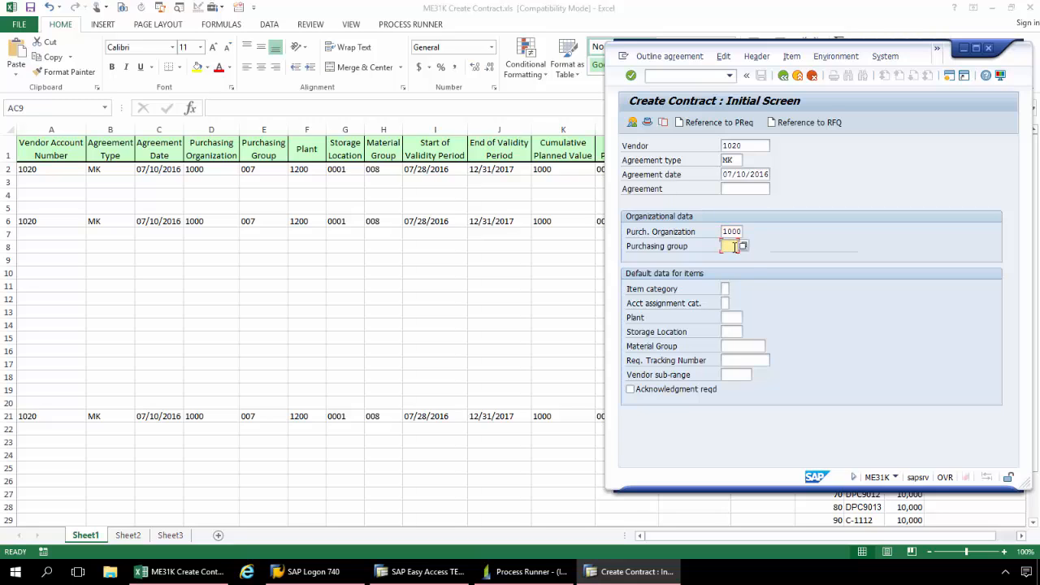
pyautogui.write('007')
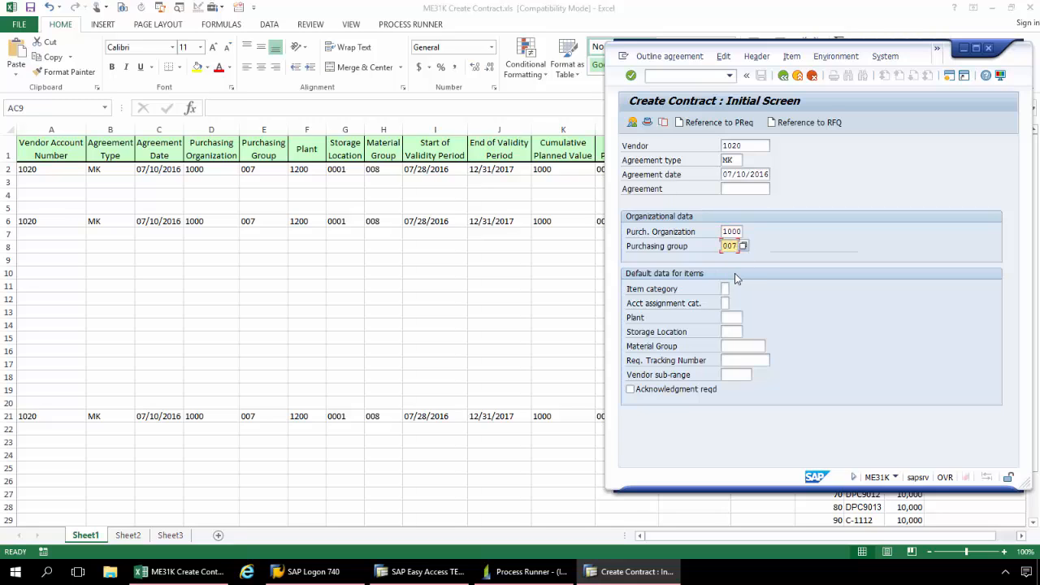
pyautogui.click(731, 317)
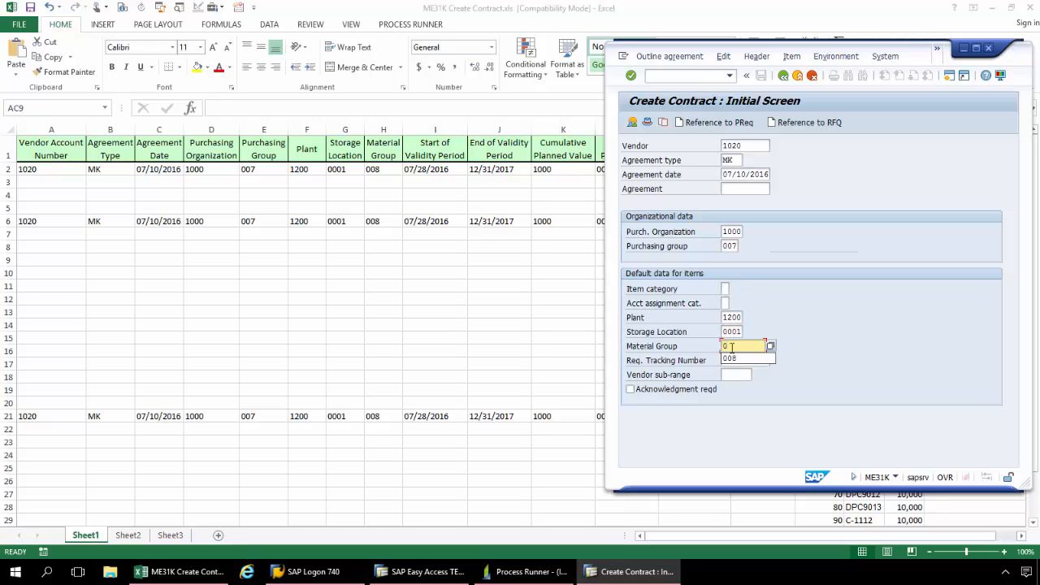
pyautogui.write('008')
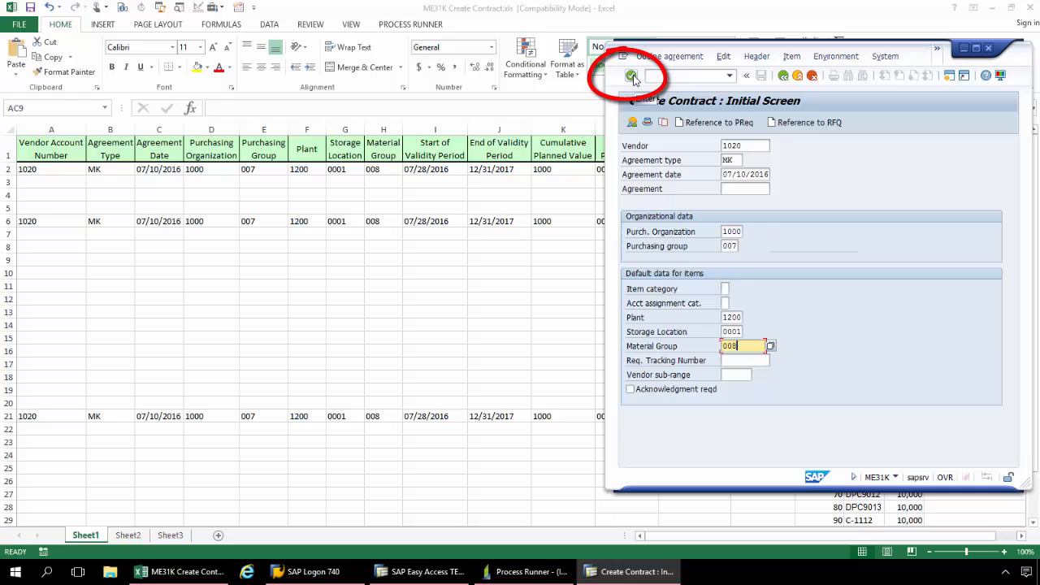
pyautogui.click(632, 75)
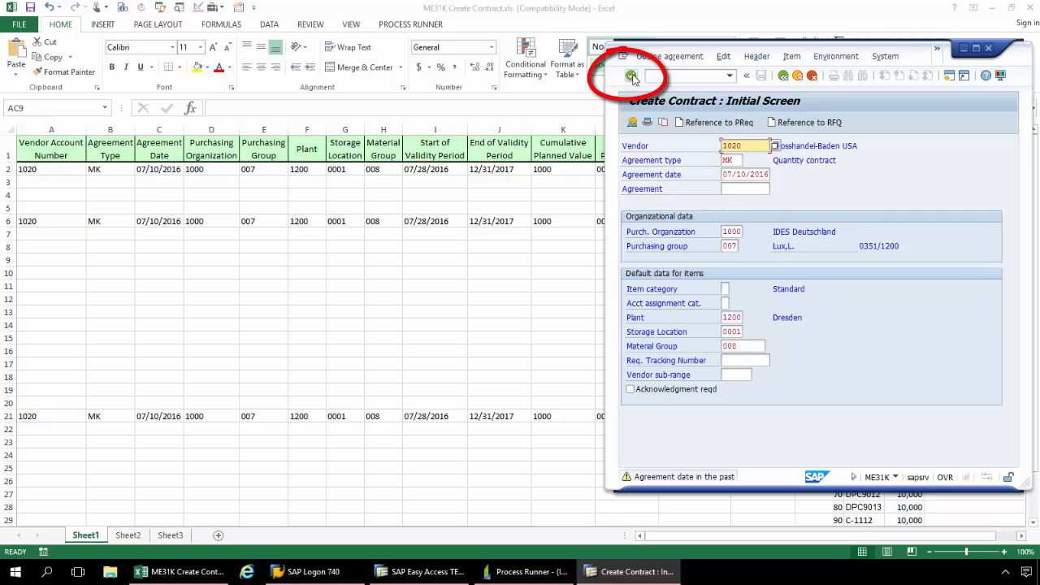
# Step: Set header validity 07/28/2016 to 12/31/2017, payment terms 0001 and target value 1000
pyautogui.click(633, 75)
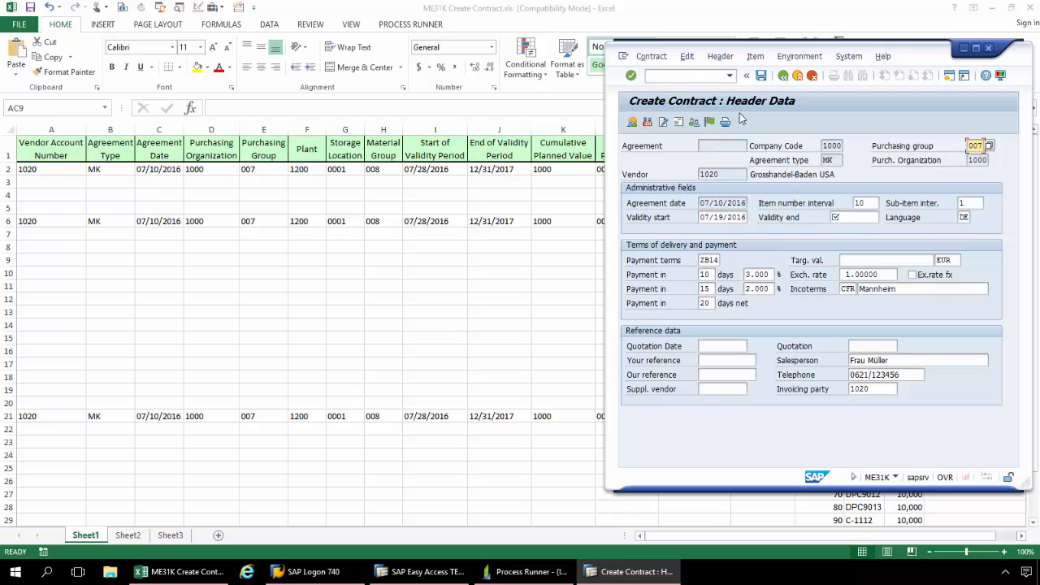
pyautogui.moveTo(805, 209)
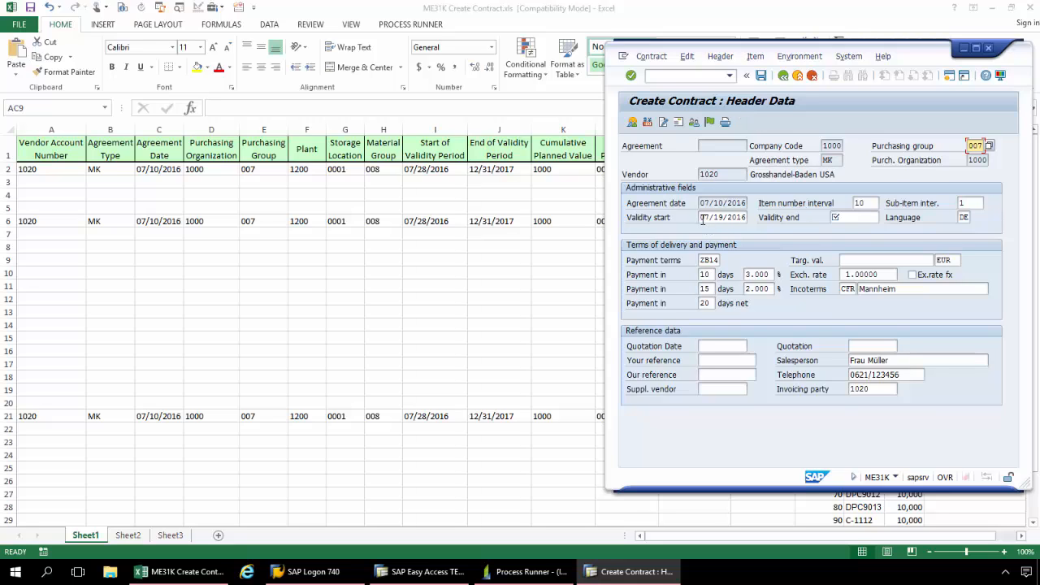
pyautogui.click(721, 217)
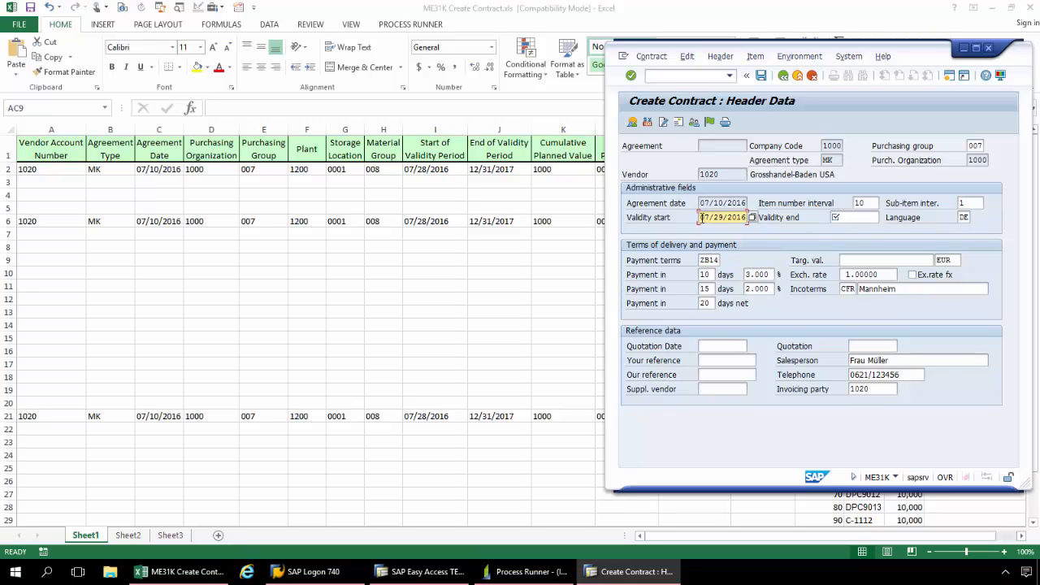
pyautogui.write('07/28/2016')
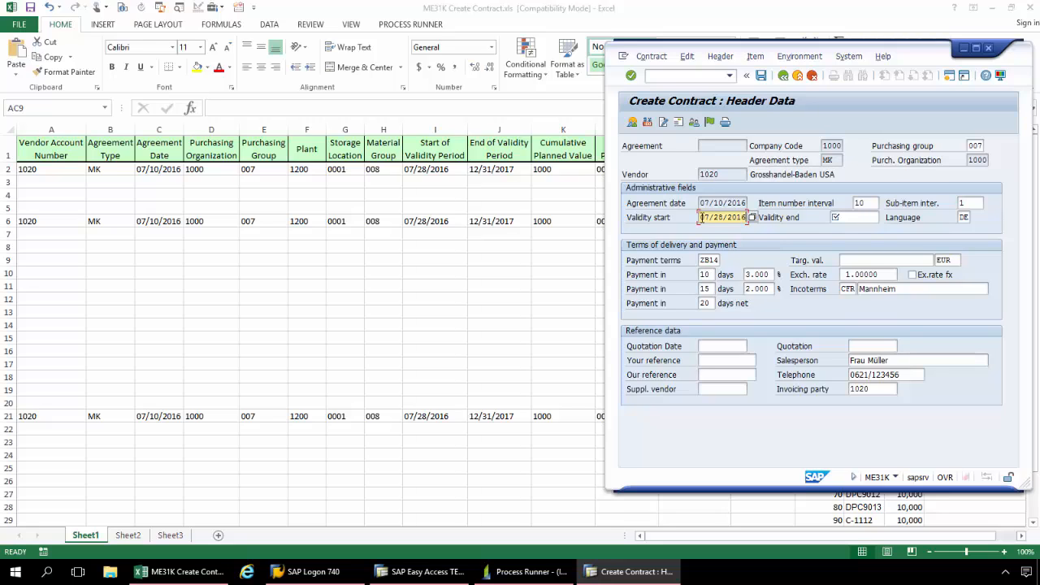
pyautogui.click(854, 217)
pyautogui.write('12/31')
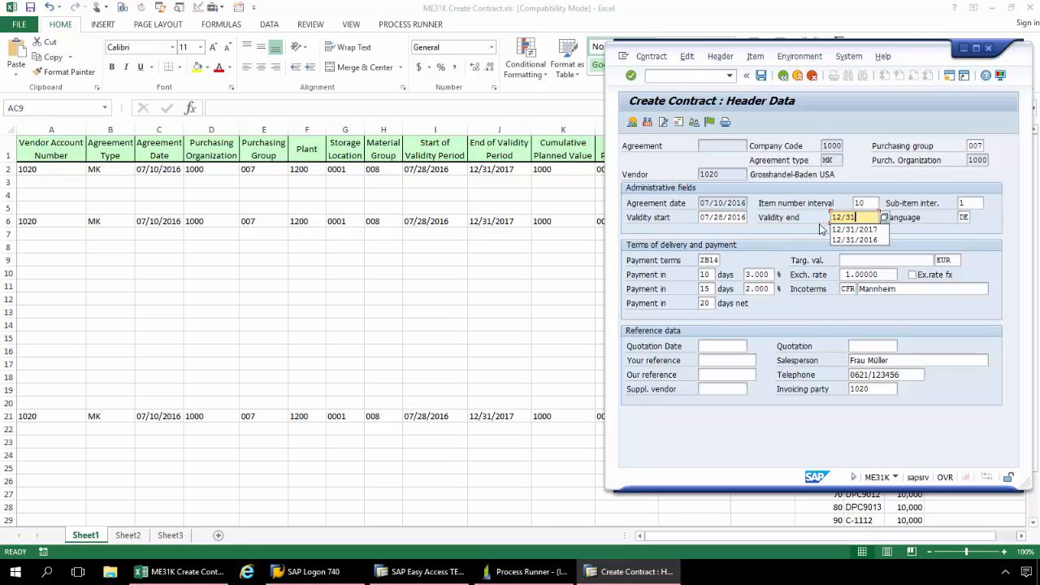
pyautogui.click(854, 229)
pyautogui.write('0001')
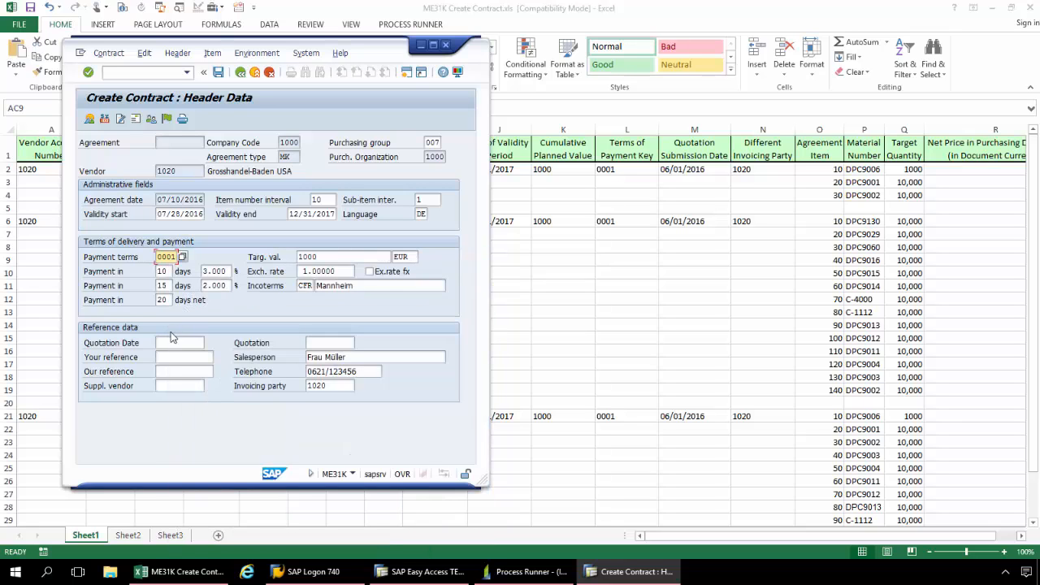
# Step: Set quotation date 06/01/2016 and invoicing party 1020, then go to Item Overview
pyautogui.click(179, 342)
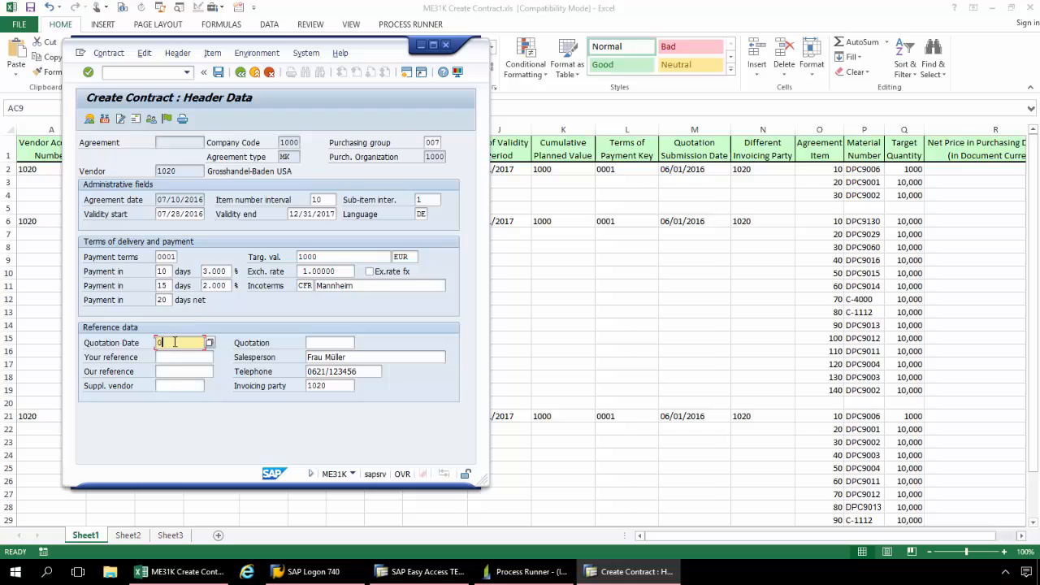
pyautogui.click(210, 342)
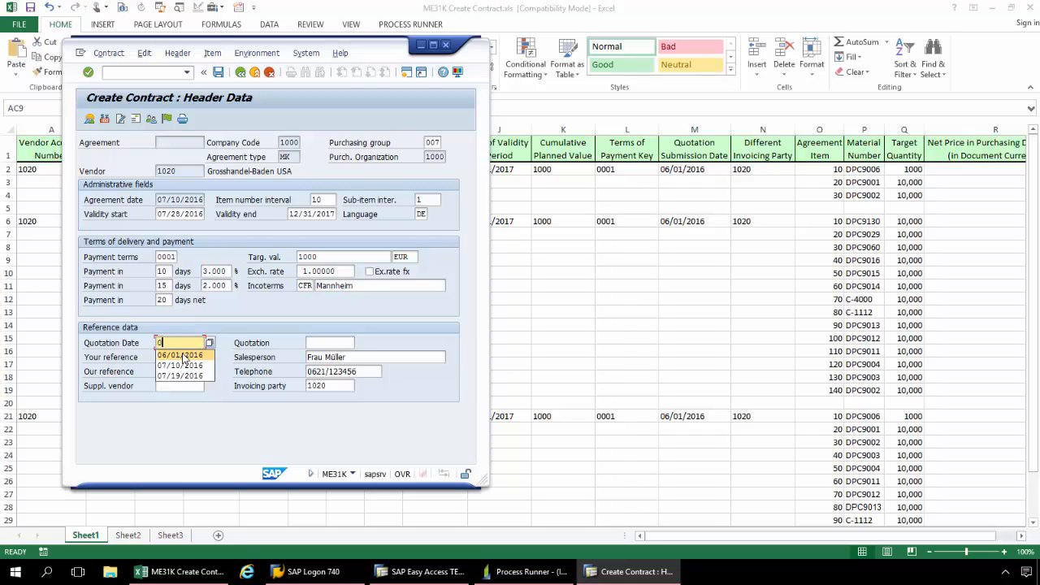
pyautogui.click(180, 355)
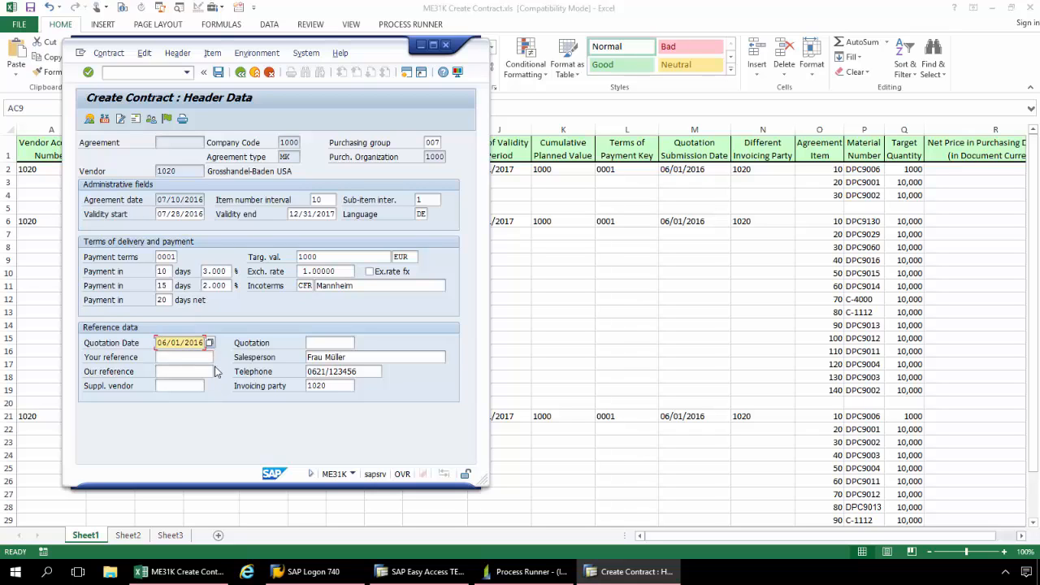
pyautogui.click(329, 385)
pyautogui.write('1')
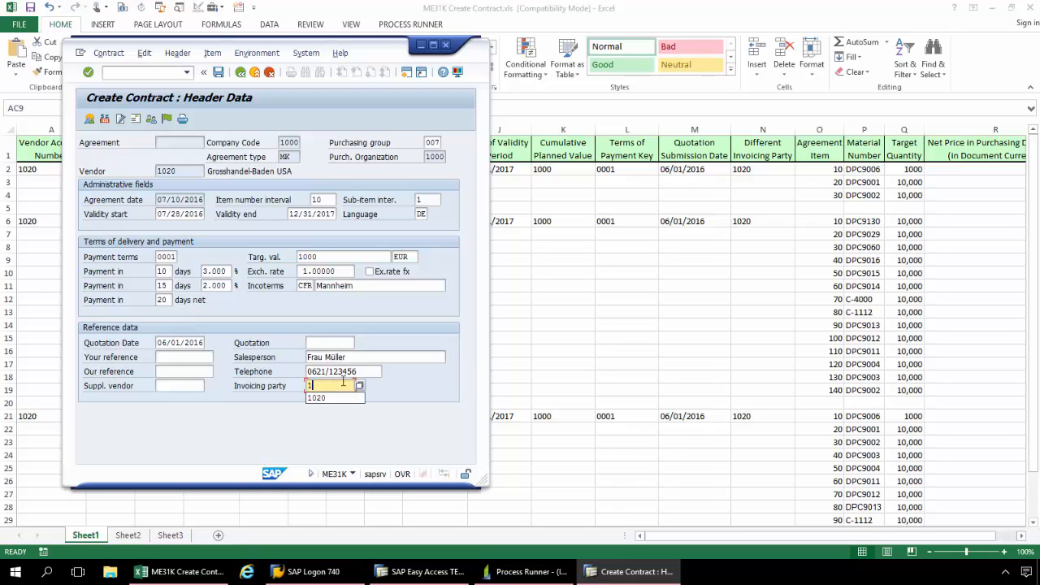
pyautogui.write('020')
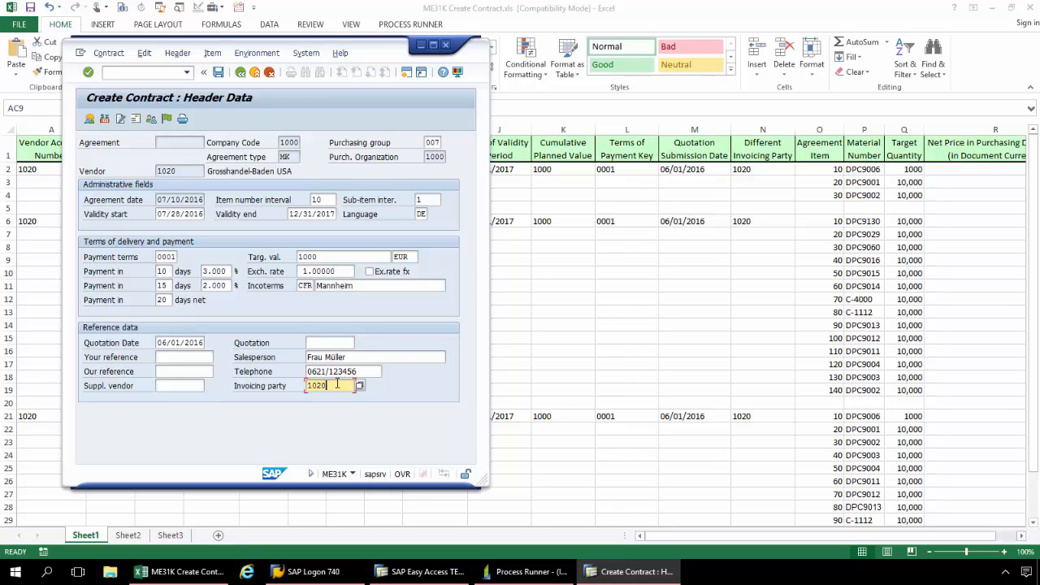
pyautogui.click(87, 72)
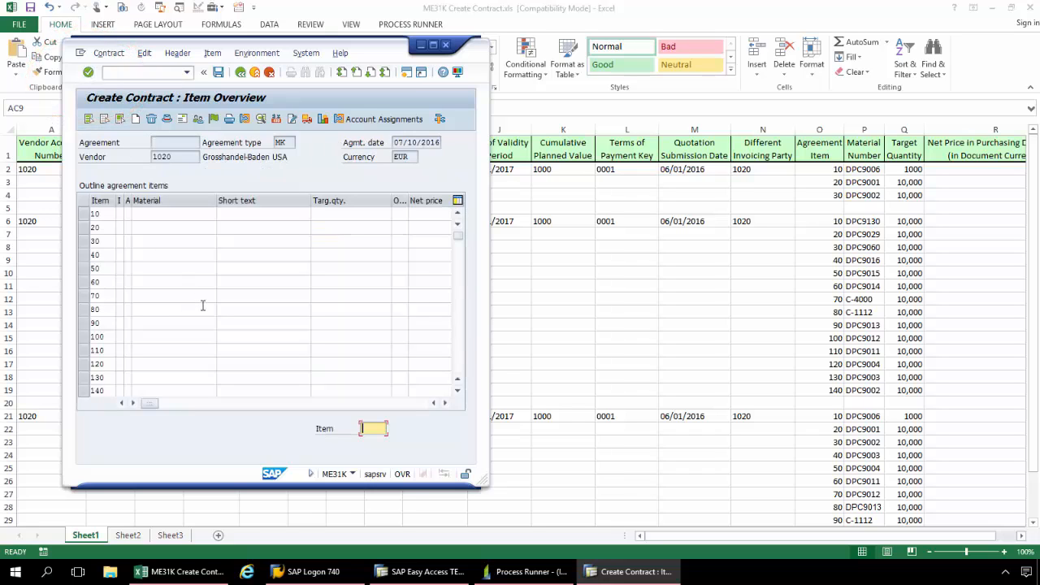
# Step: Enter item 10: material DPC9006, target quantity 1000, net price 28.50
pyautogui.click(95, 213)
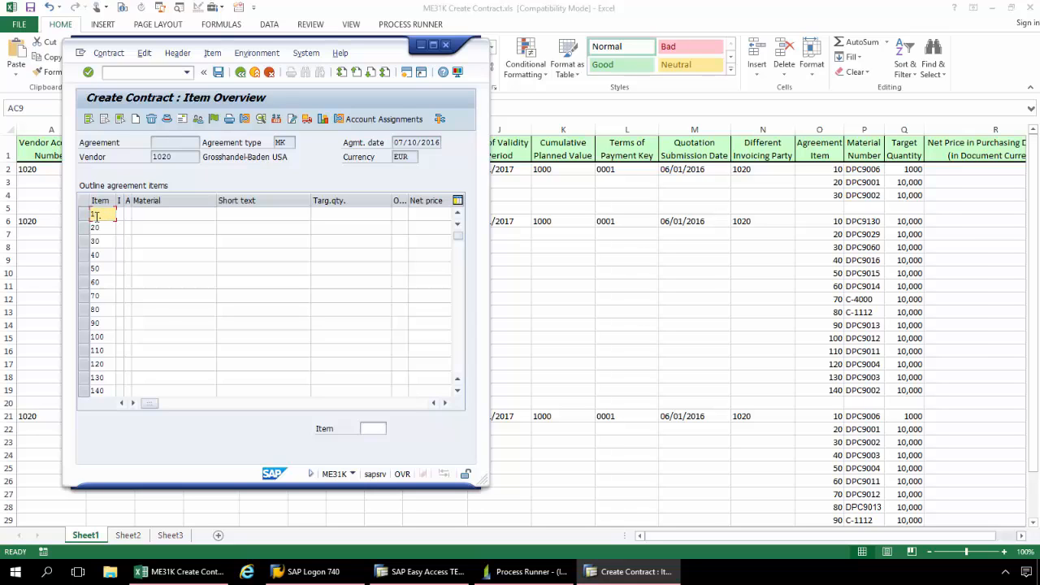
pyautogui.click(170, 214)
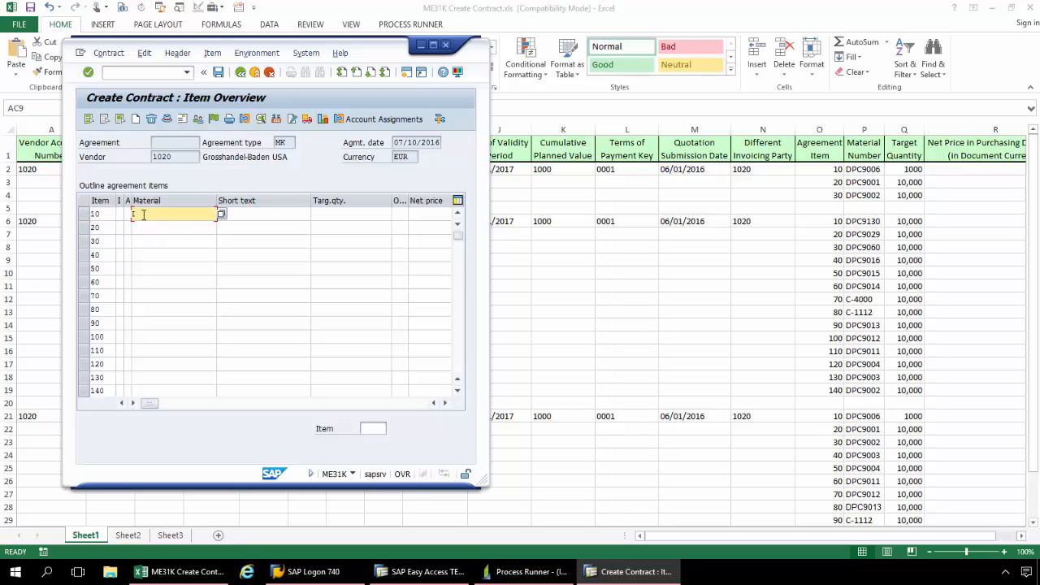
pyautogui.write('DP')
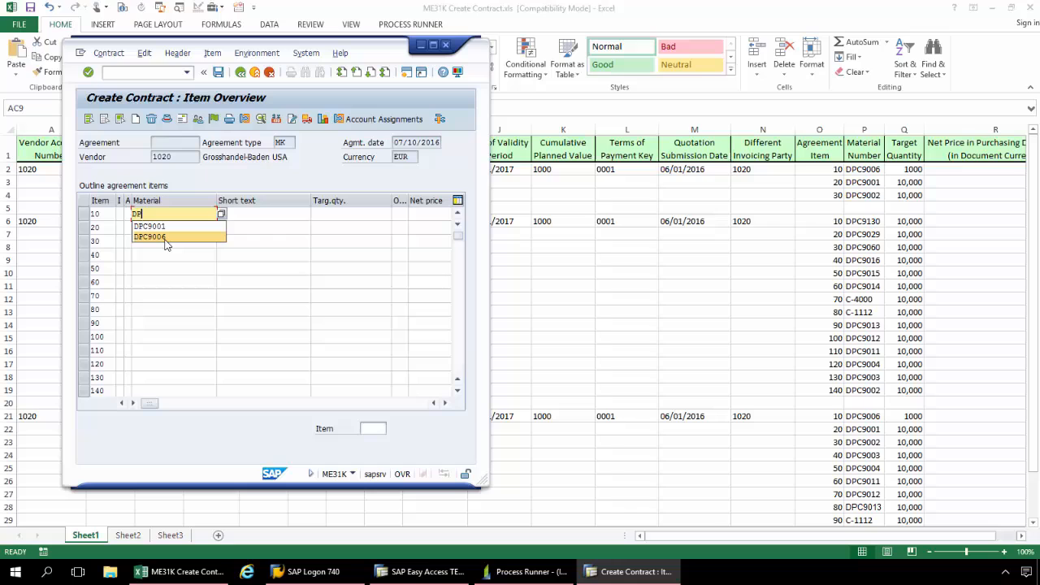
pyautogui.click(150, 237)
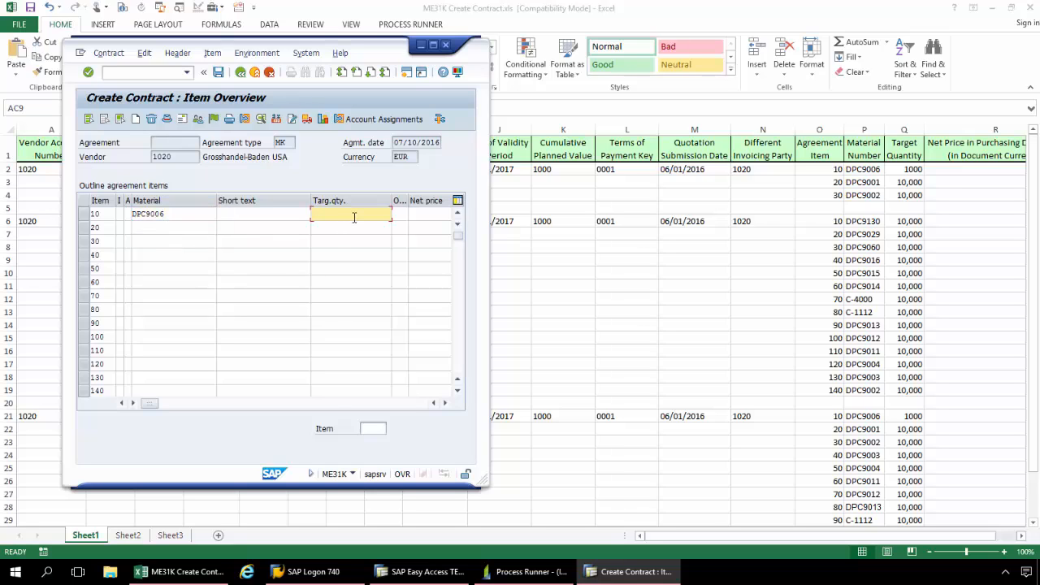
pyautogui.write('1000')
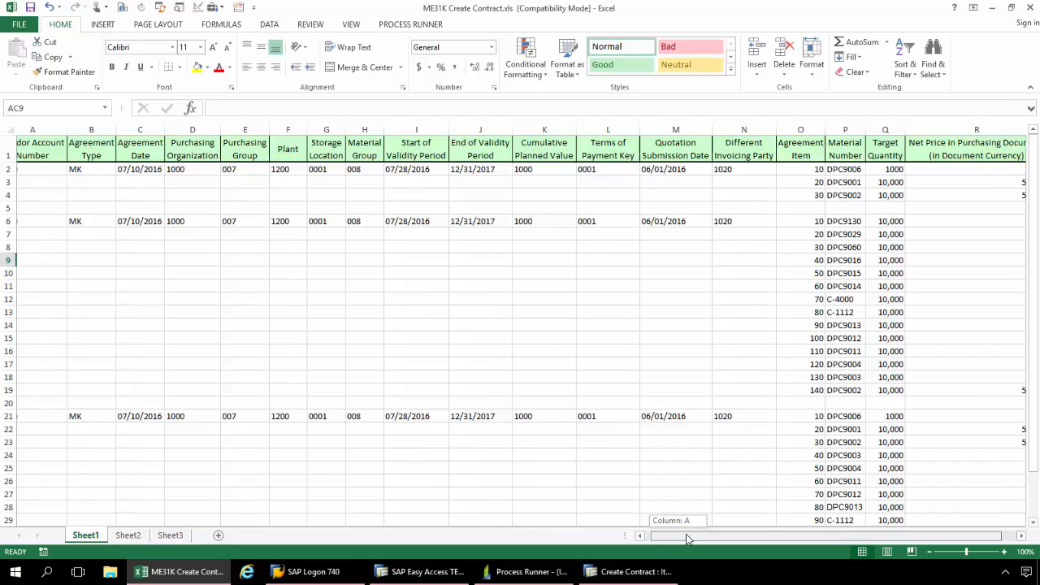
pyautogui.click(629, 571)
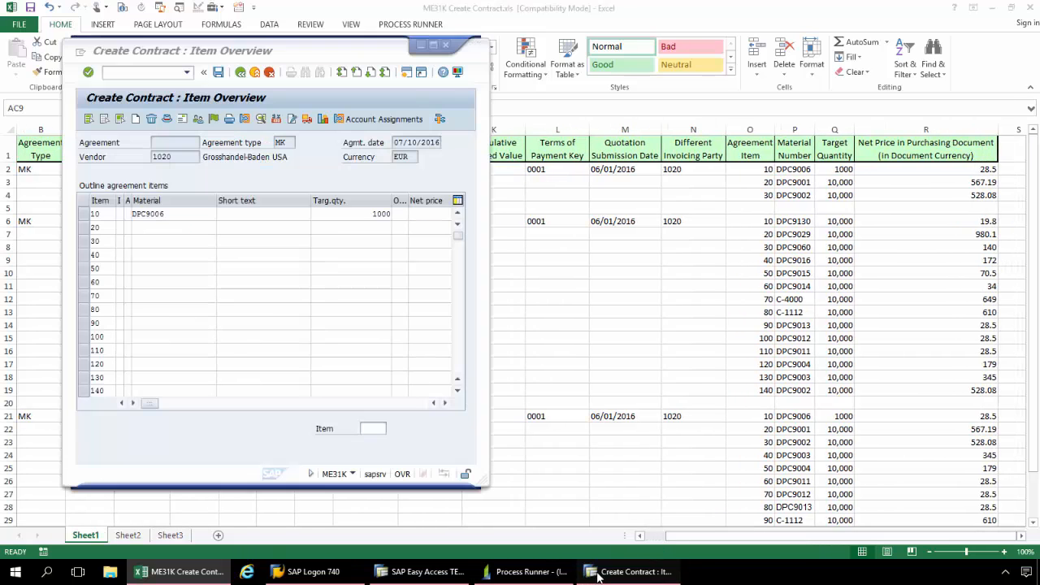
pyautogui.click(431, 214)
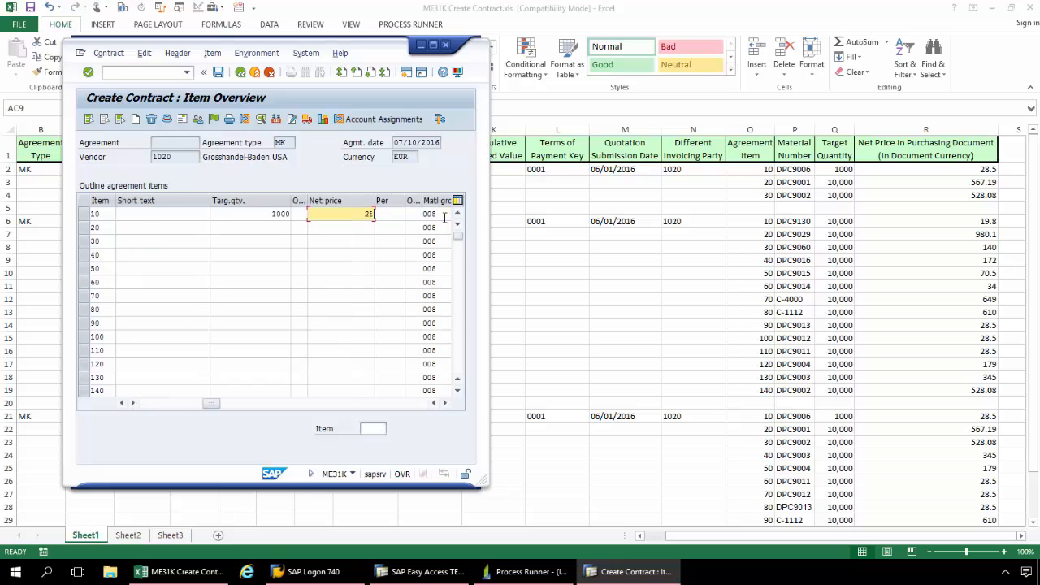
pyautogui.write('28.50')
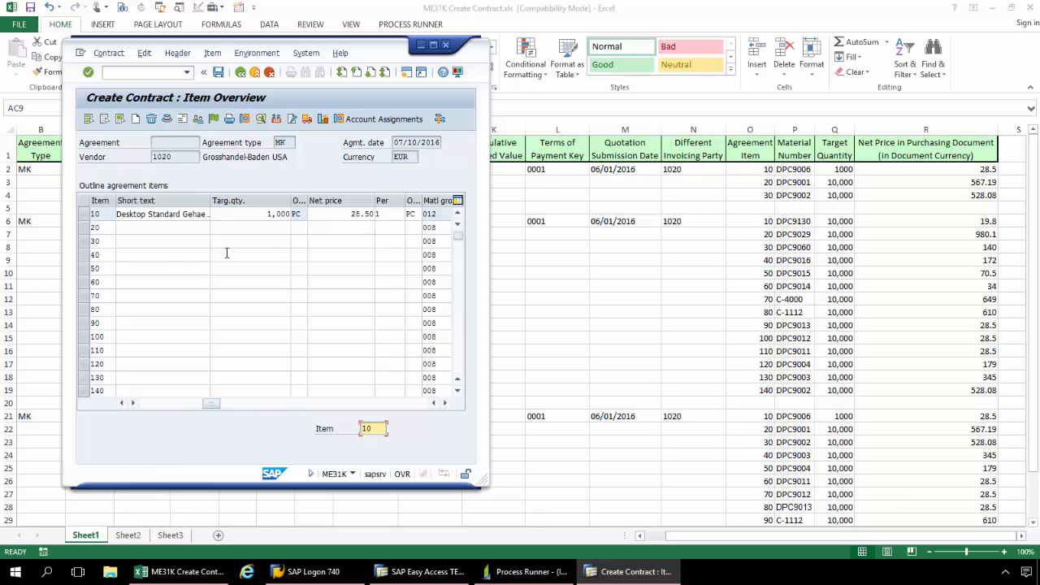
# Step: Enter item 20: material DPC9001, target quantity 10000, net price 567.19
pyautogui.click(98, 228)
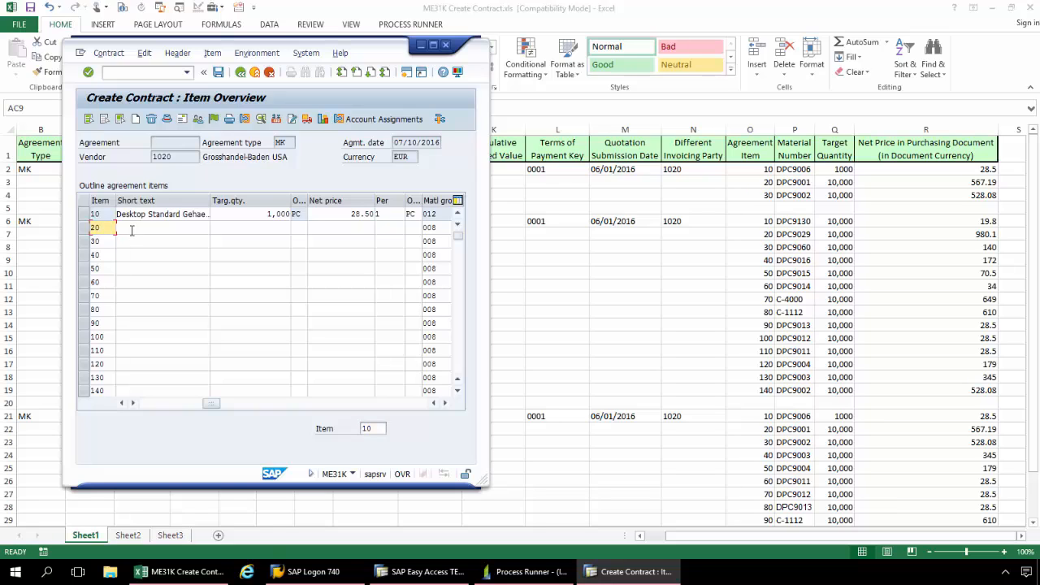
pyautogui.click(162, 228)
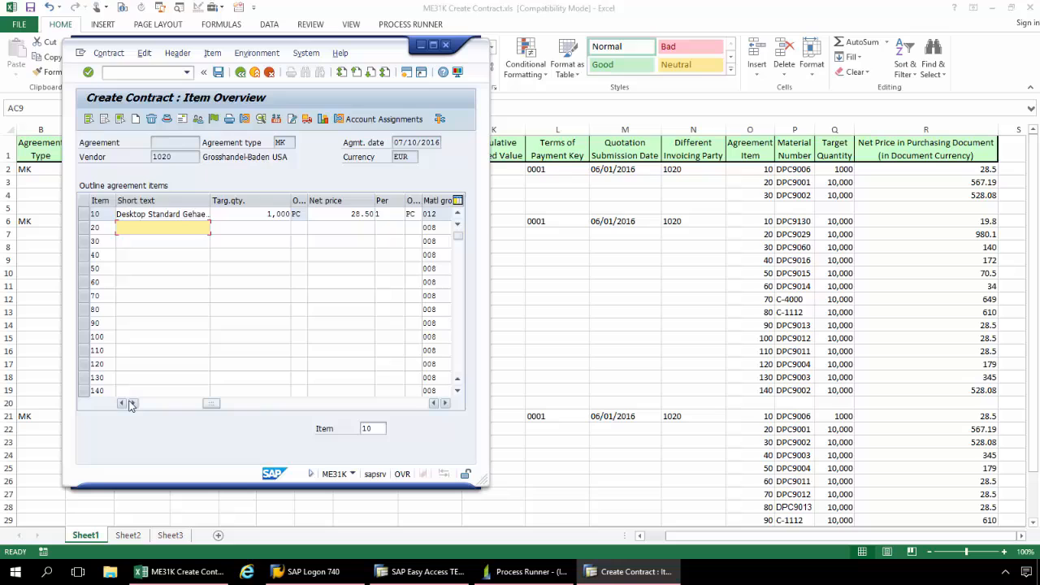
pyautogui.click(132, 403)
pyautogui.write('D')
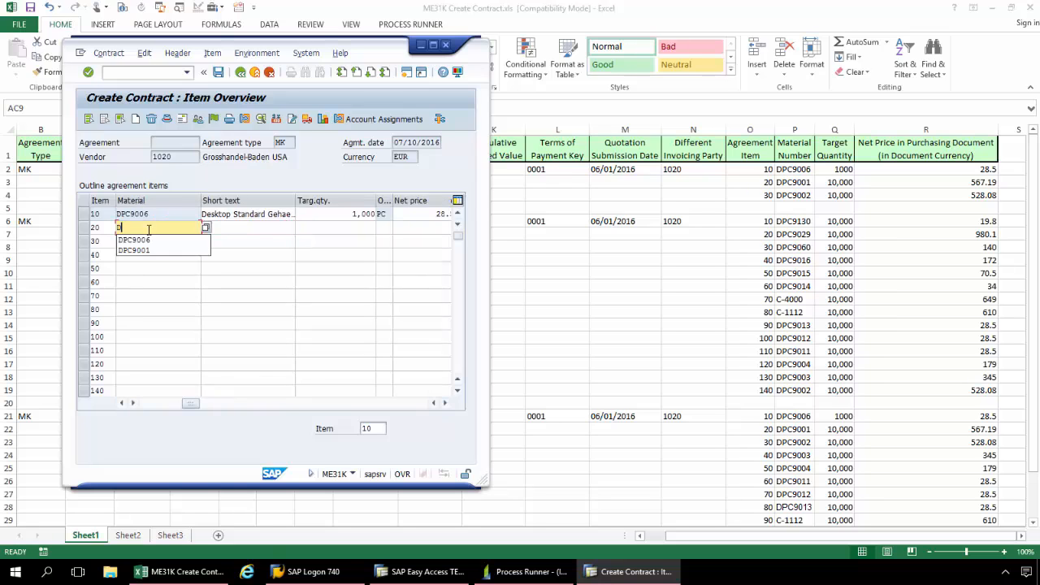
pyautogui.click(134, 250)
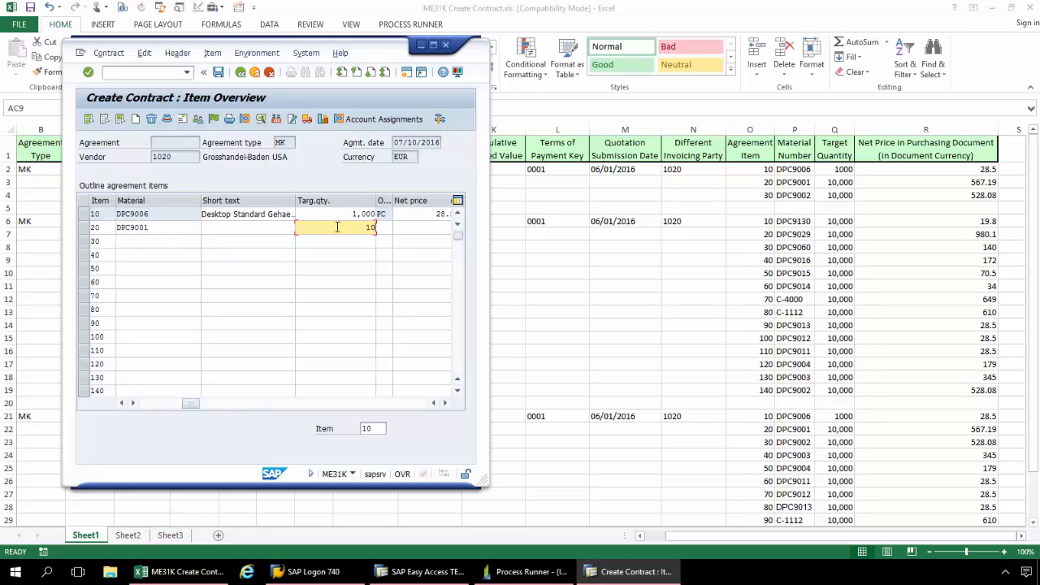
pyautogui.write('10000')
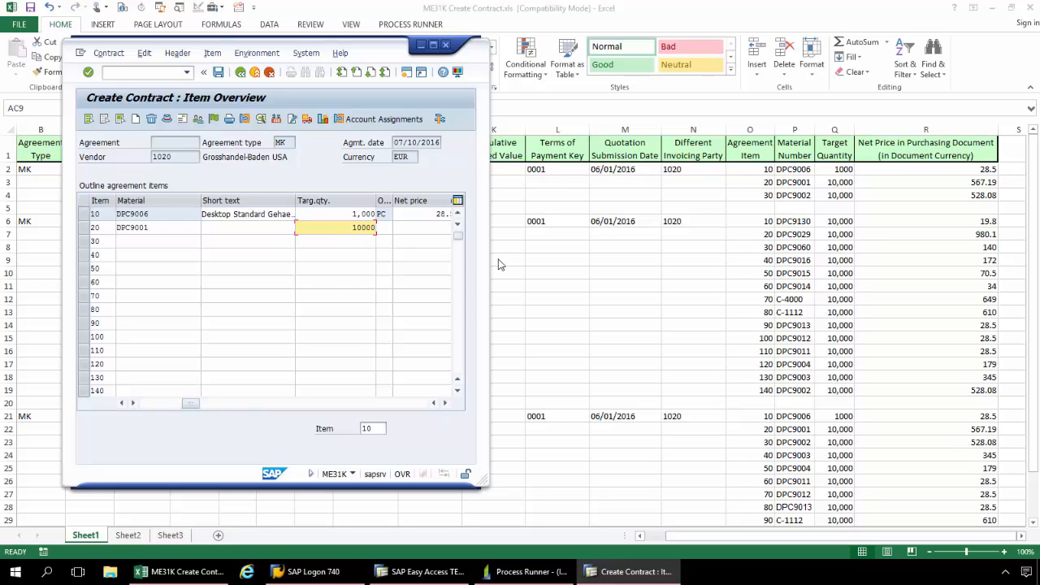
pyautogui.click(421, 227)
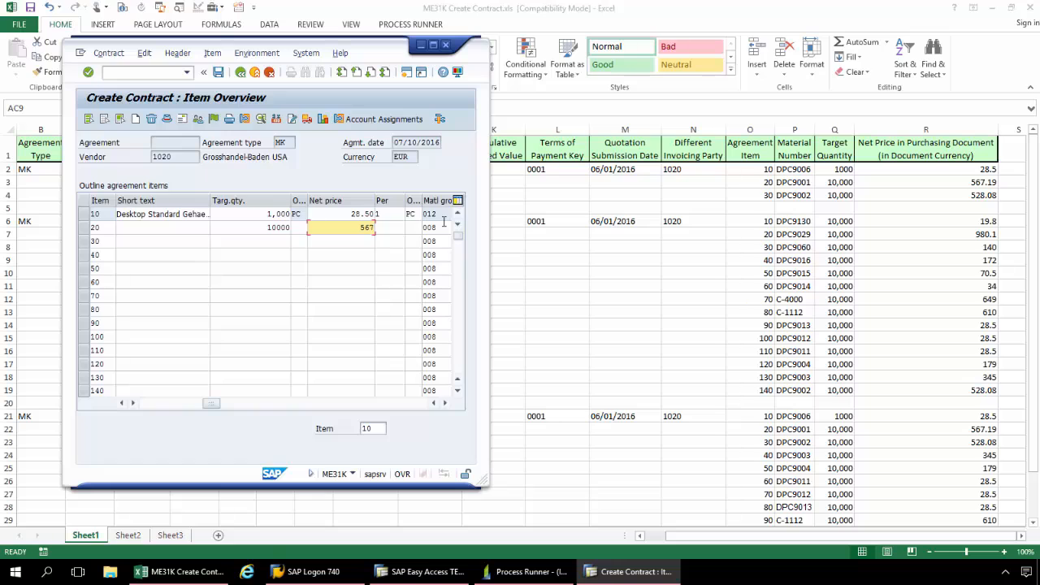
pyautogui.write('567.1')
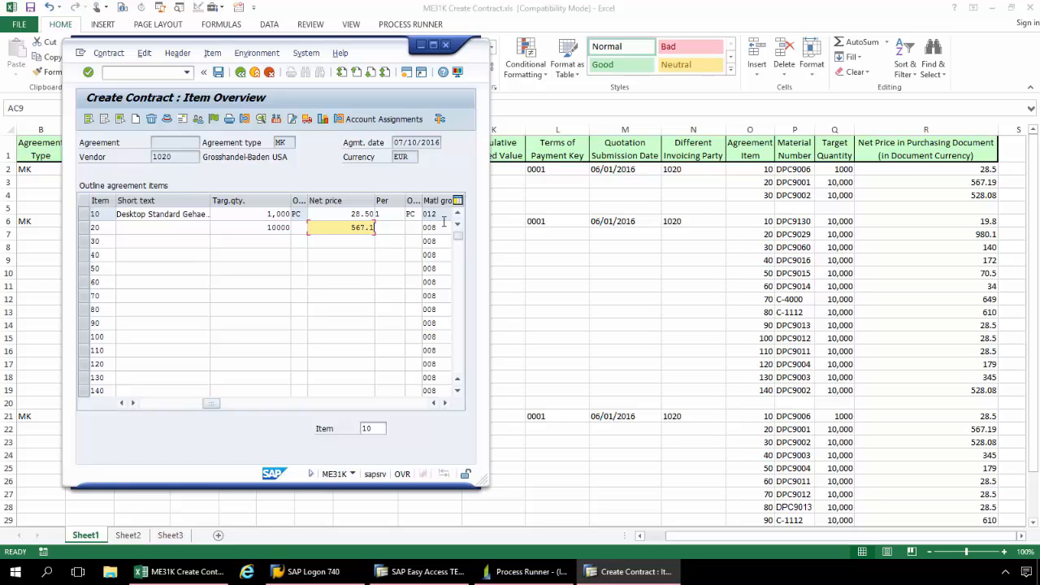
pyautogui.write('9')
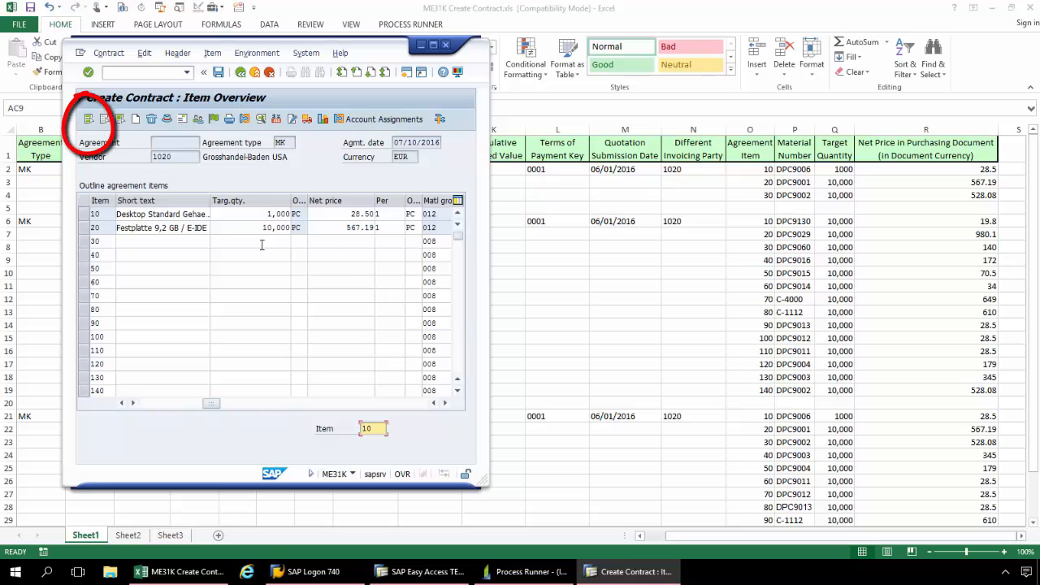
pyautogui.moveTo(189, 264)
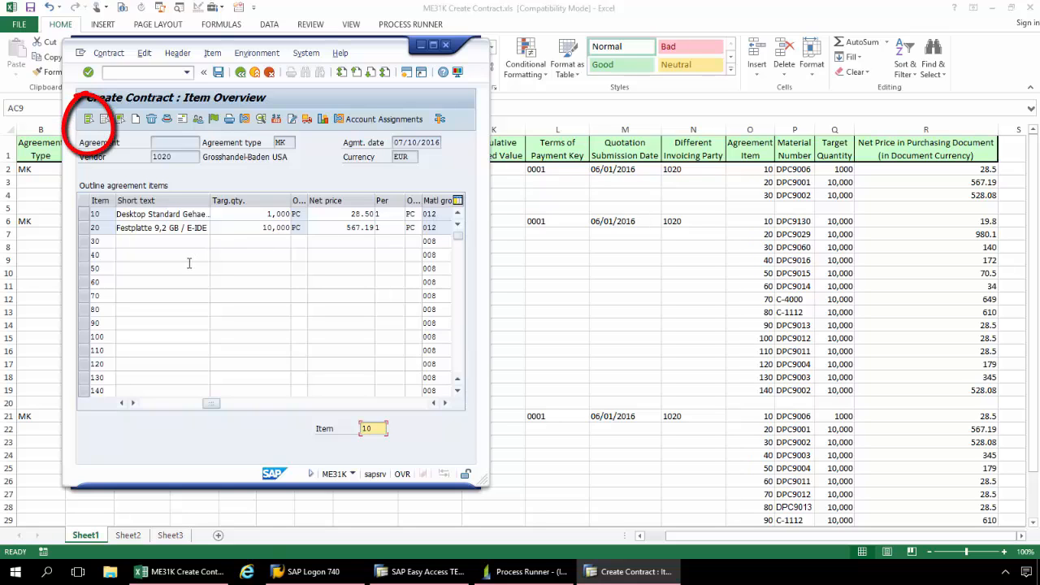
pyautogui.moveTo(89, 120)
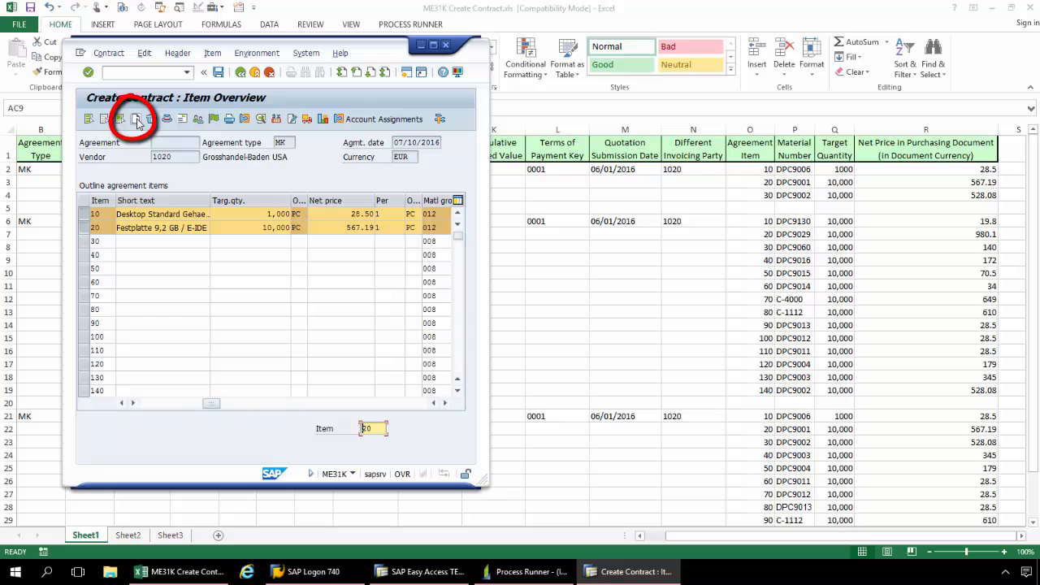
# Step: Exit the ME31K transaction to return to Process Runner's New Process wizard
pyautogui.click(136, 119)
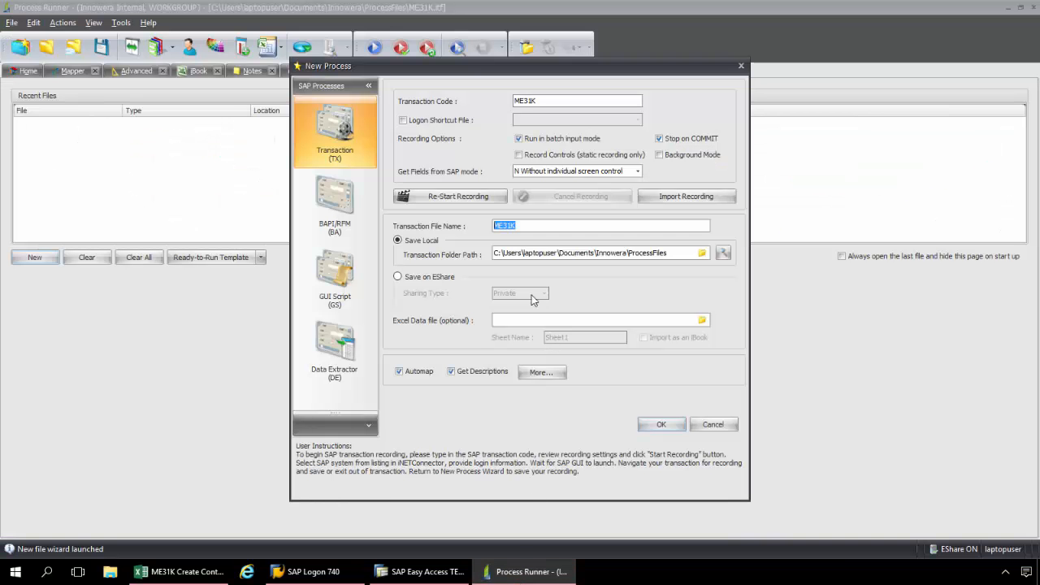
# Step: Name the recorded transaction file 'ME31K Demo' and confirm the new process
pyautogui.click(532, 225)
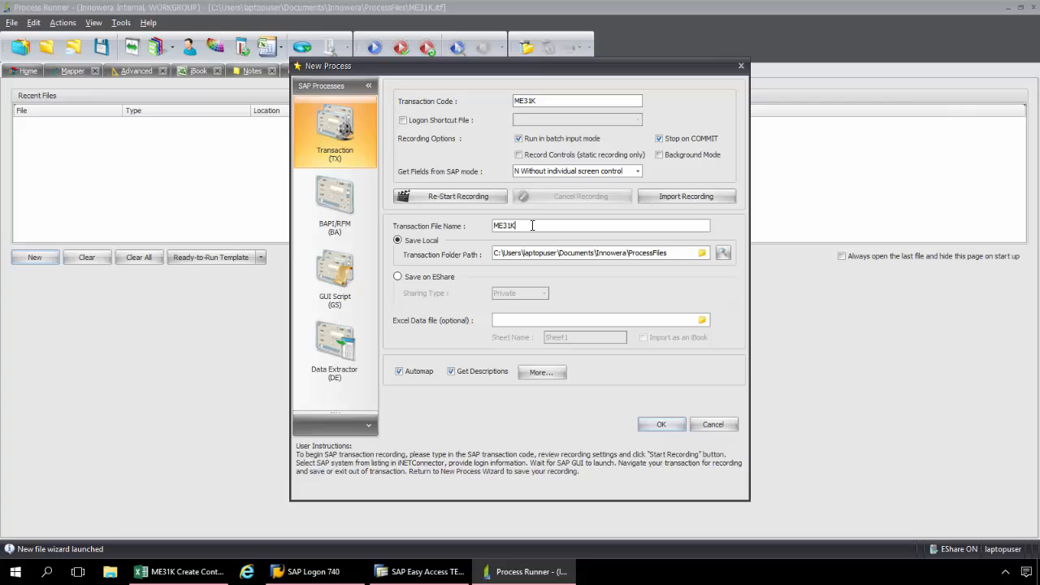
pyautogui.write('De')
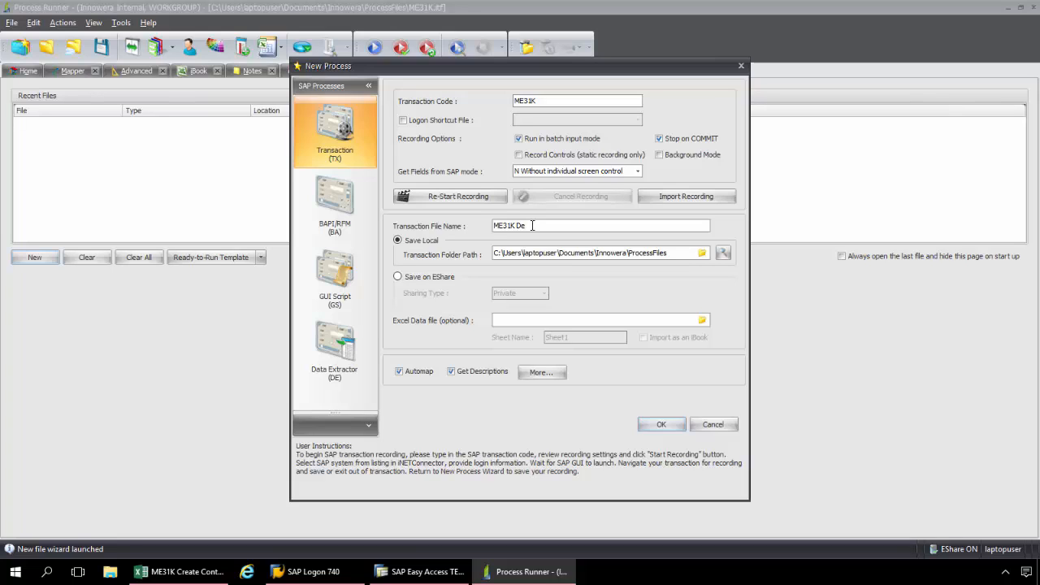
pyautogui.write('mo')
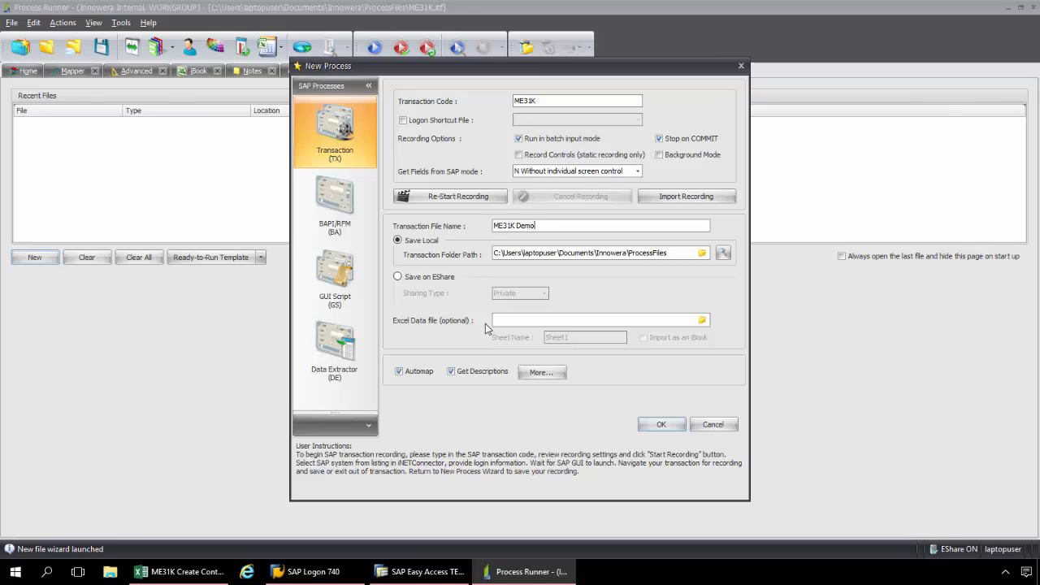
pyautogui.moveTo(521, 276)
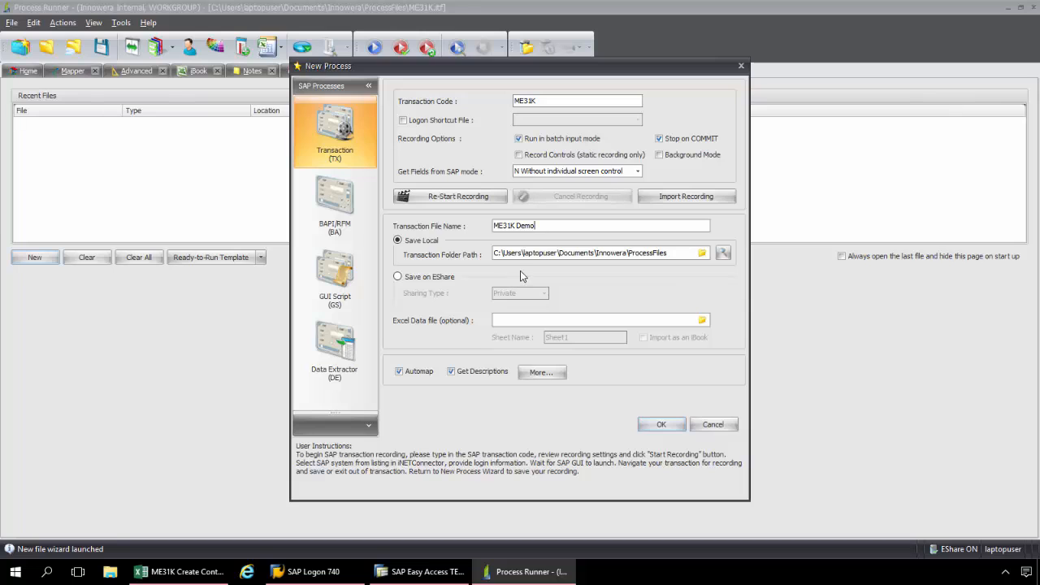
pyautogui.moveTo(602, 275)
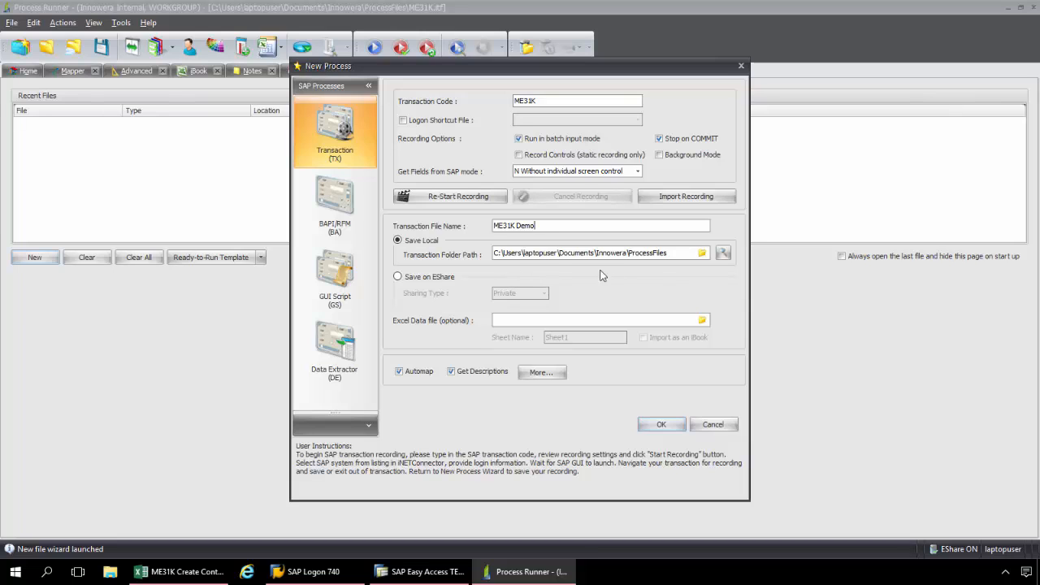
pyautogui.click(661, 424)
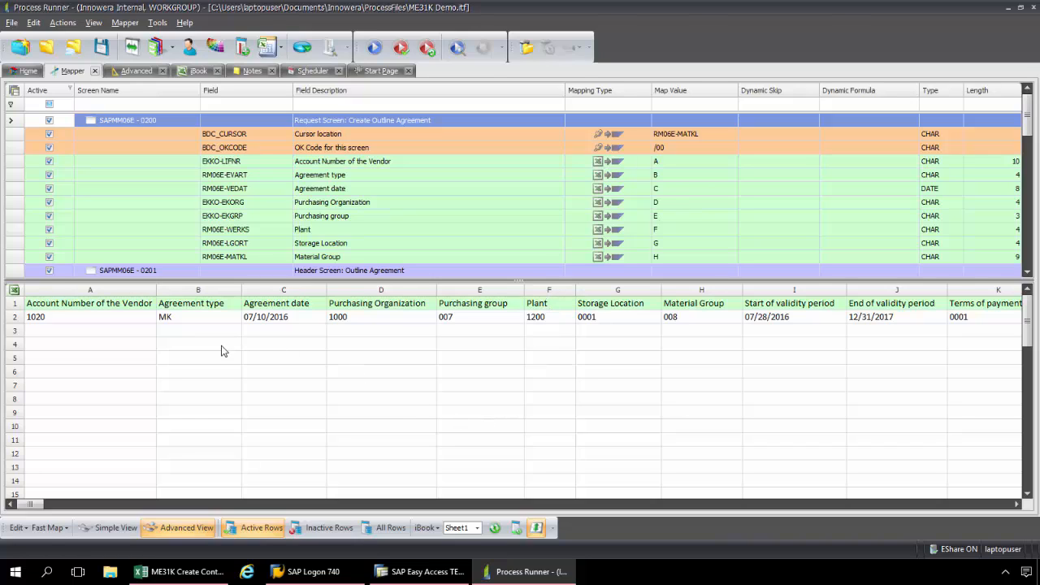
pyautogui.moveTo(388, 360)
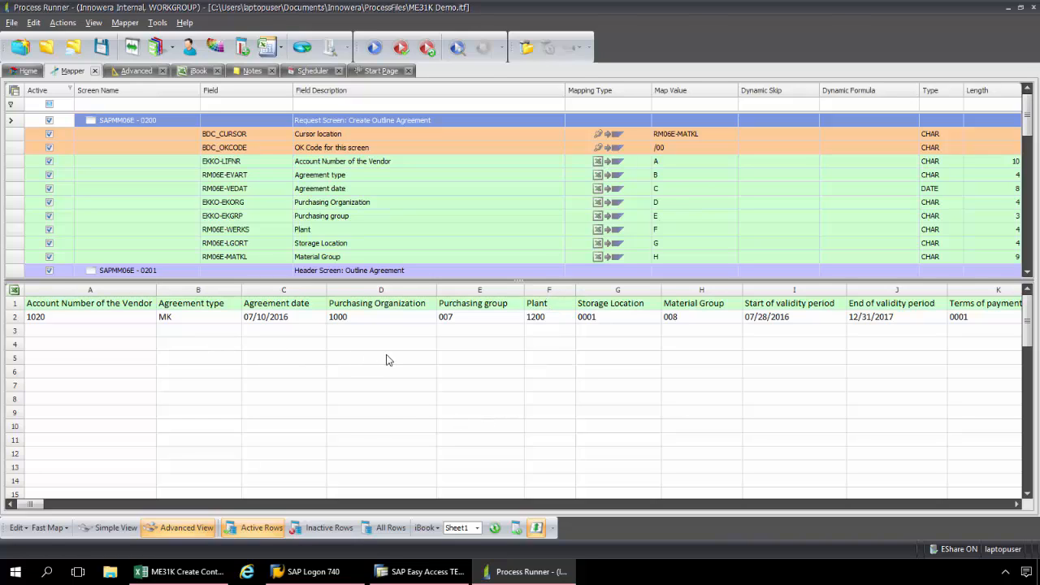
pyautogui.moveTo(378, 367)
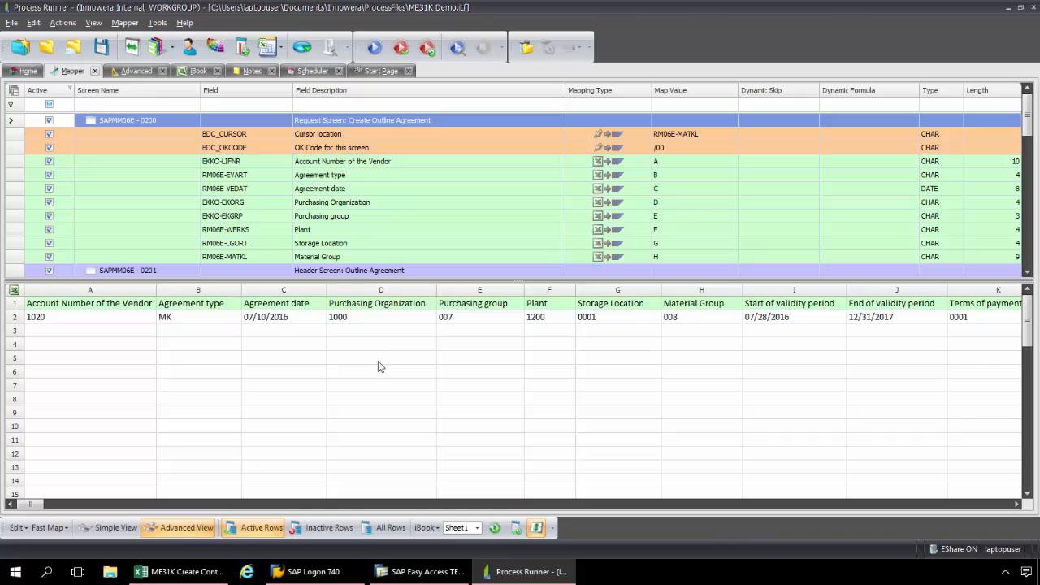
pyautogui.moveTo(246, 243)
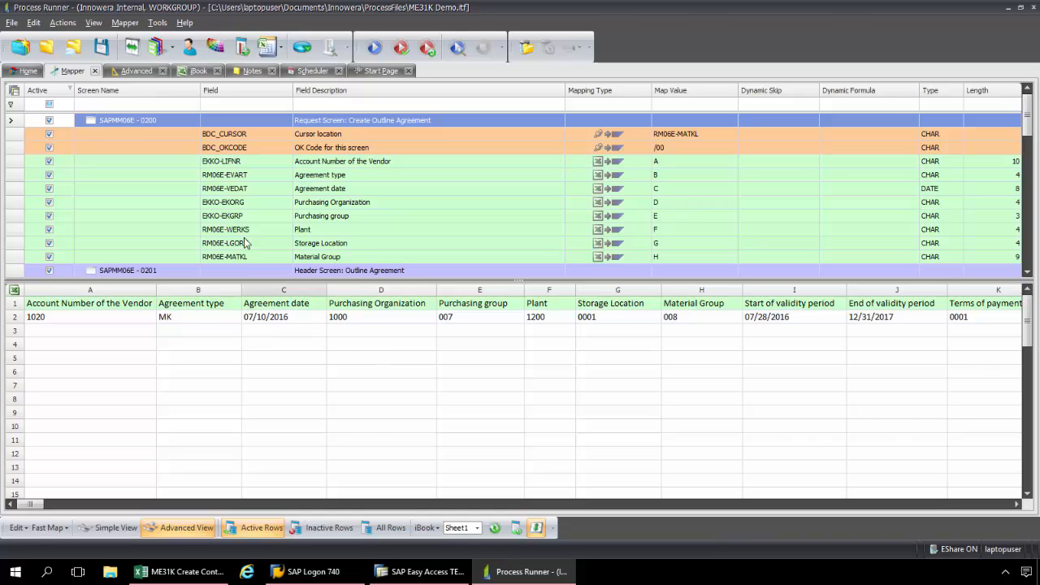
pyautogui.click(197, 71)
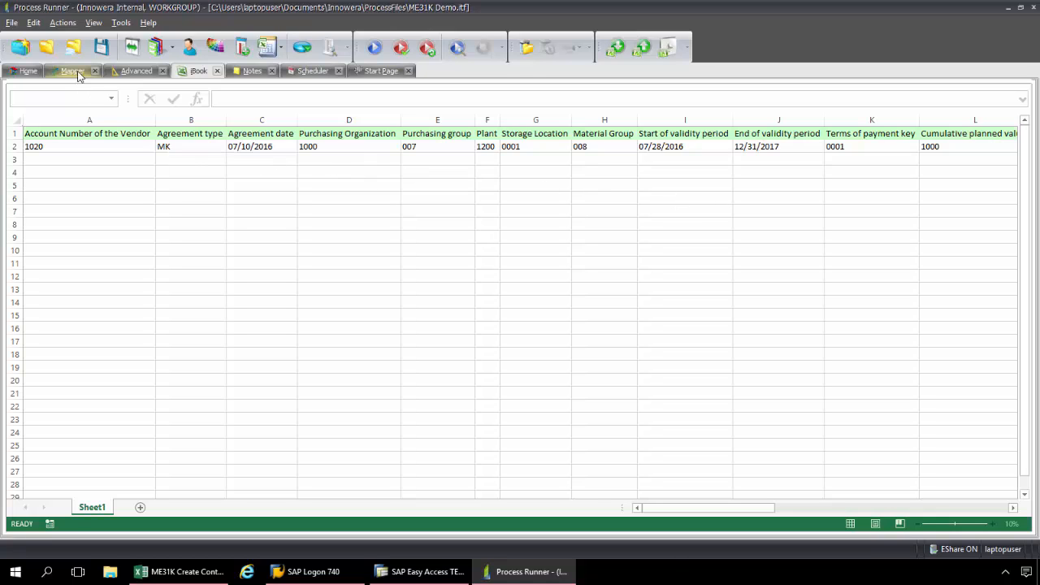
pyautogui.click(71, 71)
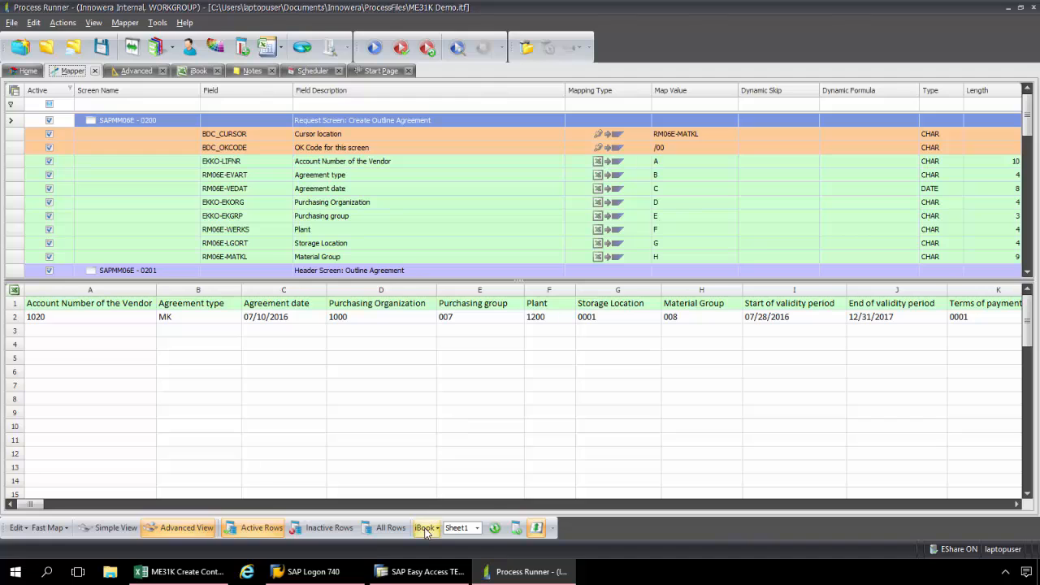
# Step: Load ME31K Create Contract.xls as the external Excel data source
pyautogui.click(425, 527)
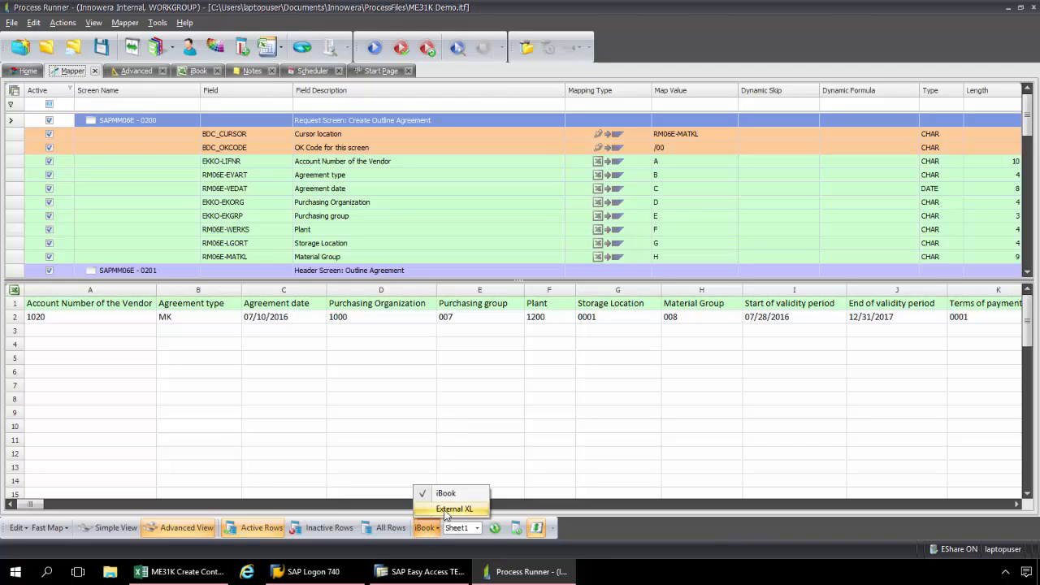
pyautogui.click(454, 509)
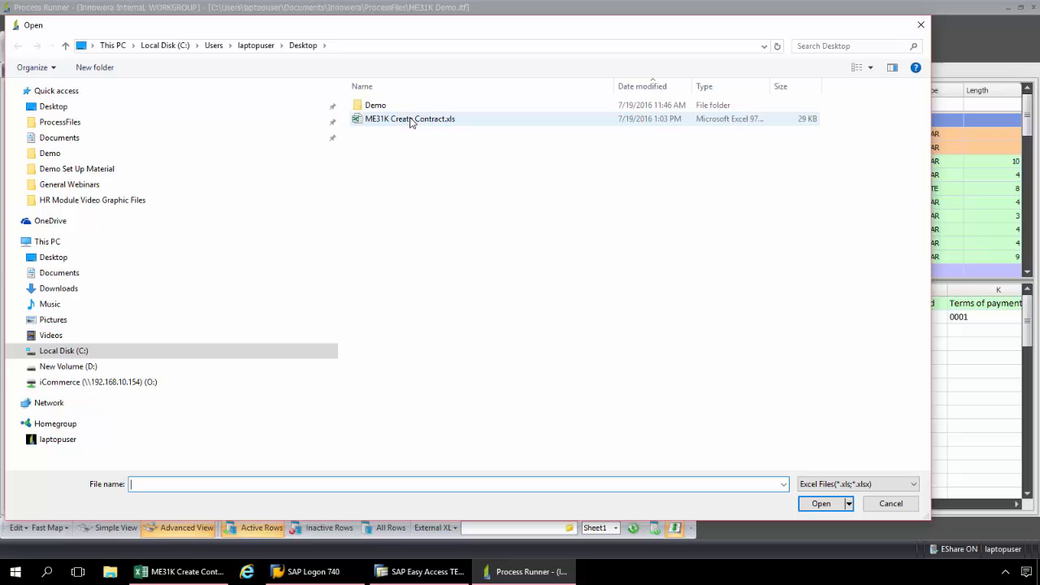
pyautogui.click(409, 119)
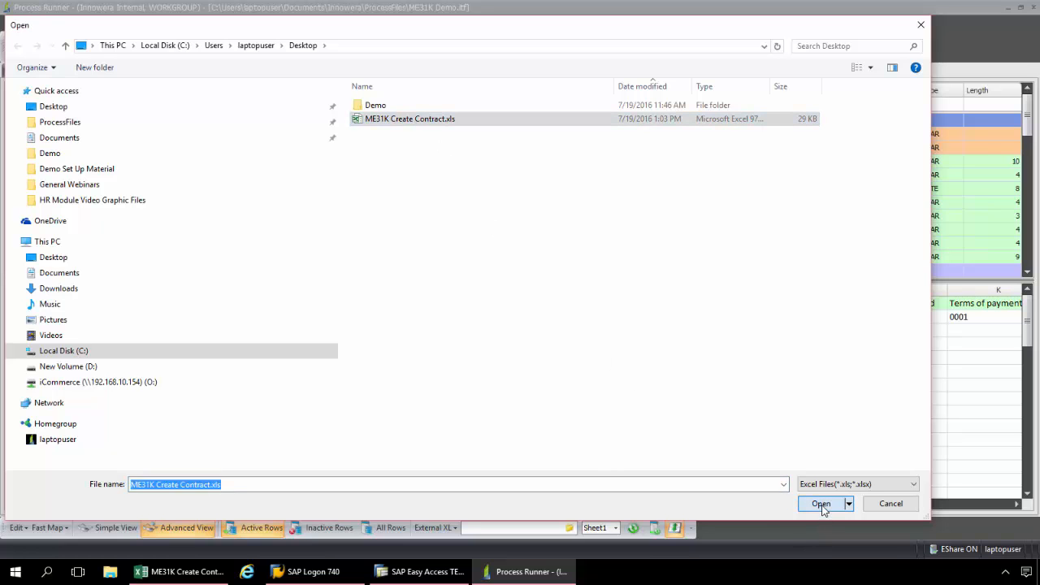
pyautogui.click(821, 504)
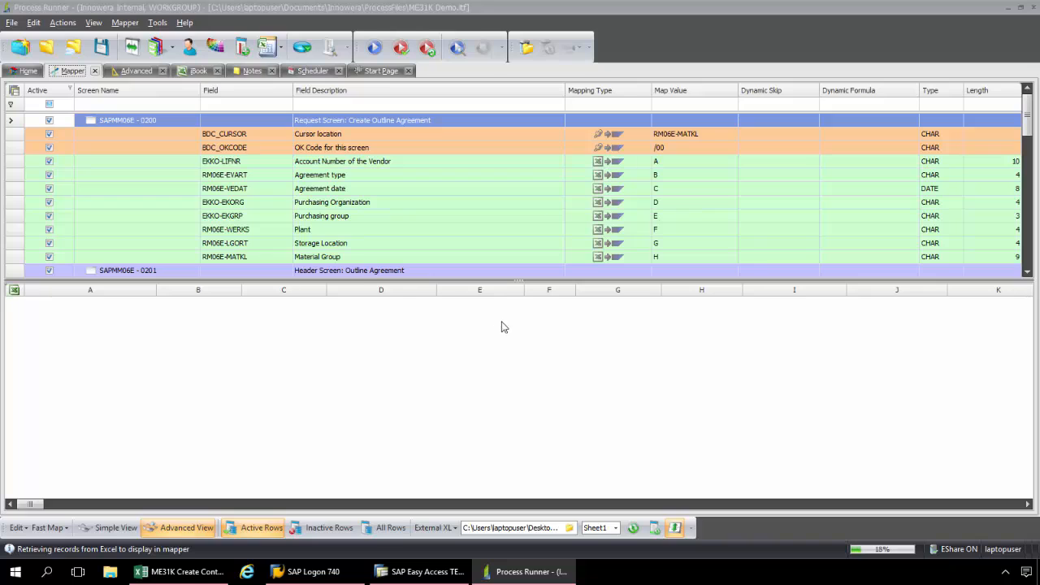
pyautogui.moveTo(626, 376)
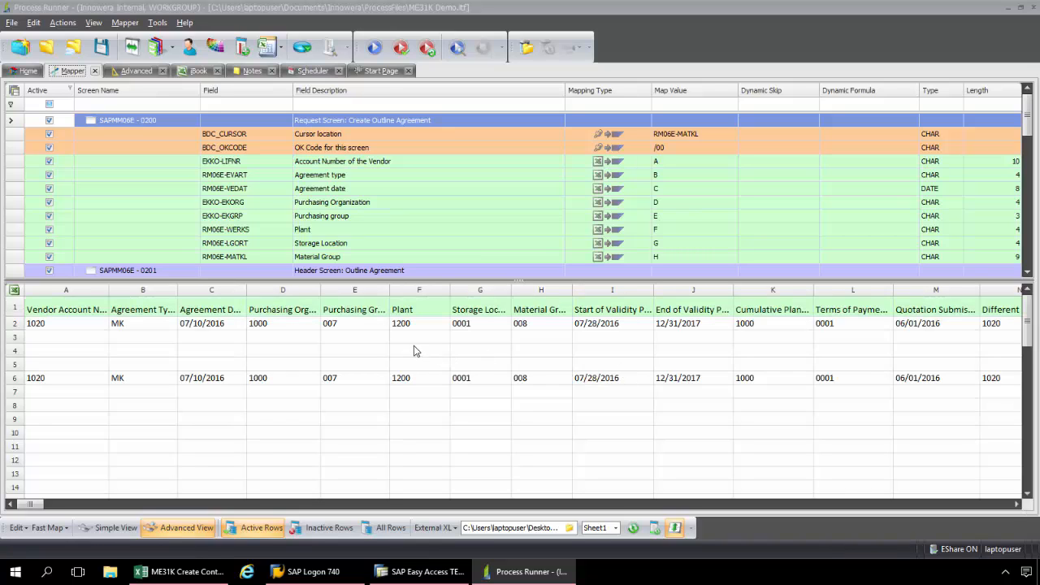
pyautogui.moveTo(177, 571)
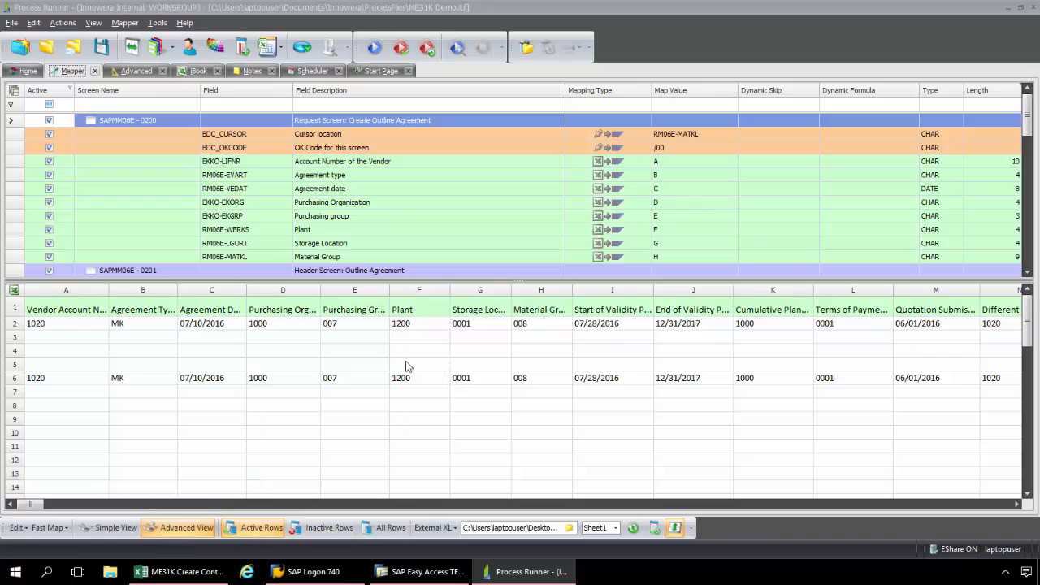
pyautogui.moveTo(183, 327)
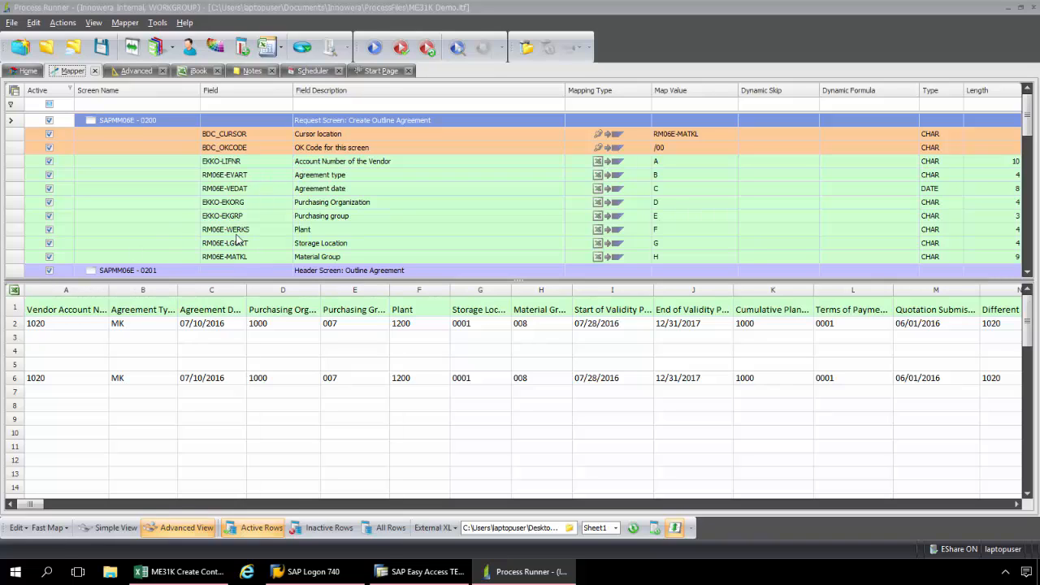
pyautogui.moveTo(272, 206)
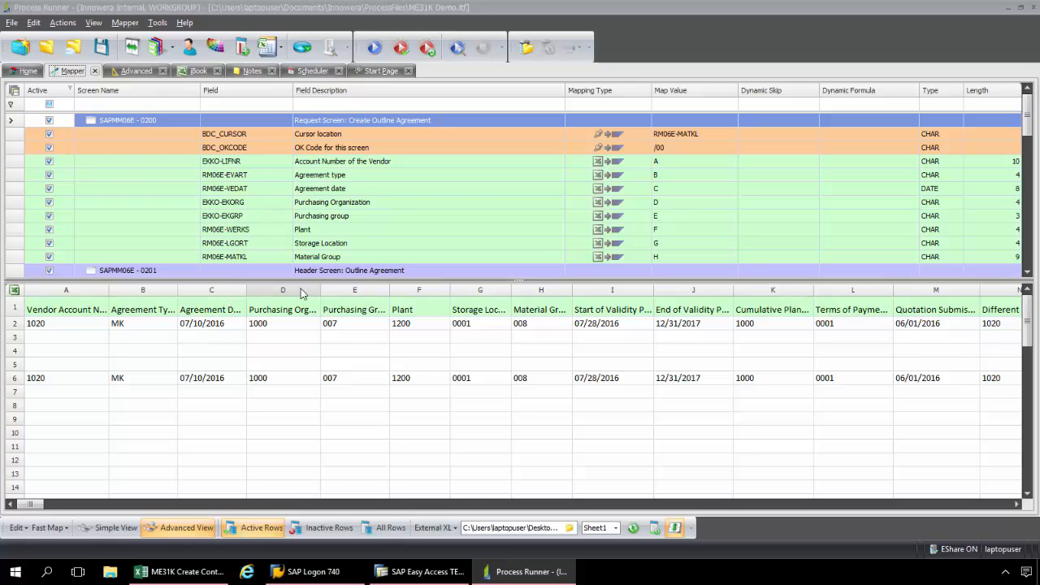
pyautogui.moveTo(351, 293)
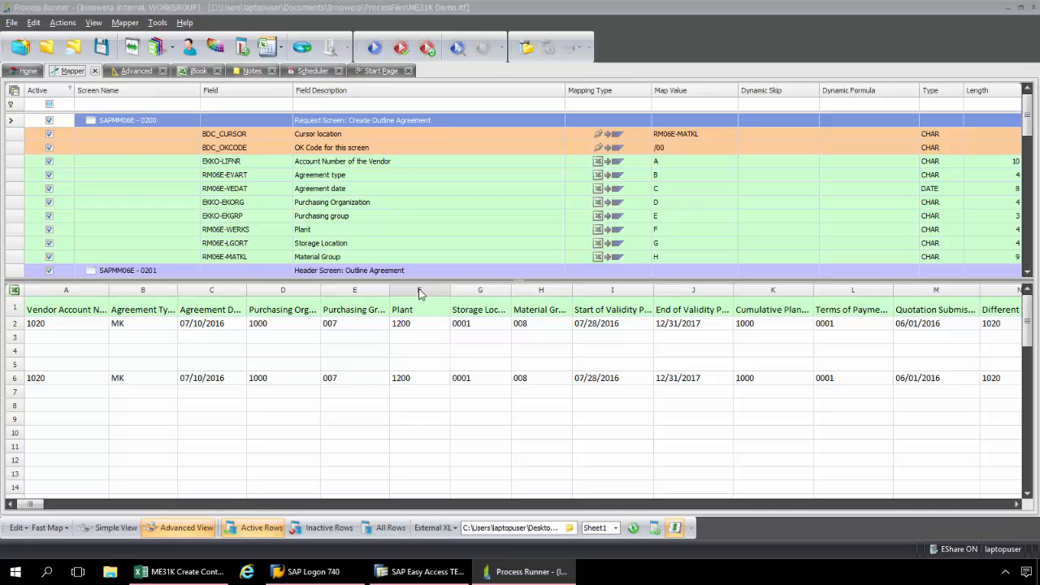
pyautogui.moveTo(459, 295)
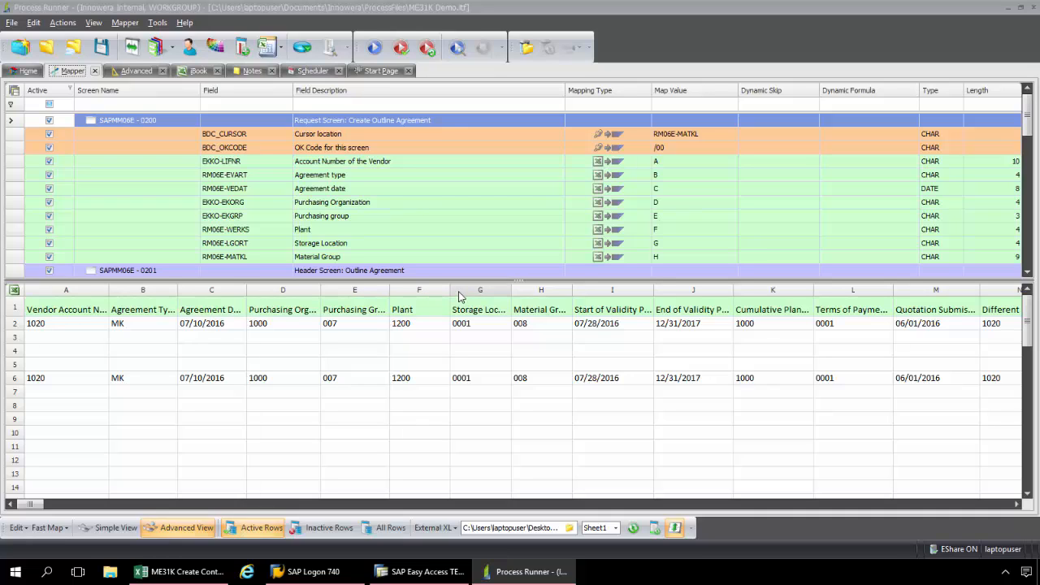
pyautogui.moveTo(738, 282)
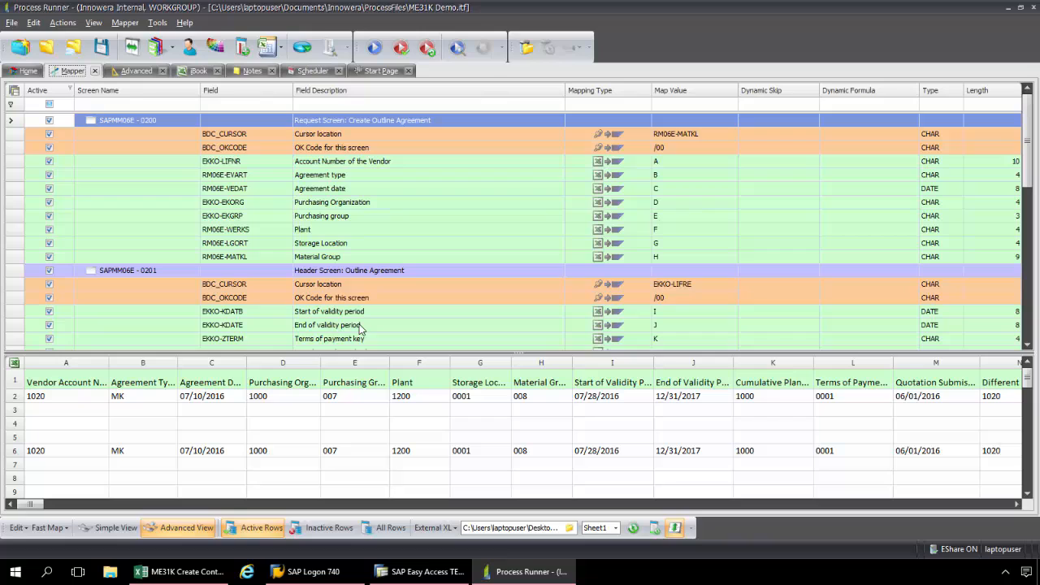
pyautogui.moveTo(620, 375)
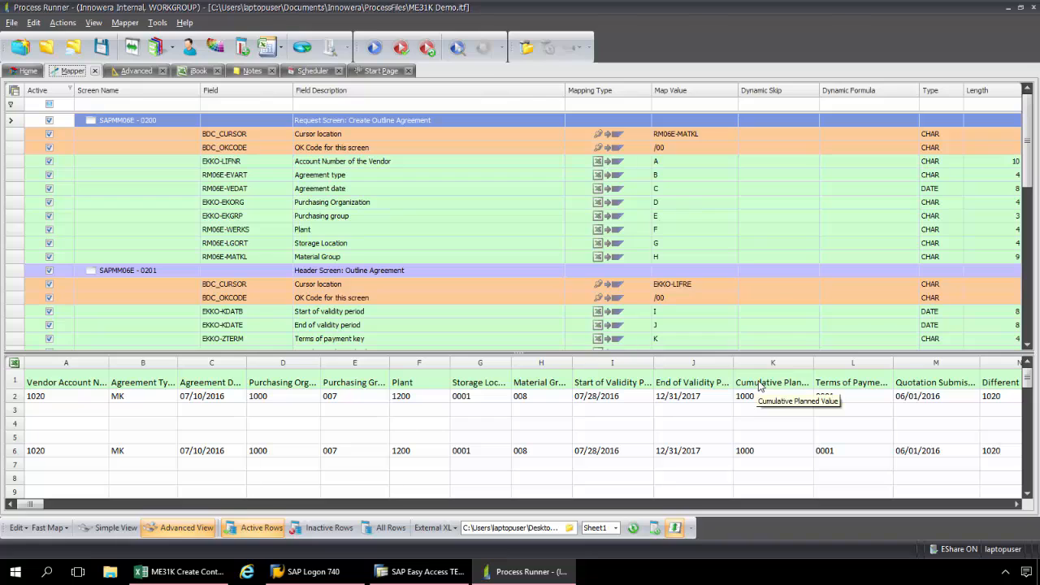
pyautogui.moveTo(849, 366)
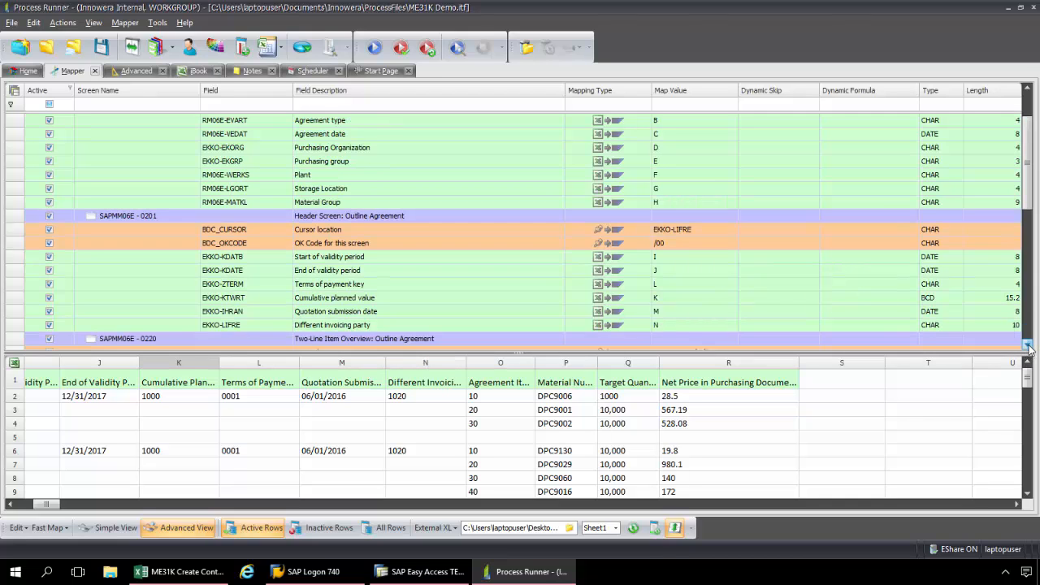
pyautogui.scroll(-3)
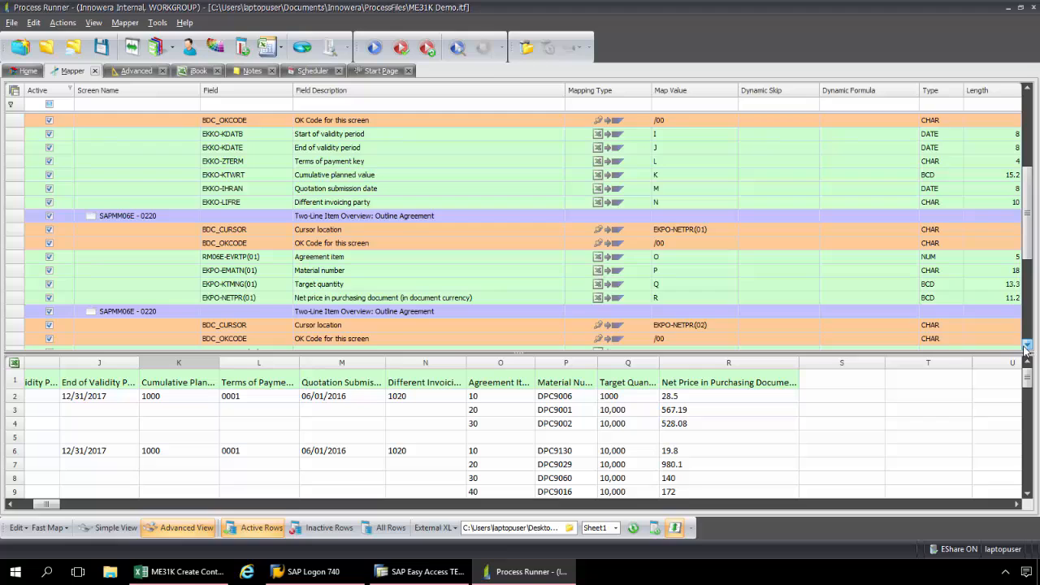
pyautogui.scroll(-3)
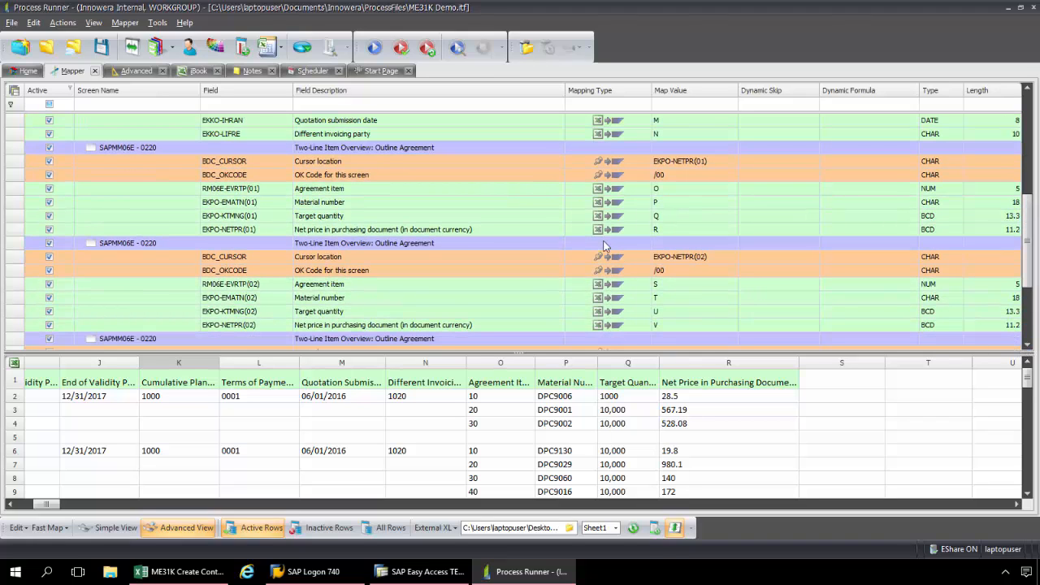
pyautogui.moveTo(559, 177)
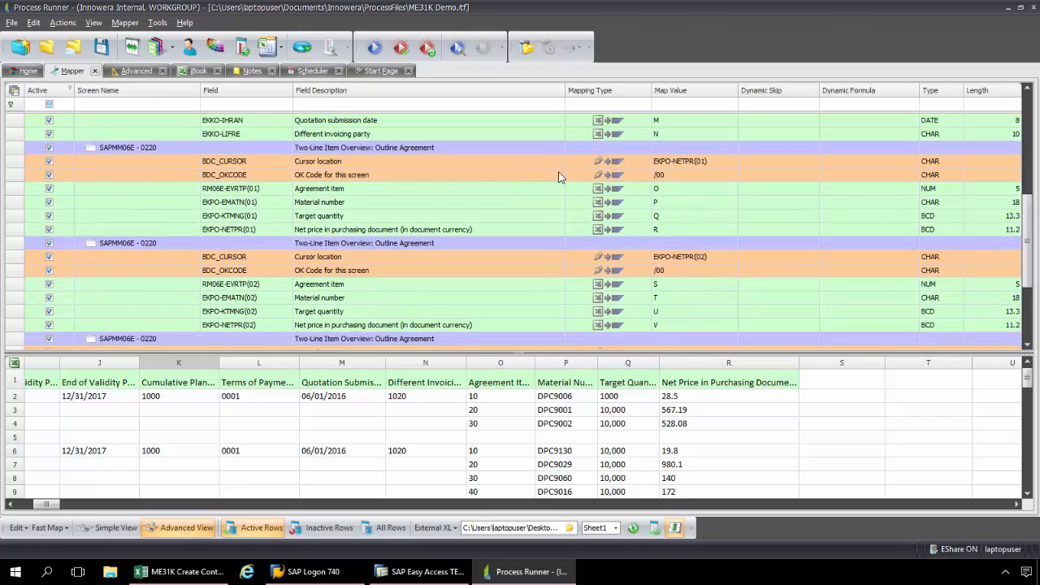
pyautogui.moveTo(411, 210)
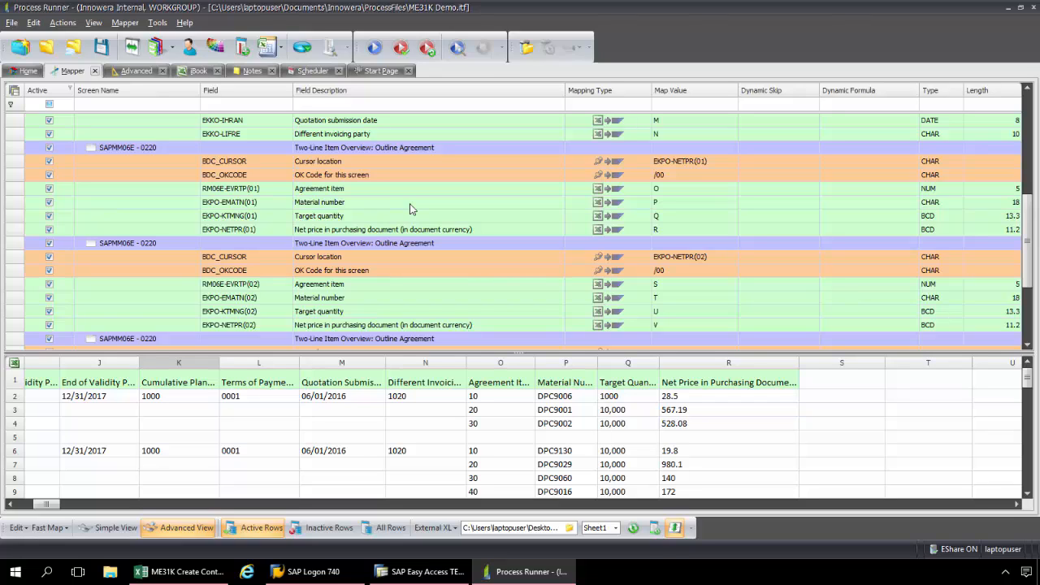
pyautogui.moveTo(388, 303)
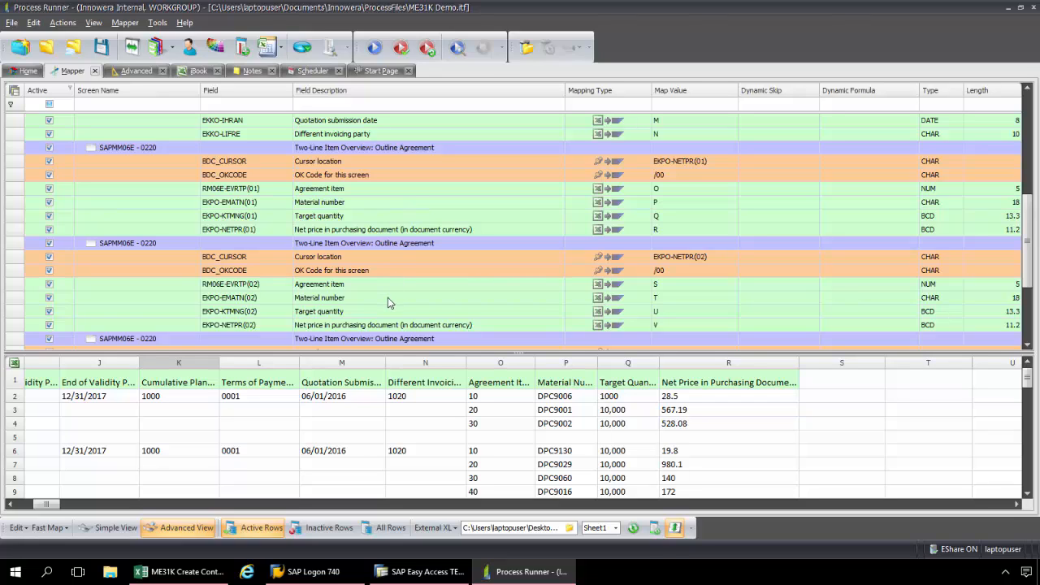
pyautogui.moveTo(438, 224)
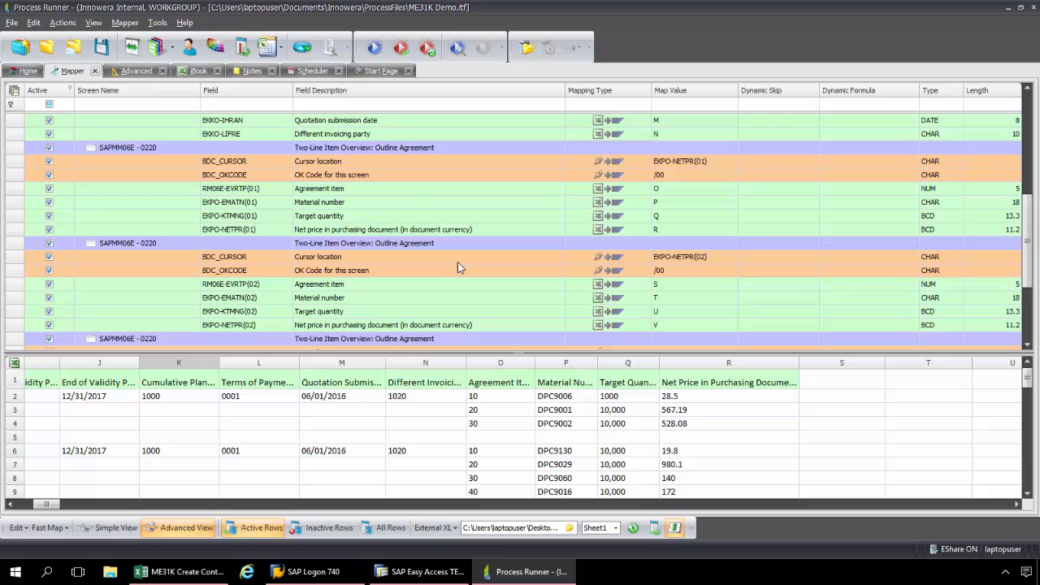
pyautogui.moveTo(512, 360)
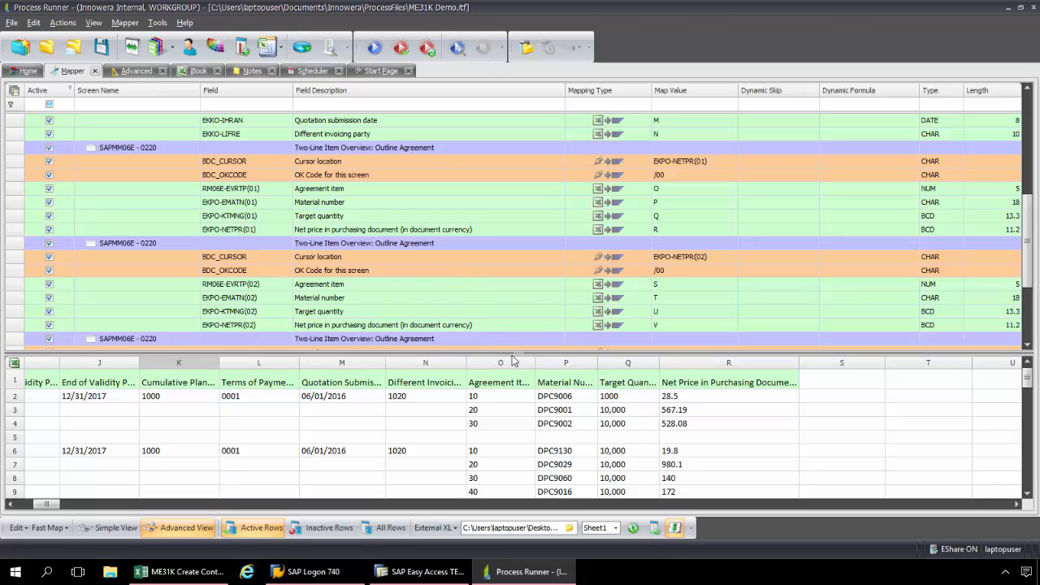
pyautogui.moveTo(598, 351)
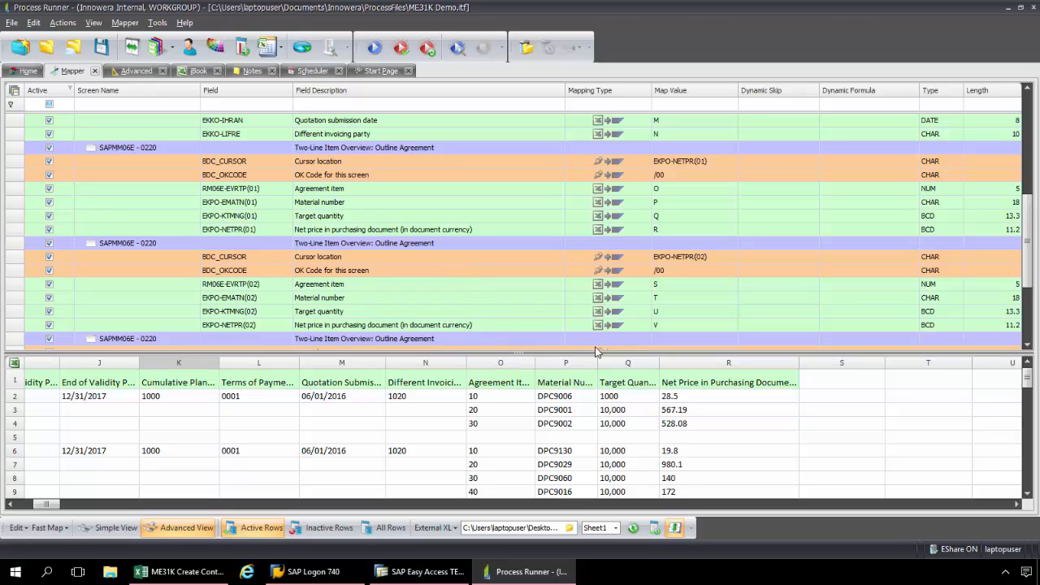
pyautogui.moveTo(641, 307)
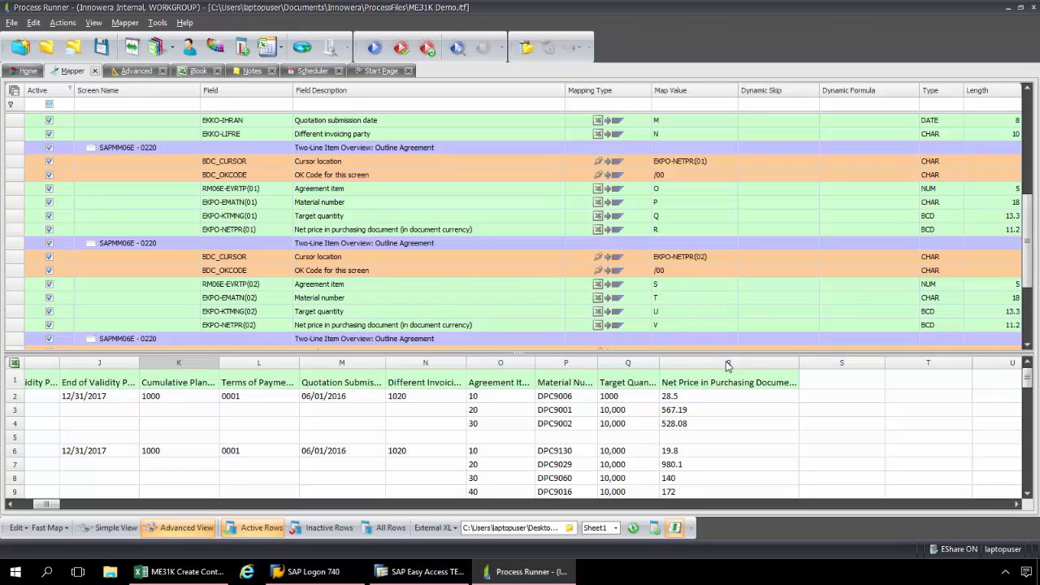
pyautogui.moveTo(500, 363)
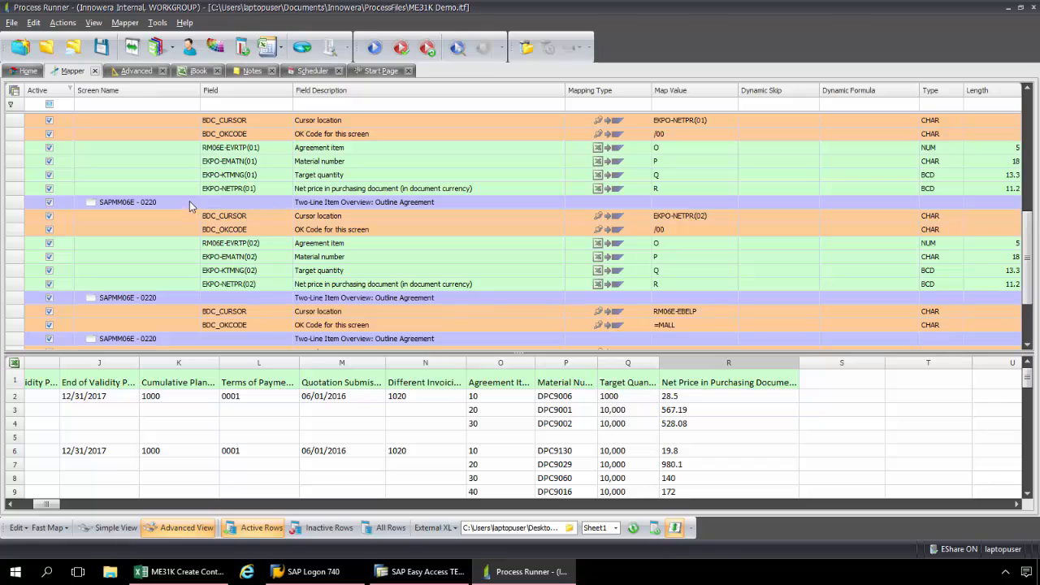
# Step: Start a loop at the second SAPMM06E-0220 line-item screen row
pyautogui.scroll(3)
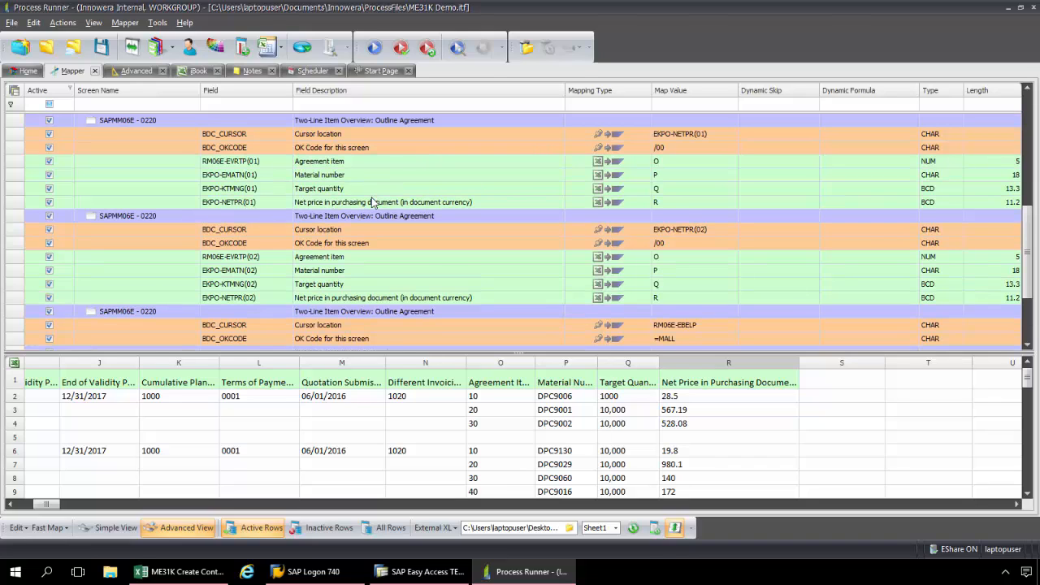
pyautogui.click(127, 216)
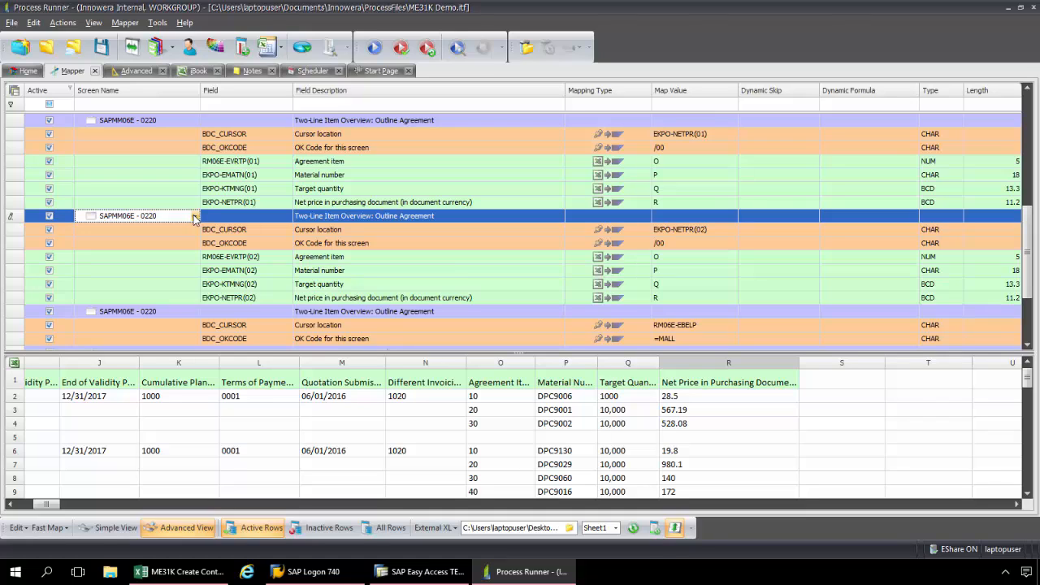
pyautogui.click(194, 215)
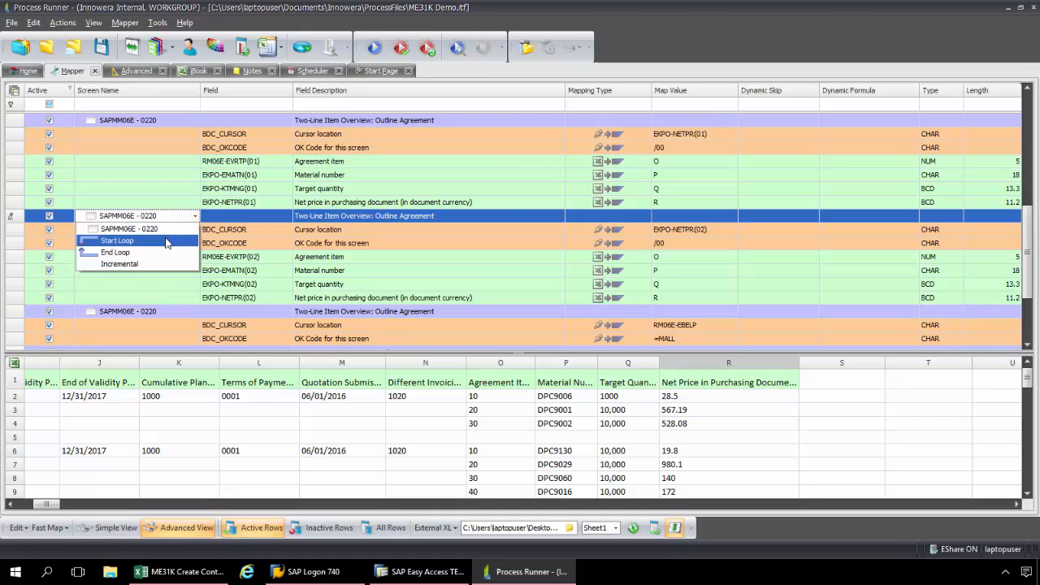
pyautogui.click(117, 240)
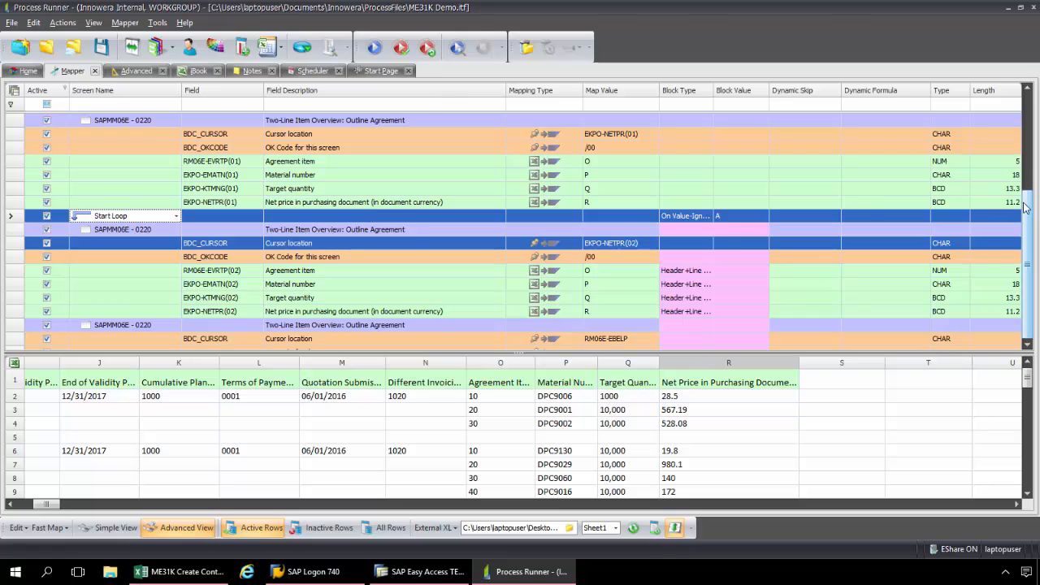
pyautogui.scroll(-3)
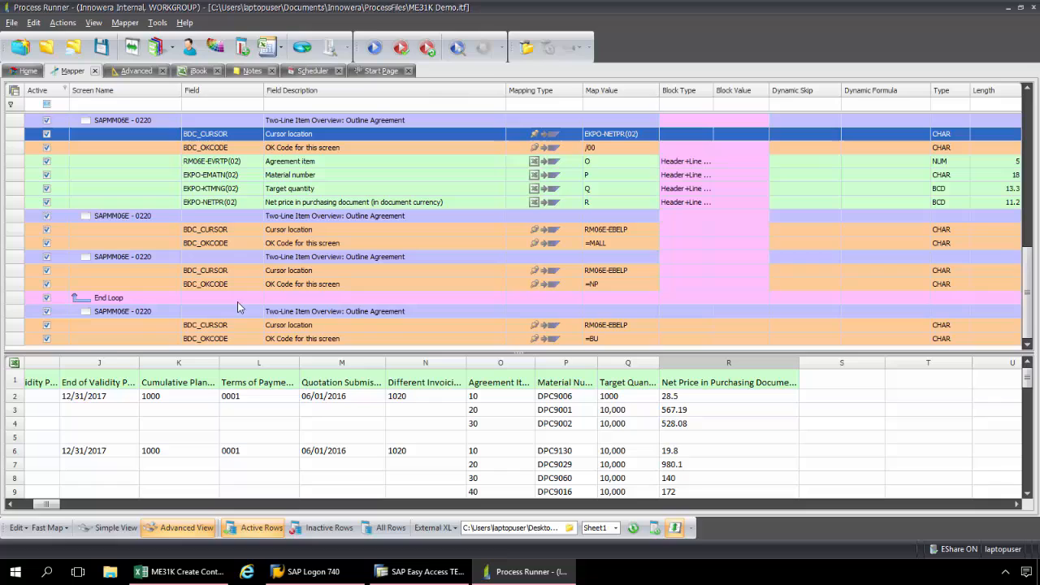
pyautogui.moveTo(177, 311)
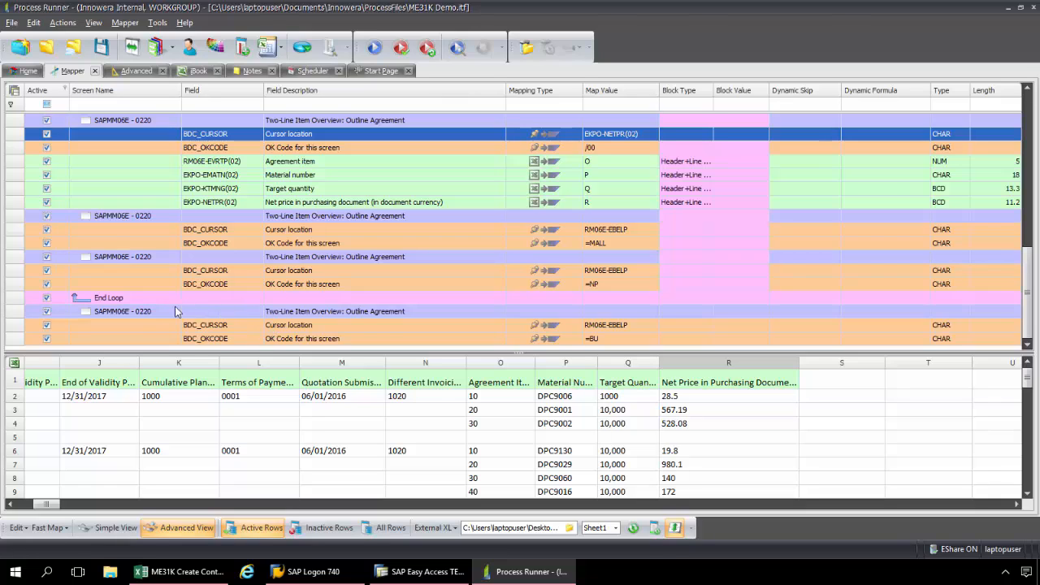
pyautogui.moveTo(233, 315)
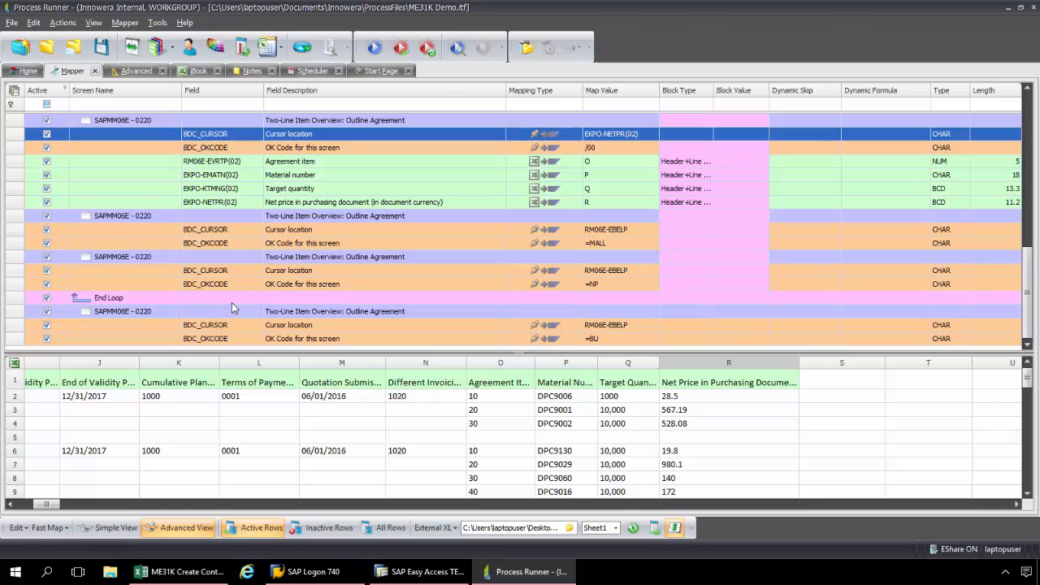
pyautogui.moveTo(205, 302)
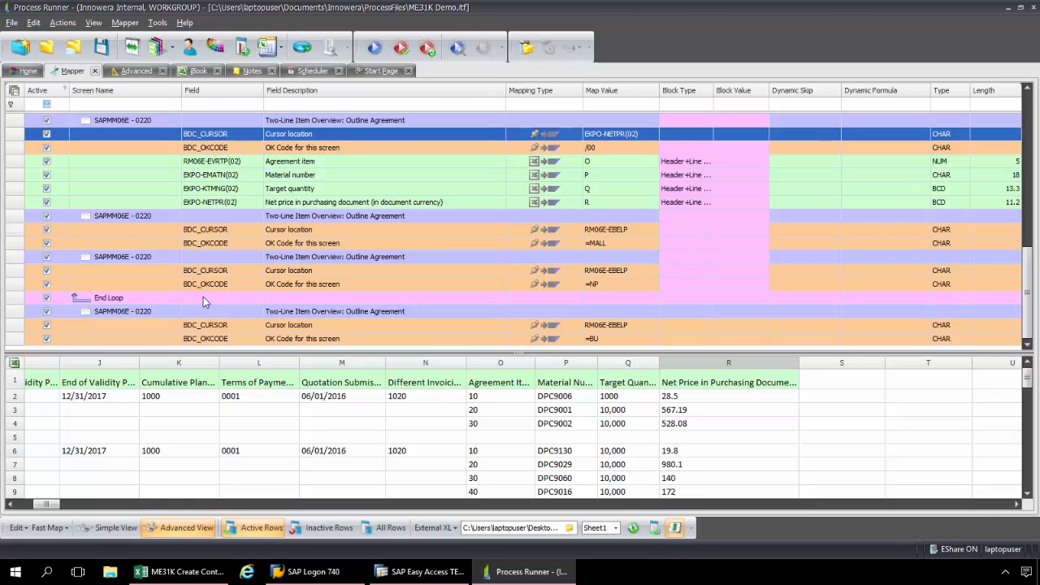
pyautogui.moveTo(534, 318)
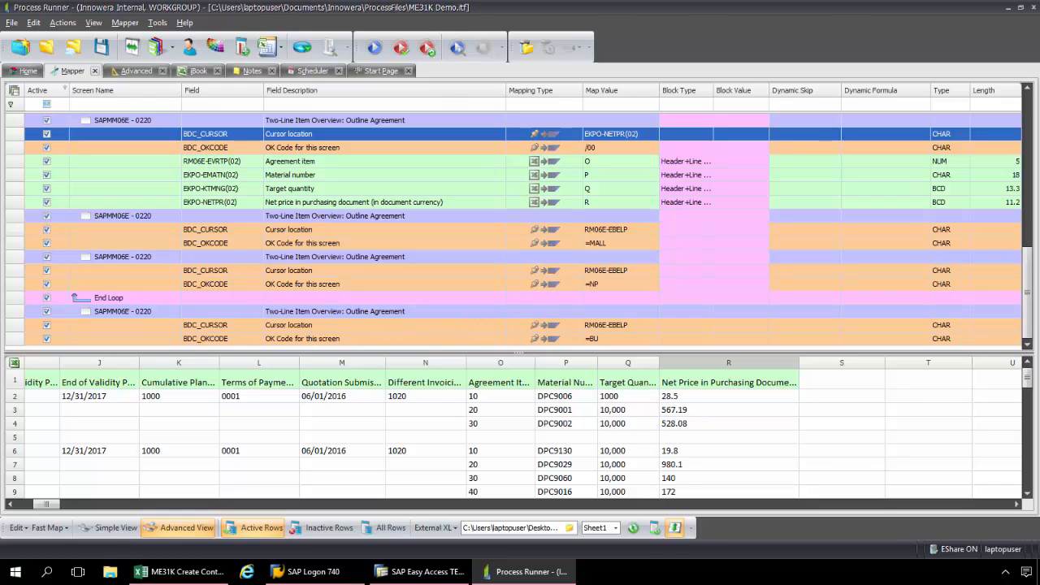
pyautogui.scroll(3)
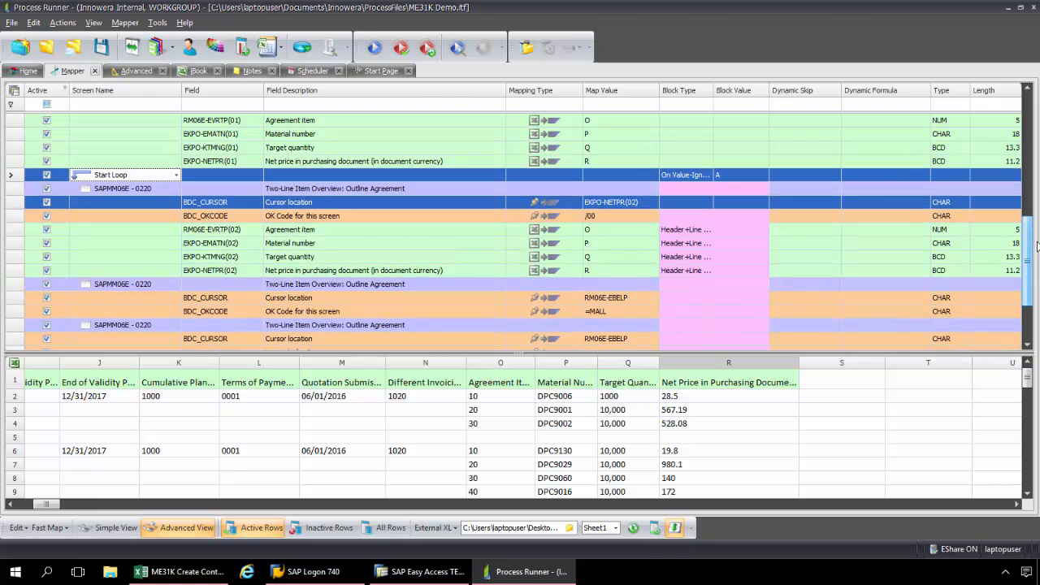
pyautogui.moveTo(685, 175)
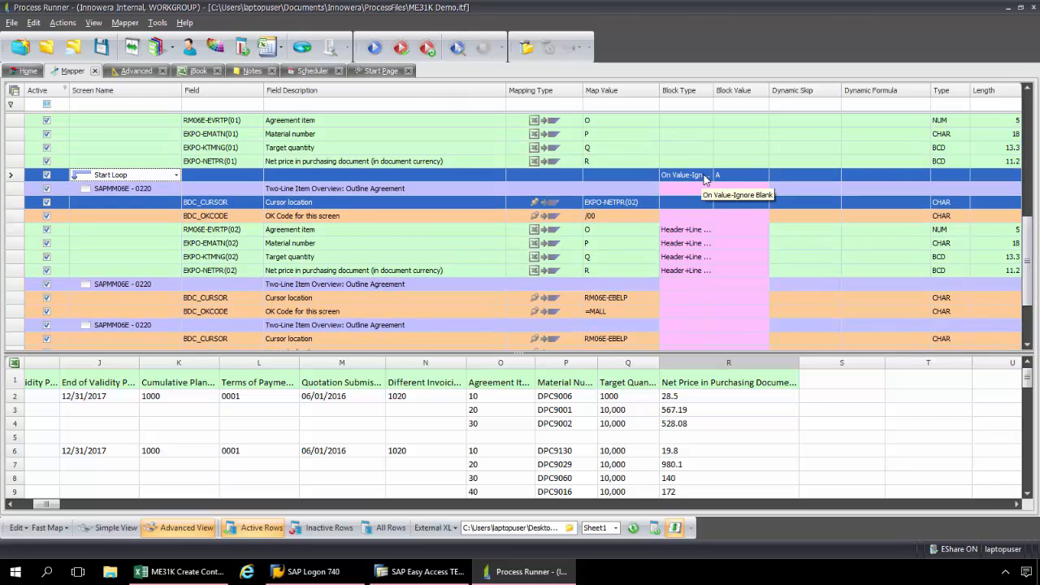
# Step: Set the Start Loop block type to On Blank Cell In Column, value A
pyautogui.click(717, 174)
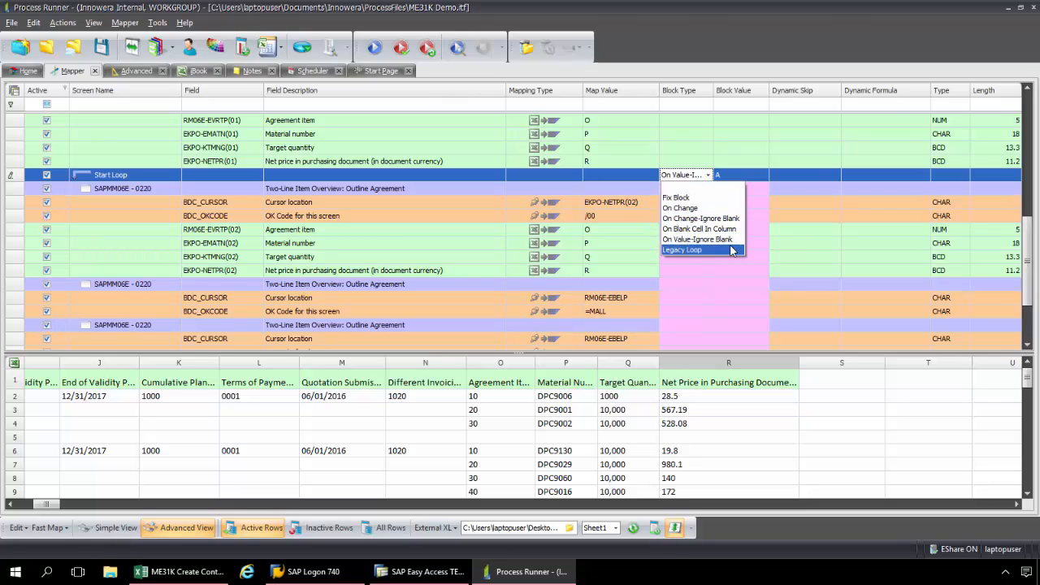
pyautogui.moveTo(699, 239)
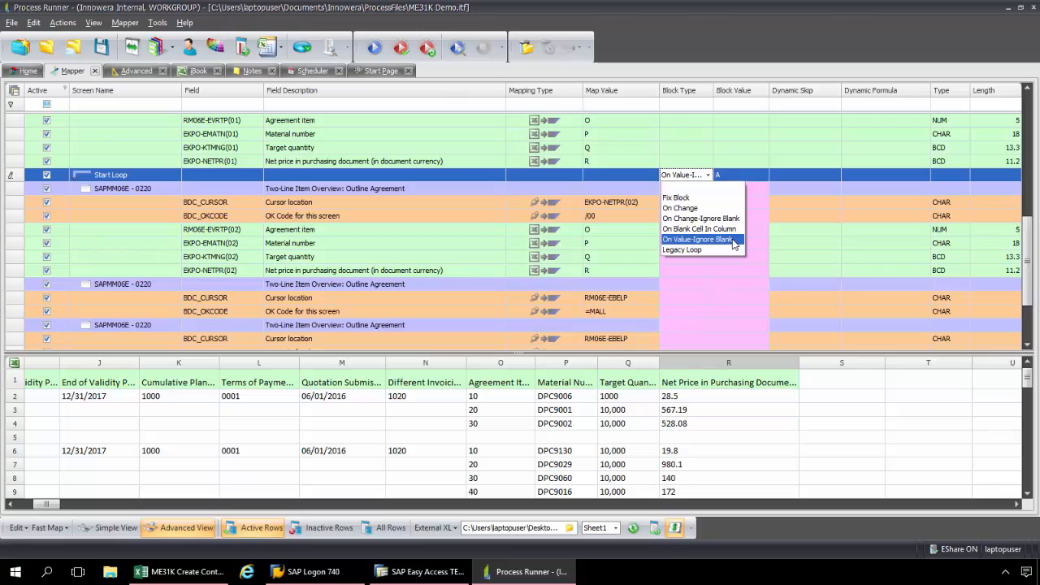
pyautogui.click(697, 239)
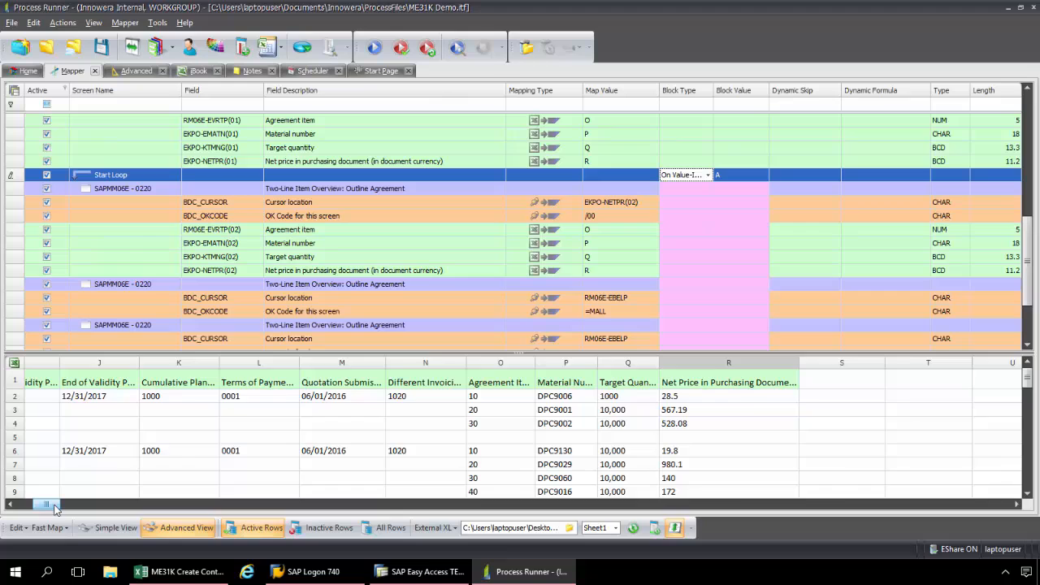
pyautogui.hscroll(-3)
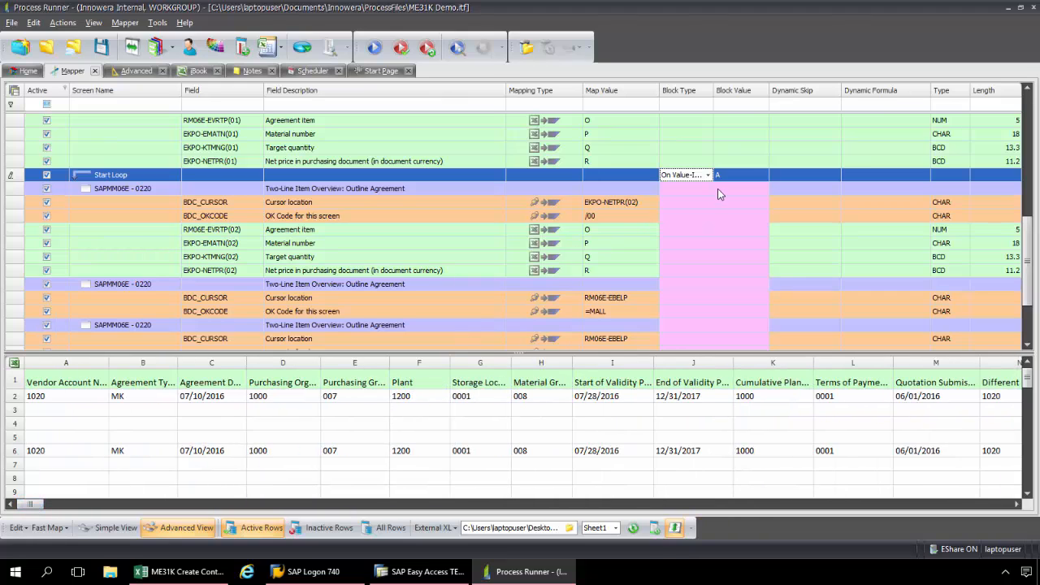
pyautogui.moveTo(731, 183)
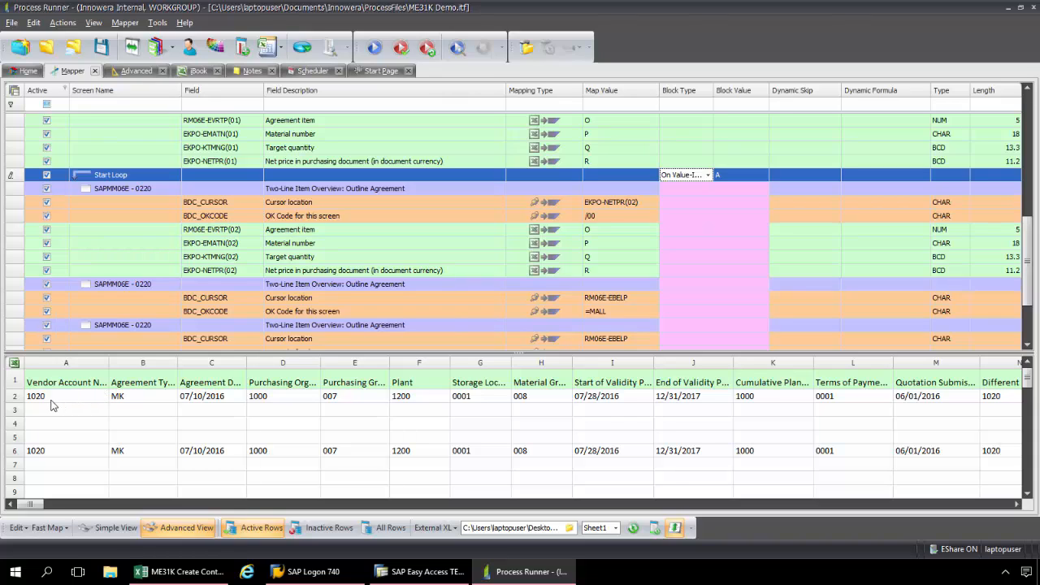
pyautogui.moveTo(61, 417)
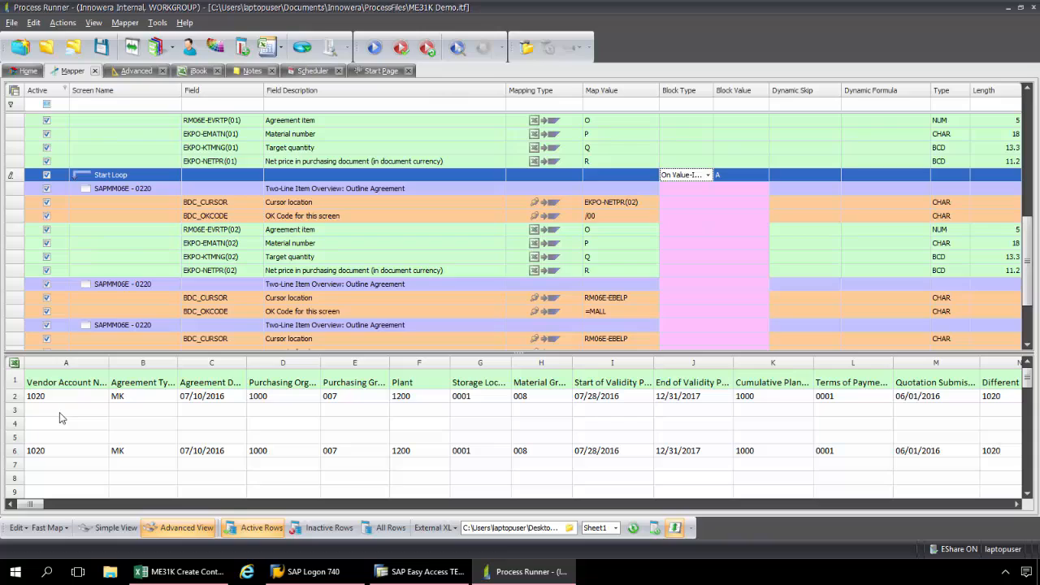
pyautogui.moveTo(64, 441)
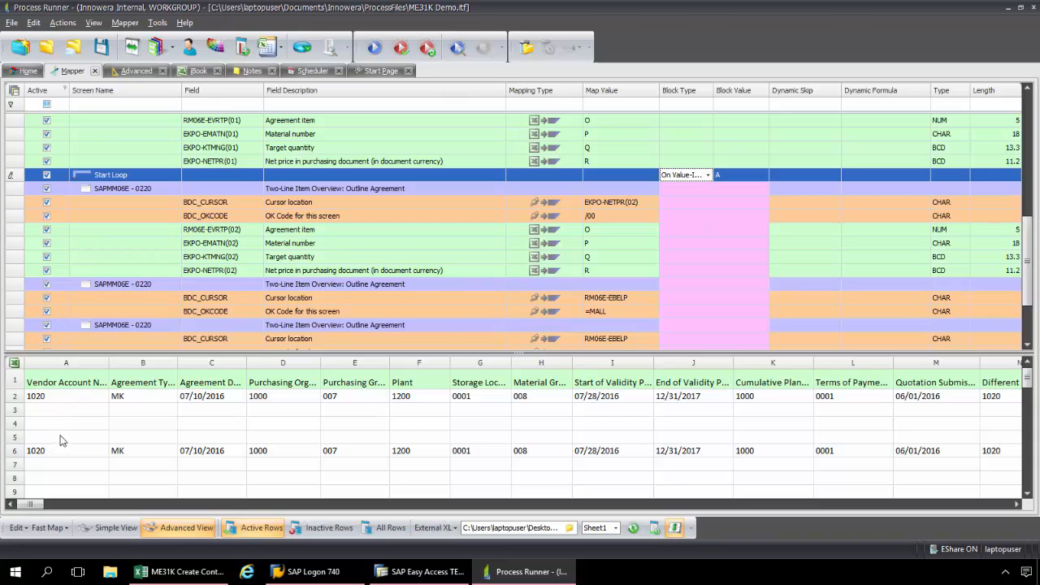
pyautogui.moveTo(52, 456)
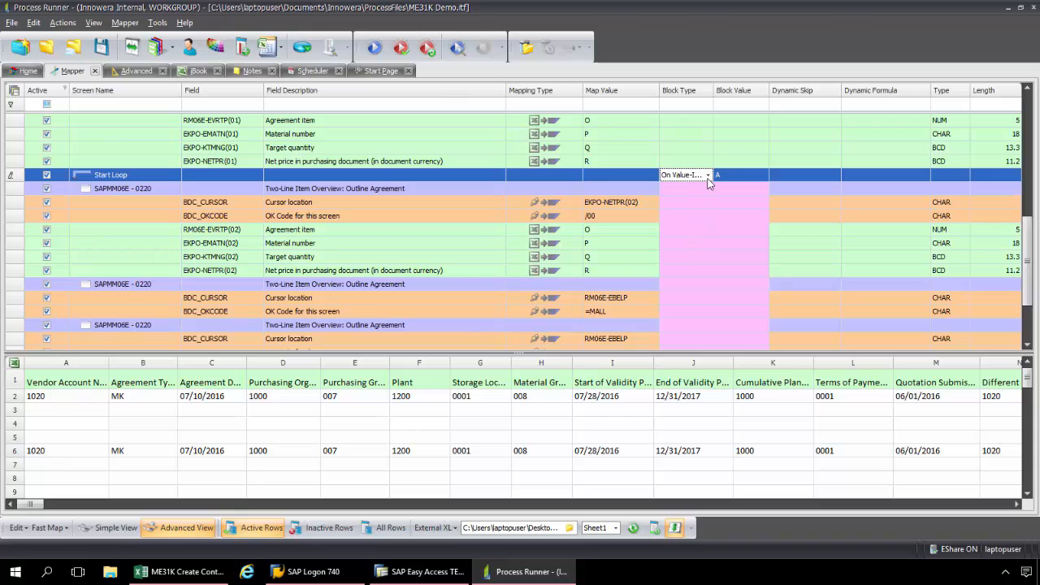
pyautogui.click(709, 174)
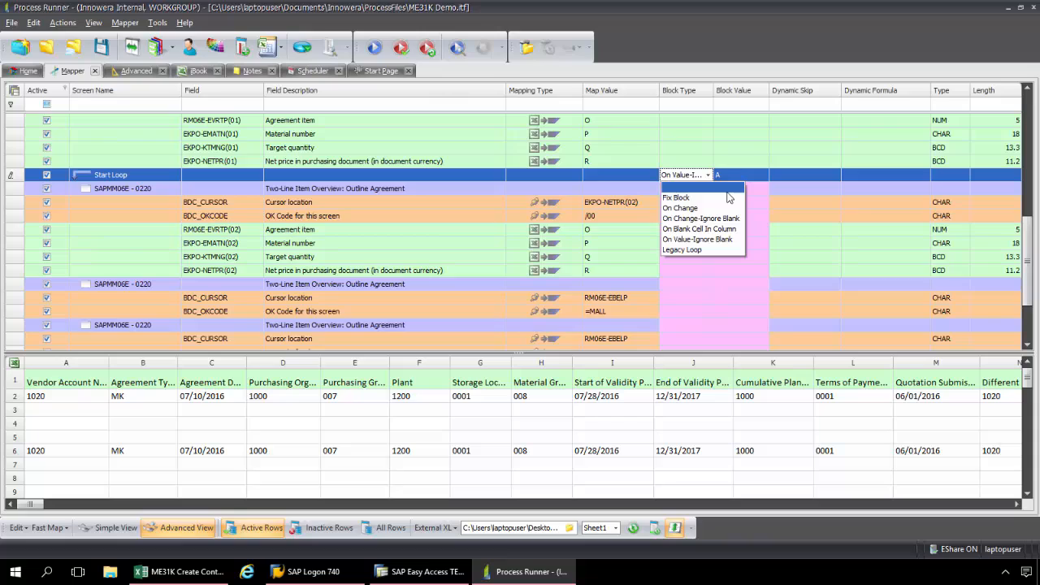
pyautogui.moveTo(723, 199)
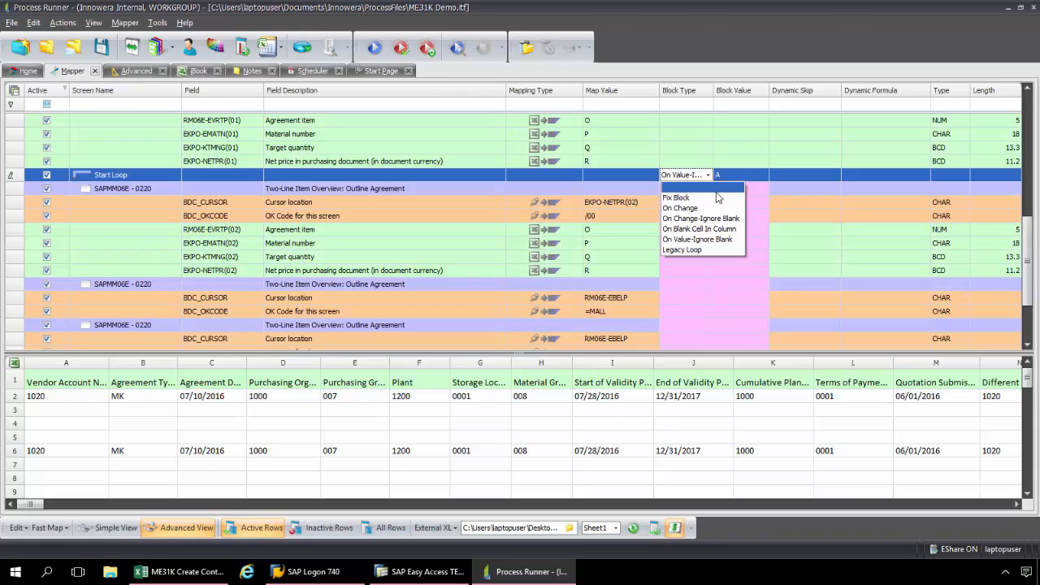
pyautogui.moveTo(704, 198)
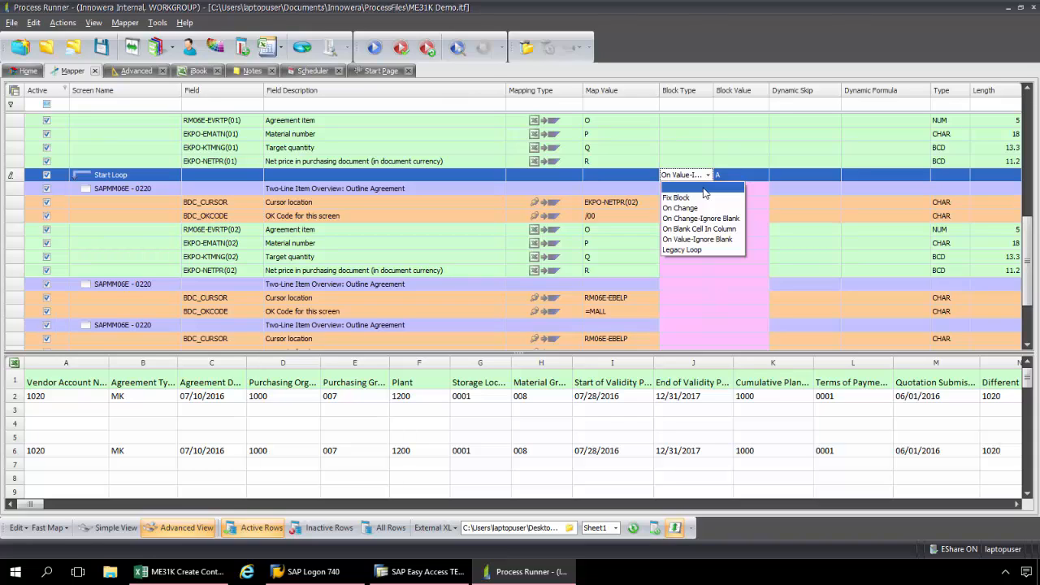
pyautogui.click(698, 228)
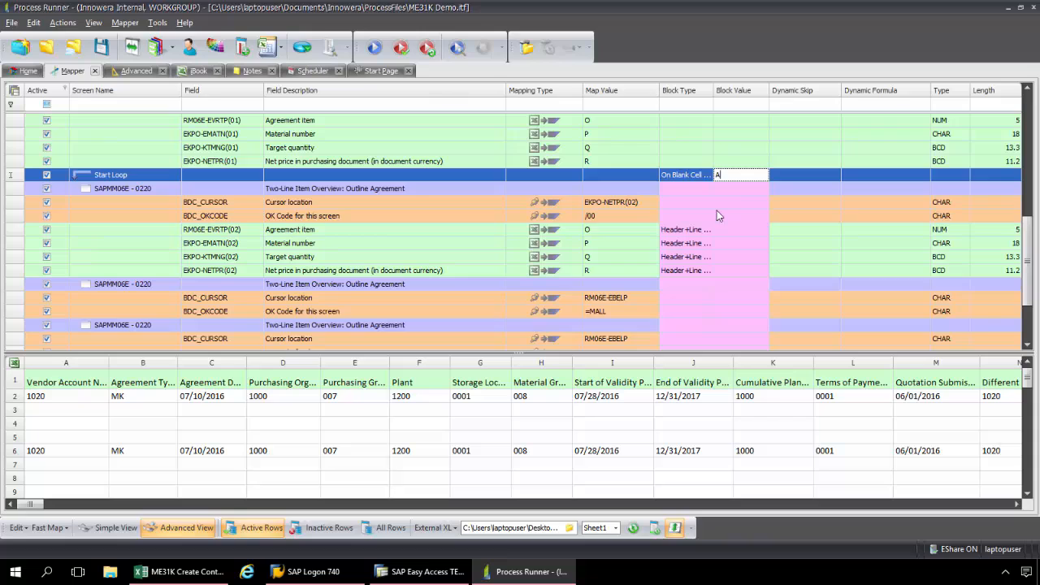
pyautogui.moveTo(650, 251)
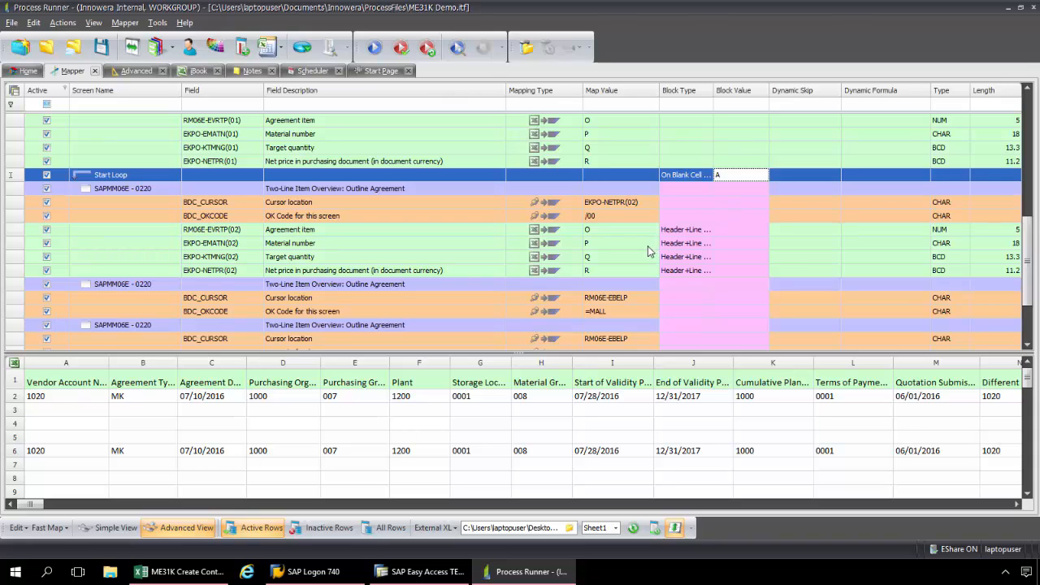
pyautogui.moveTo(700, 234)
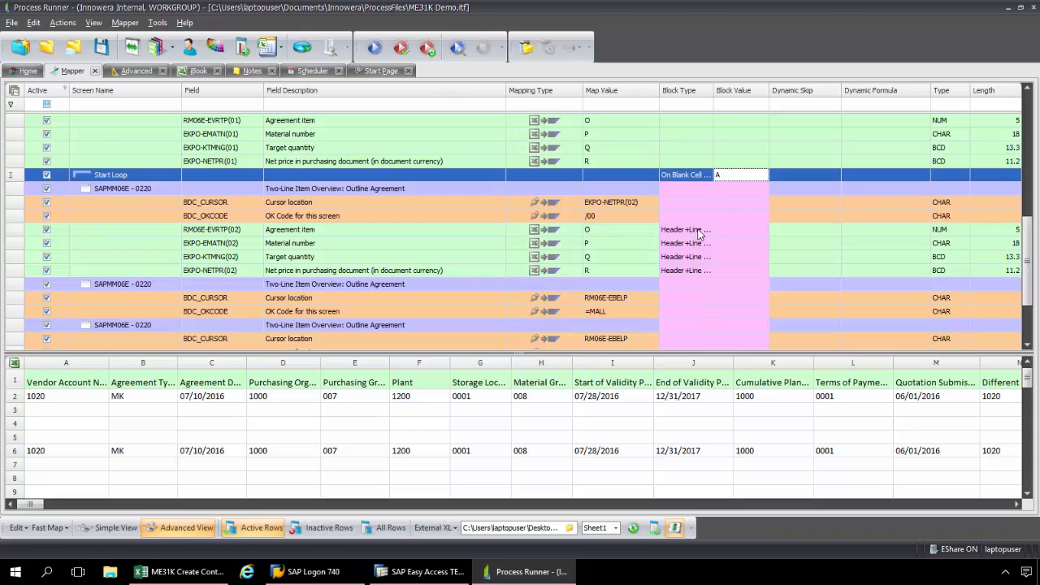
# Step: Mark RM06E-EVRTP(02) as Line Item Only and set Start Loop to On Value-Ignore Blank
pyautogui.click(716, 229)
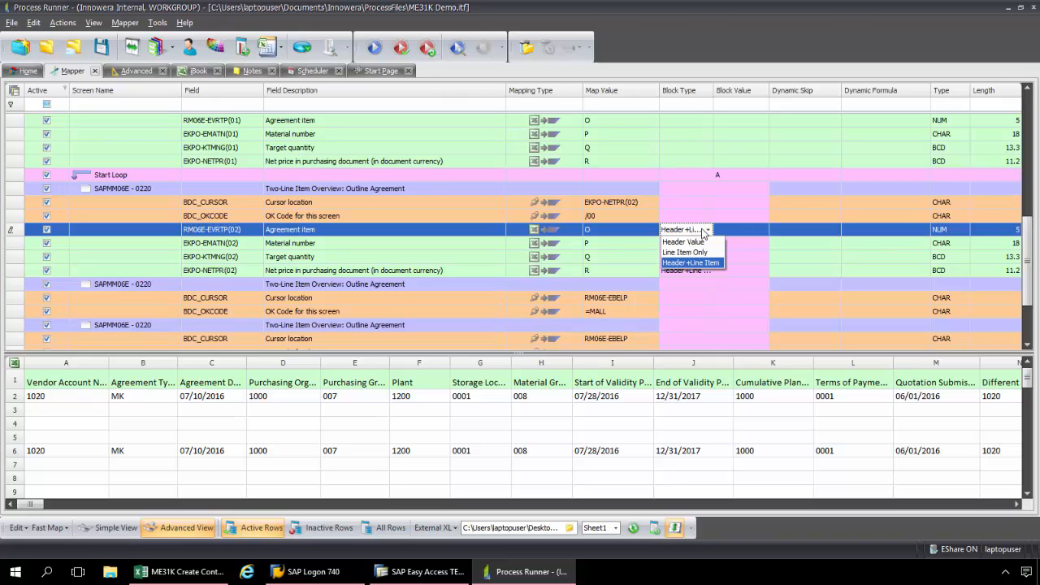
pyautogui.moveTo(651, 419)
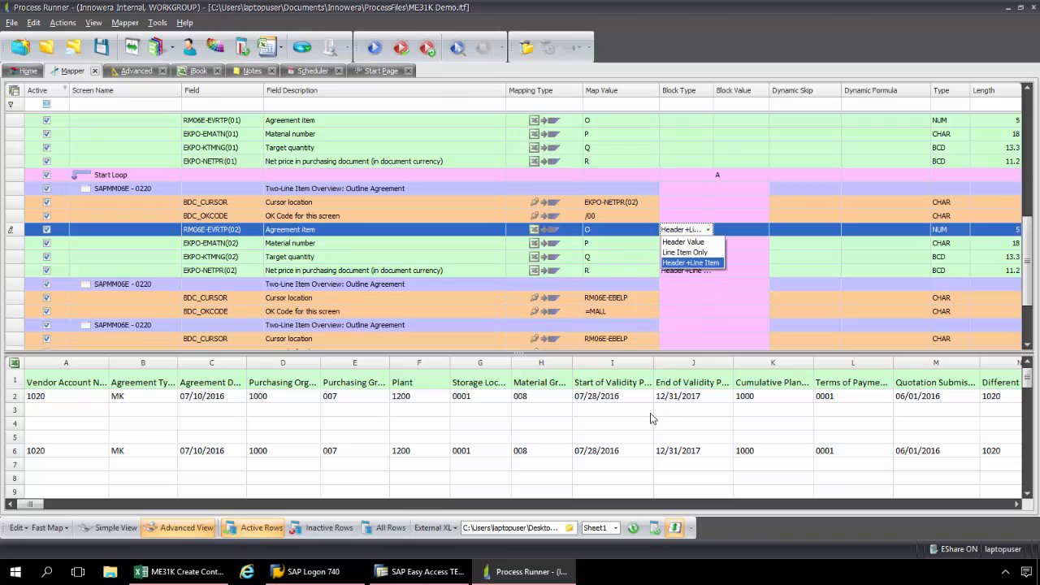
pyautogui.moveTo(685, 419)
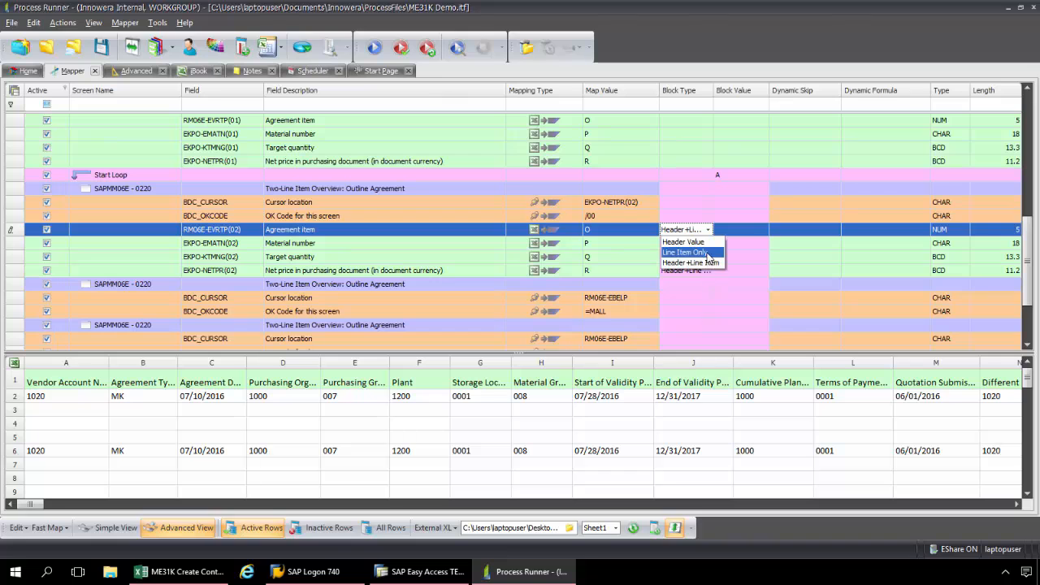
pyautogui.click(683, 252)
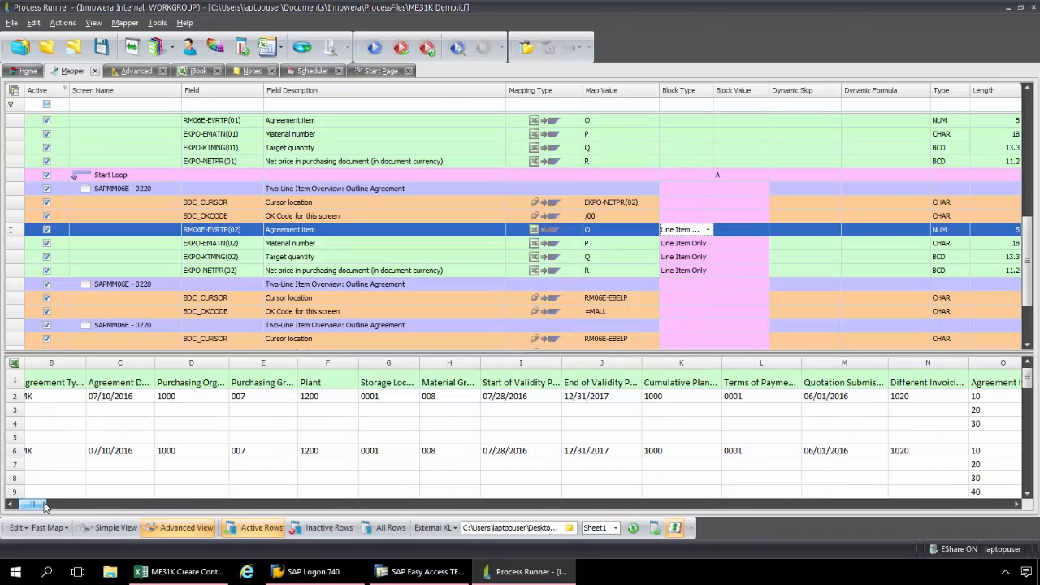
pyautogui.hscroll(3)
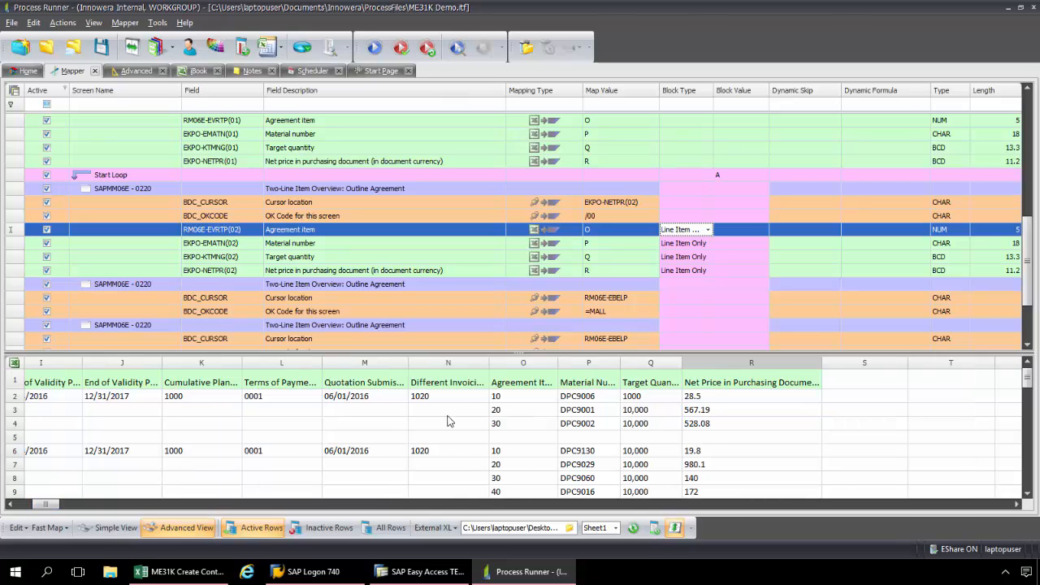
pyautogui.moveTo(701, 257)
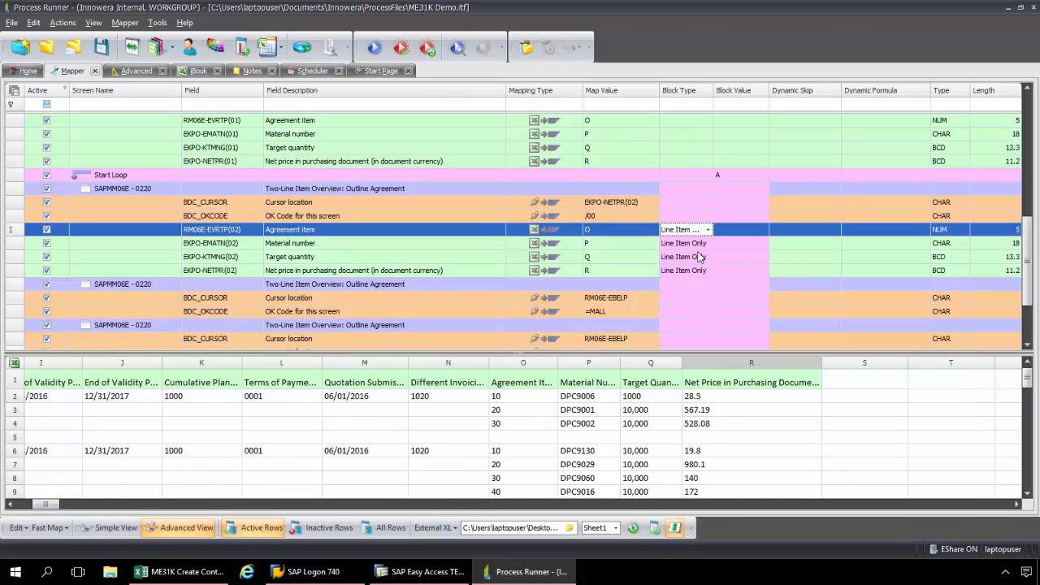
pyautogui.moveTo(707, 258)
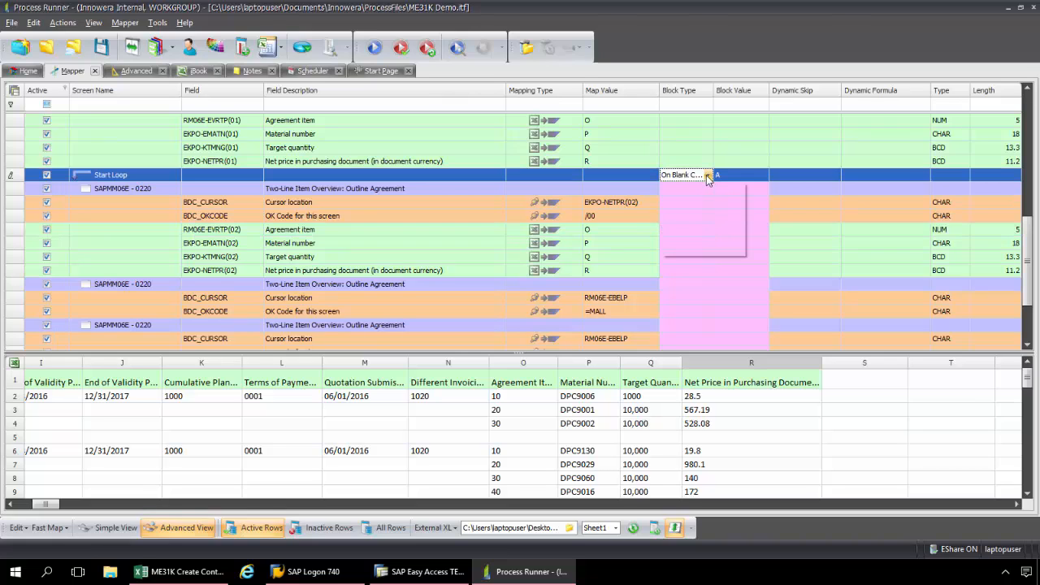
pyautogui.click(709, 175)
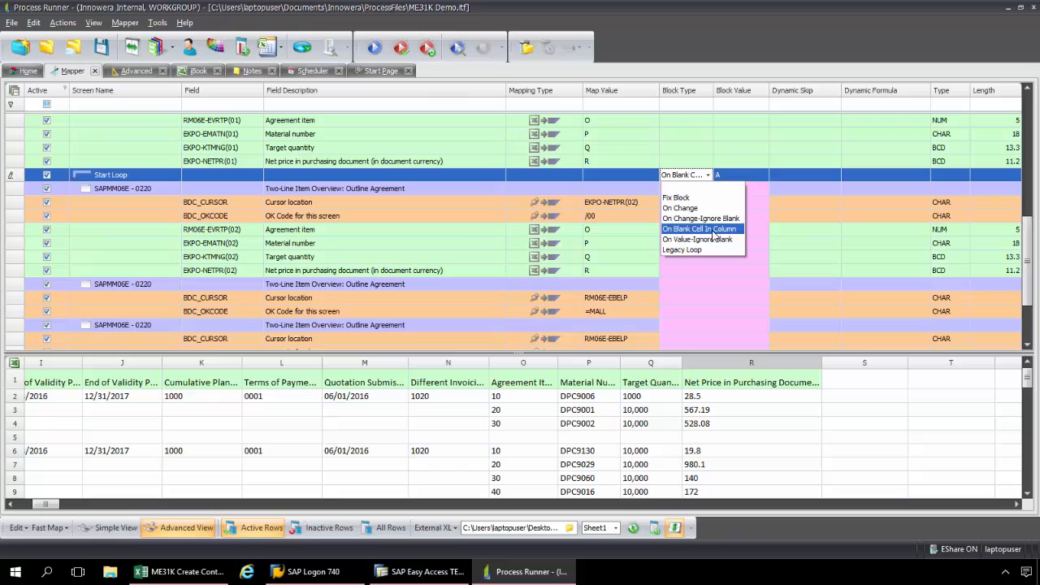
pyautogui.moveTo(697, 238)
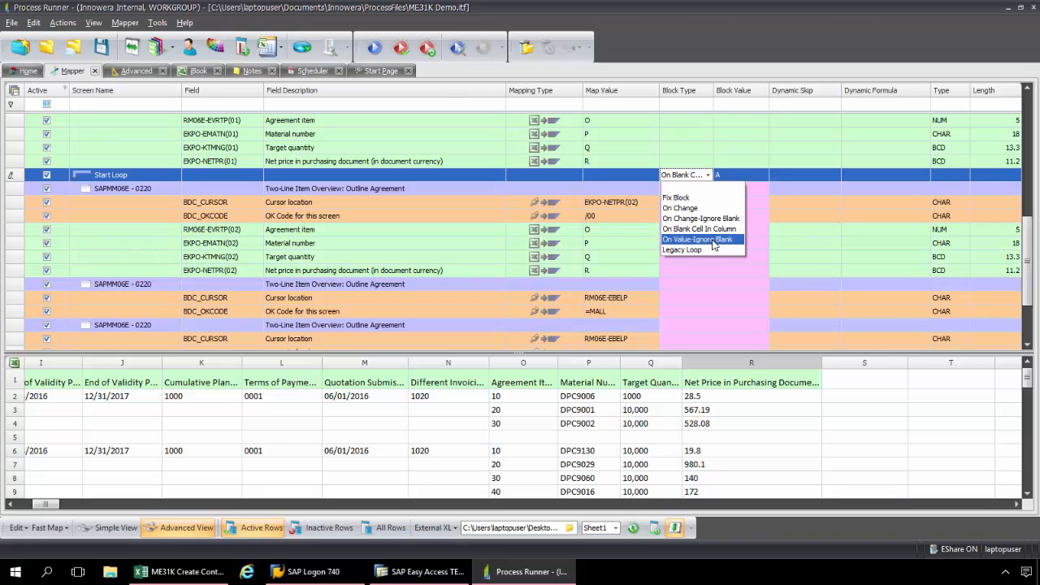
pyautogui.click(697, 239)
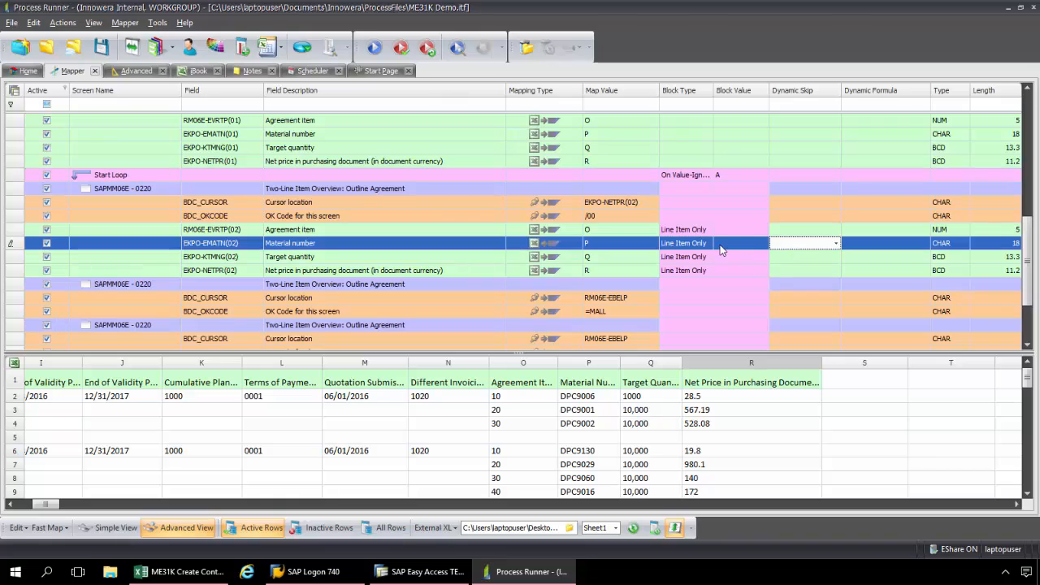
pyautogui.moveTo(138, 96)
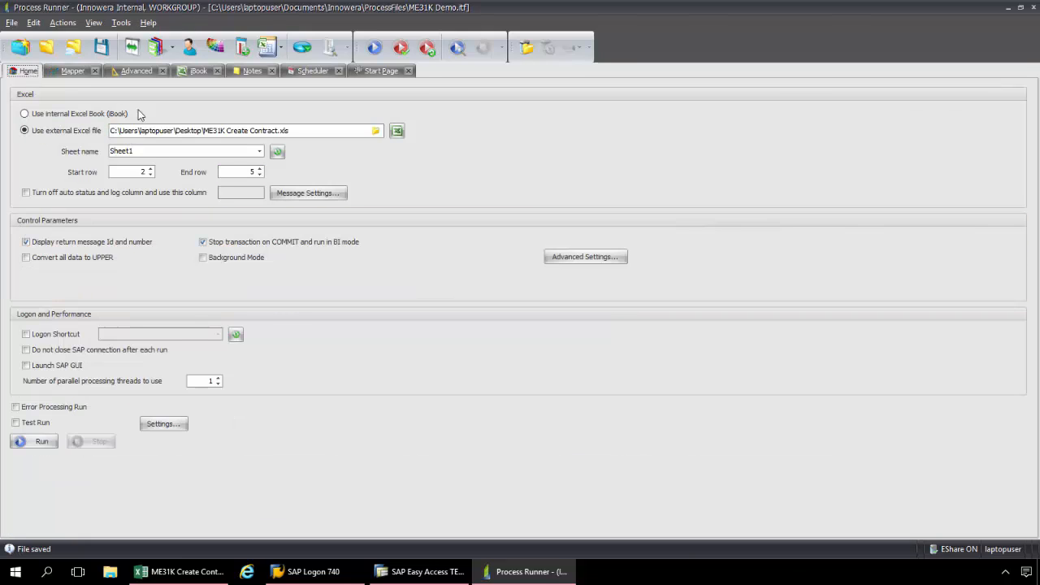
pyautogui.moveTo(255, 212)
pyautogui.write('0')
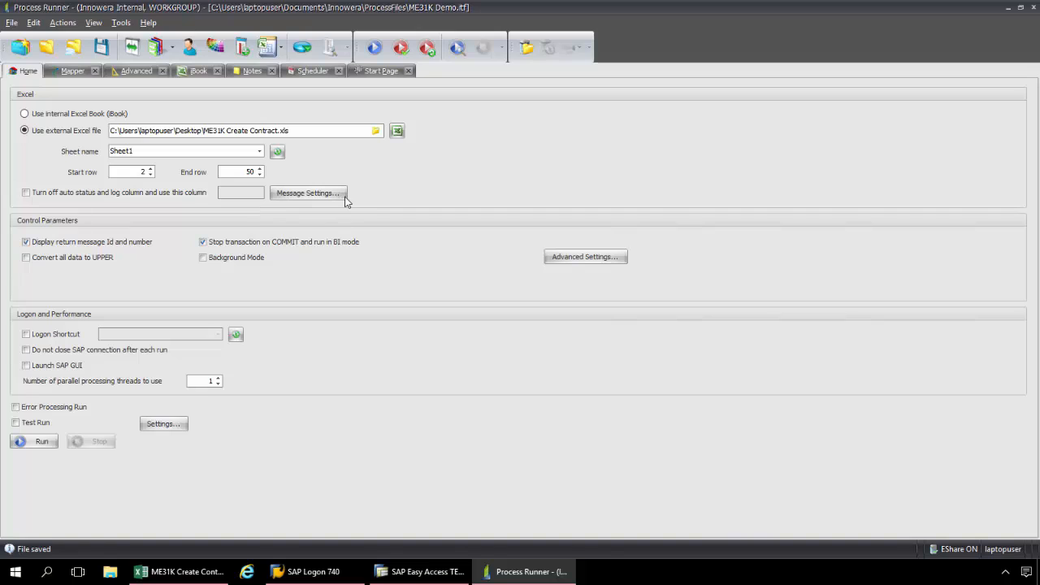
pyautogui.moveTo(486, 393)
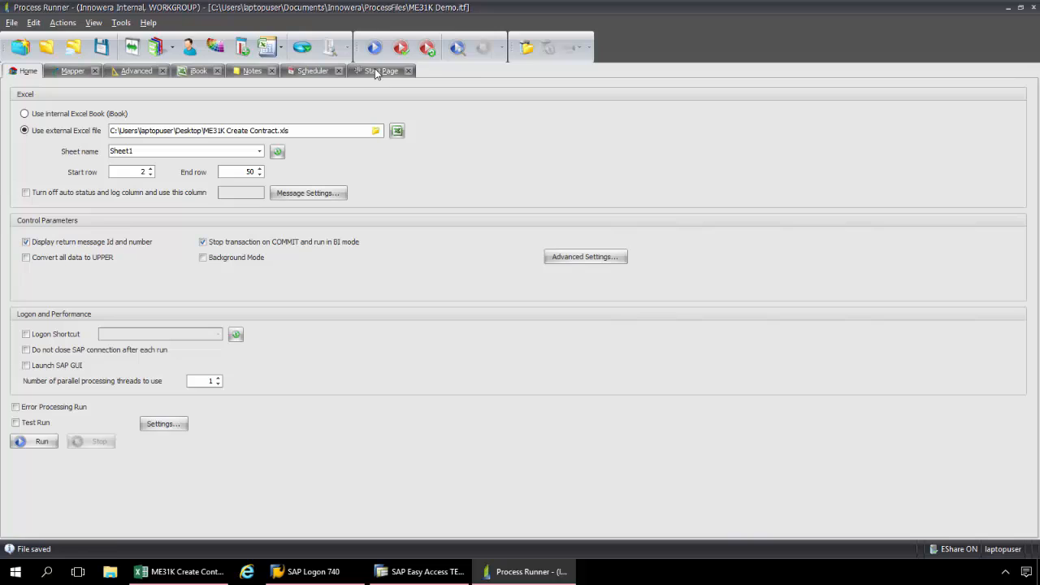
pyautogui.click(373, 47)
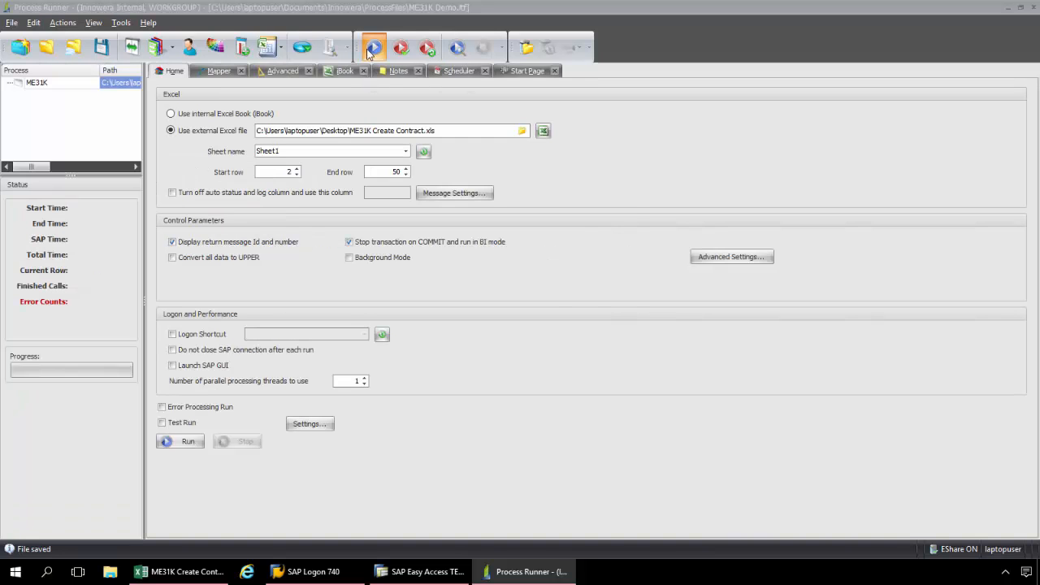
pyautogui.click(188, 441)
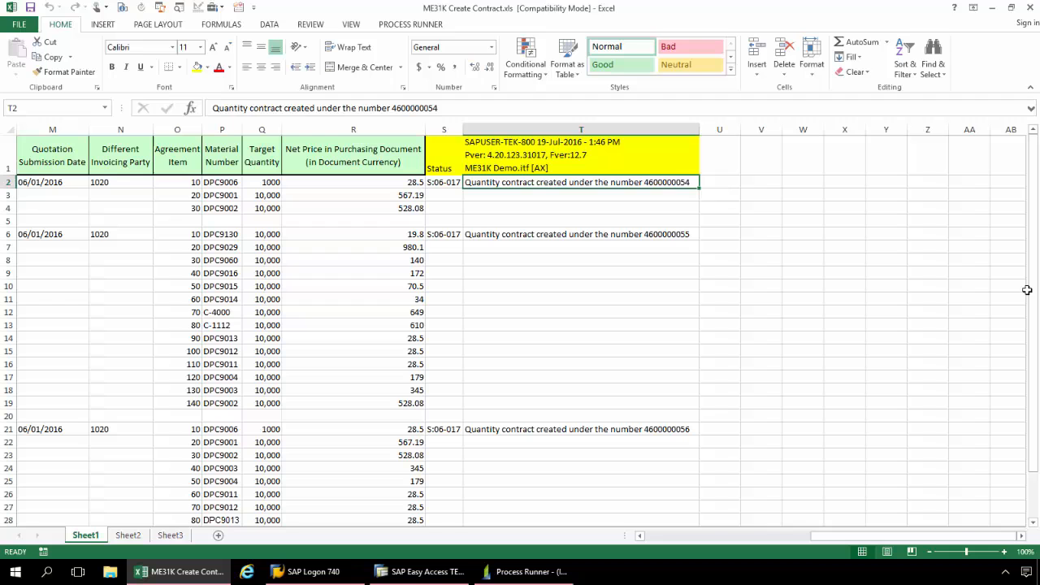
pyautogui.scroll(-3)
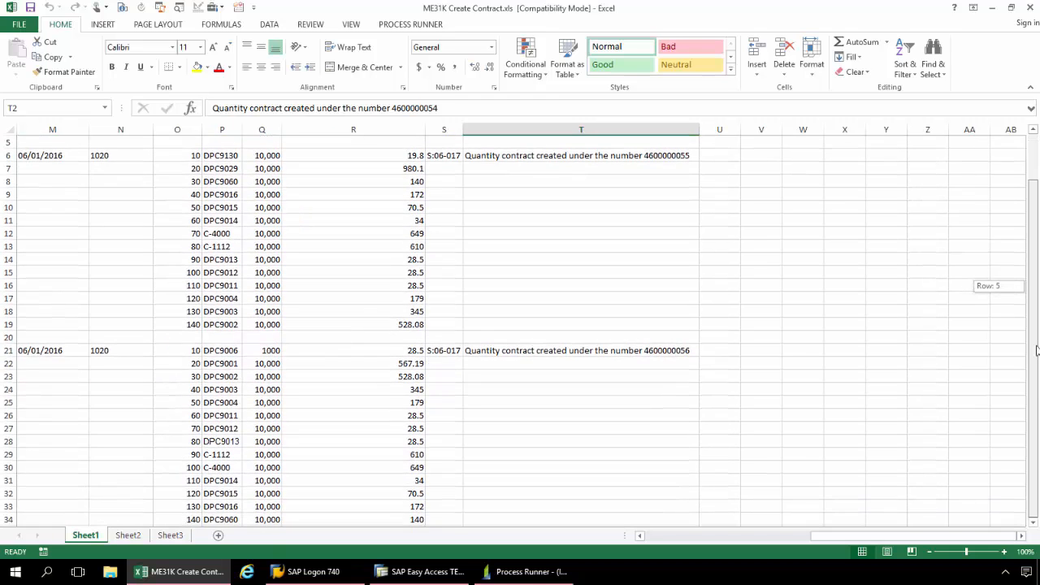
pyautogui.scroll(3)
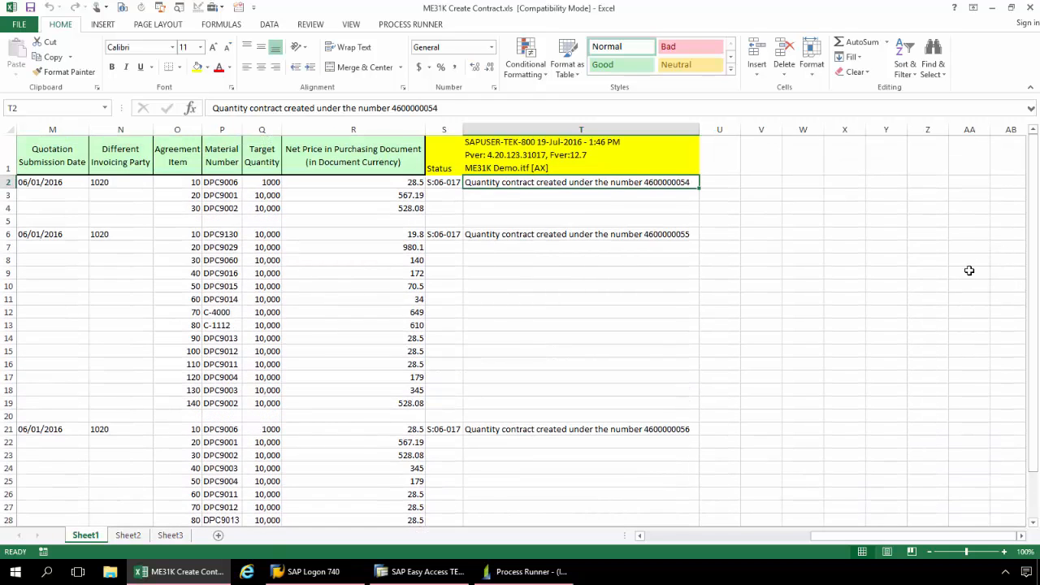
pyautogui.moveTo(480, 274)
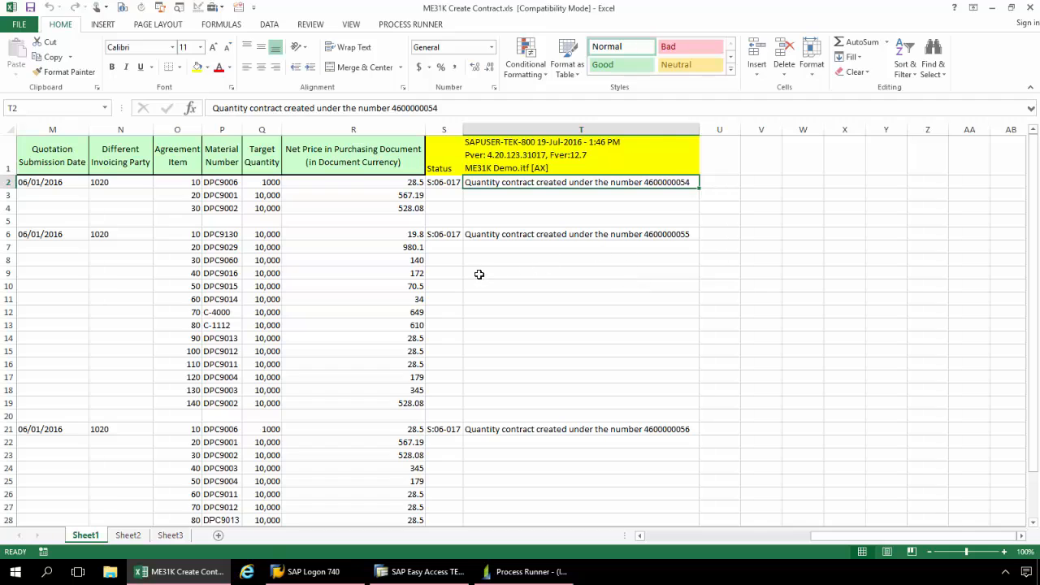
pyautogui.moveTo(491, 297)
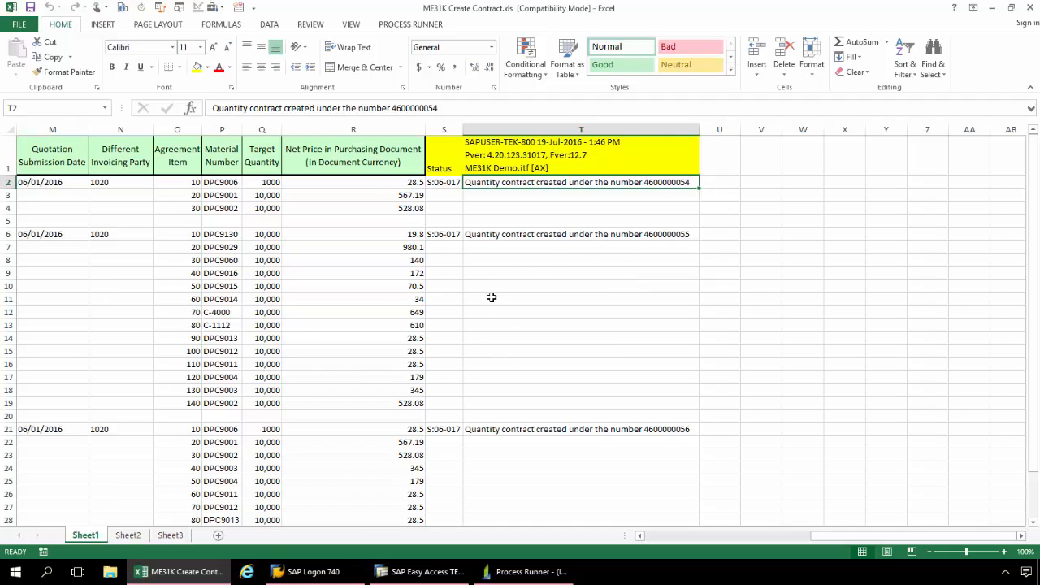
pyautogui.moveTo(512, 339)
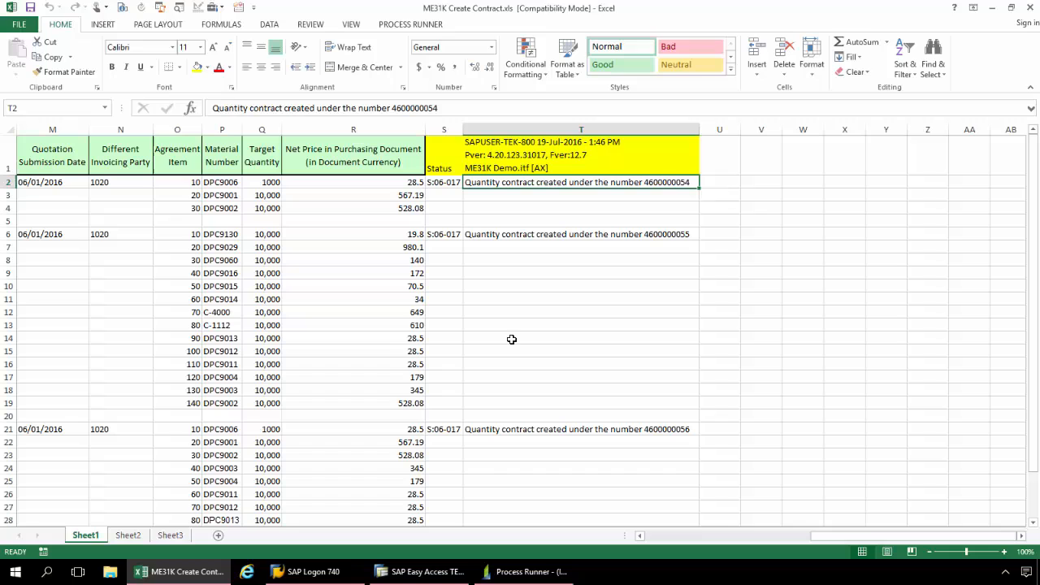
pyautogui.click(418, 571)
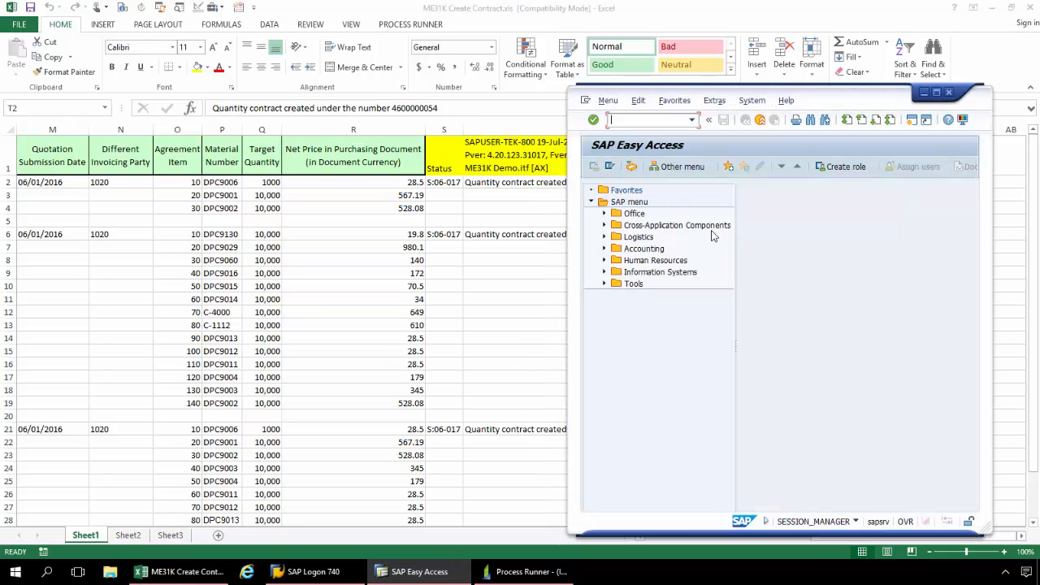
# Step: Begin entering transaction ME33 in the SAP Easy Access command field
pyautogui.click(677, 225)
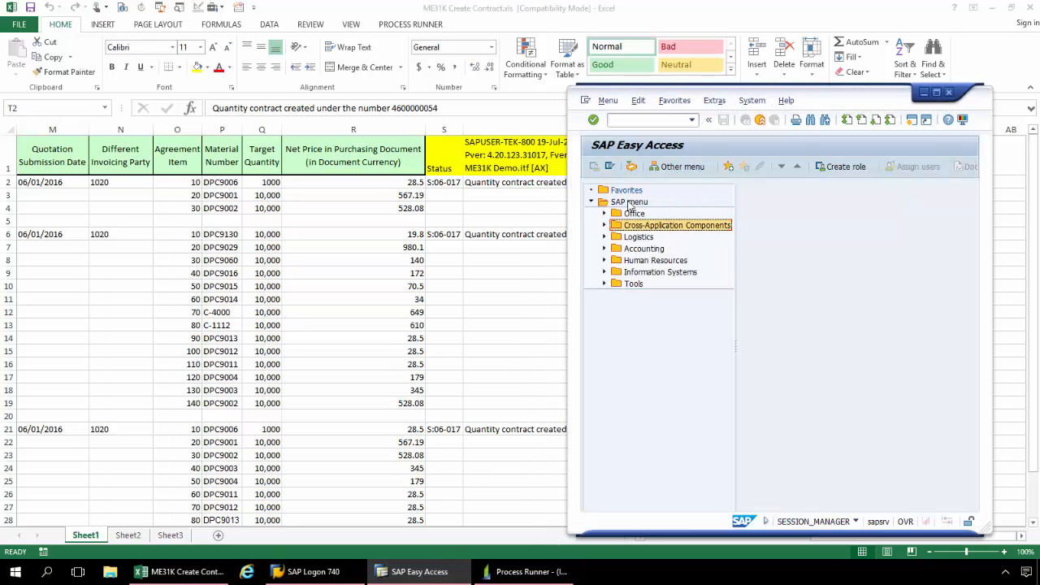
pyautogui.write('ME')
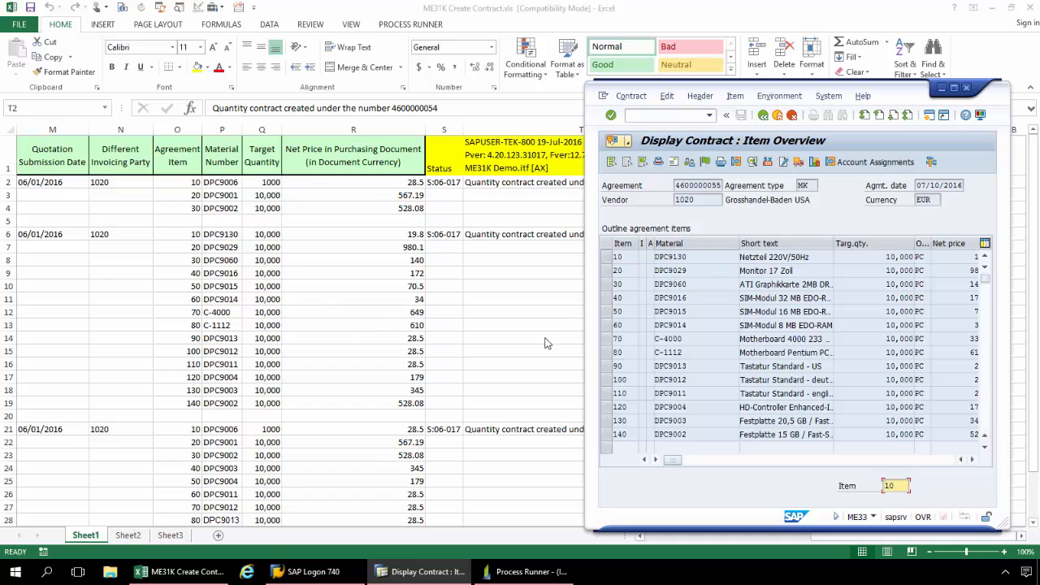
pyautogui.moveTo(705, 364)
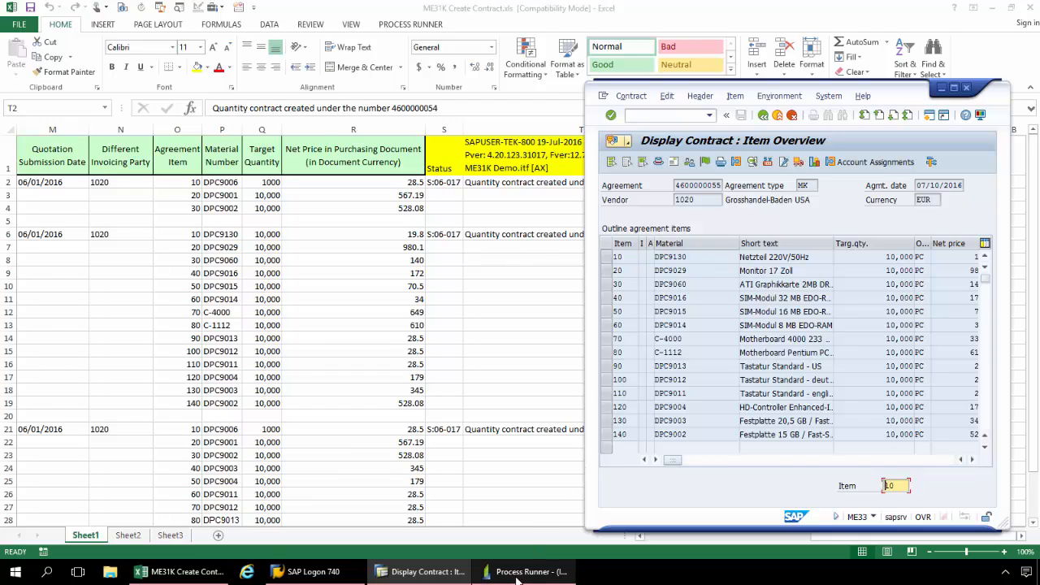
# Step: Switch back to the Process Runner window showing the ME31K process
pyautogui.click(524, 571)
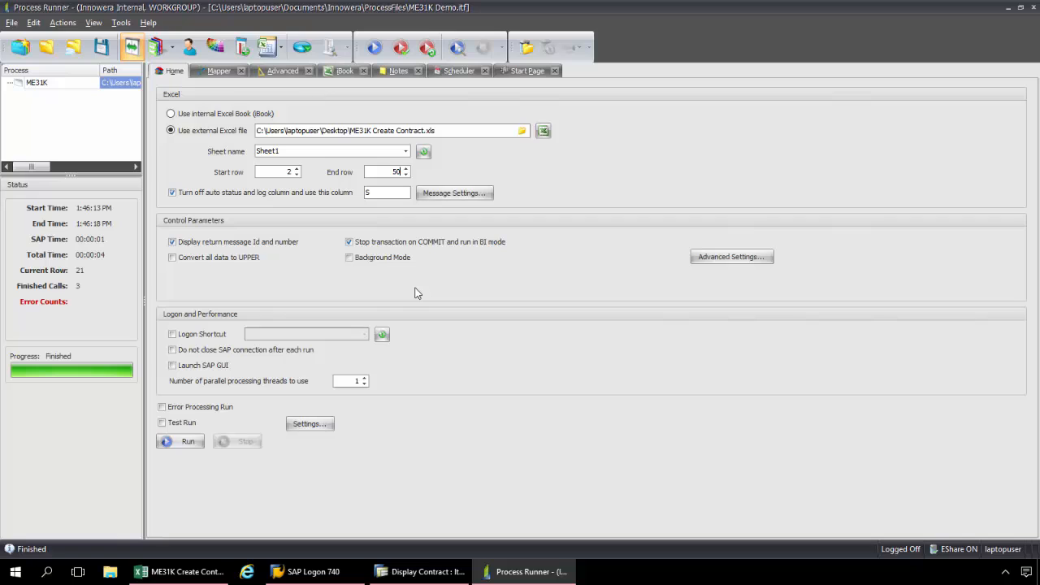
pyautogui.moveTo(341, 150)
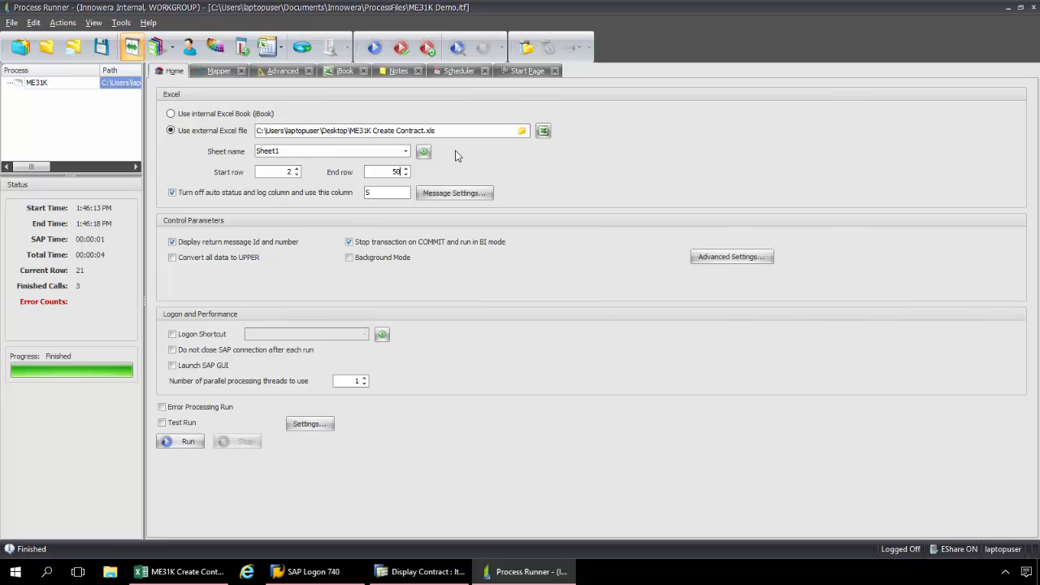
pyautogui.moveTo(465, 156)
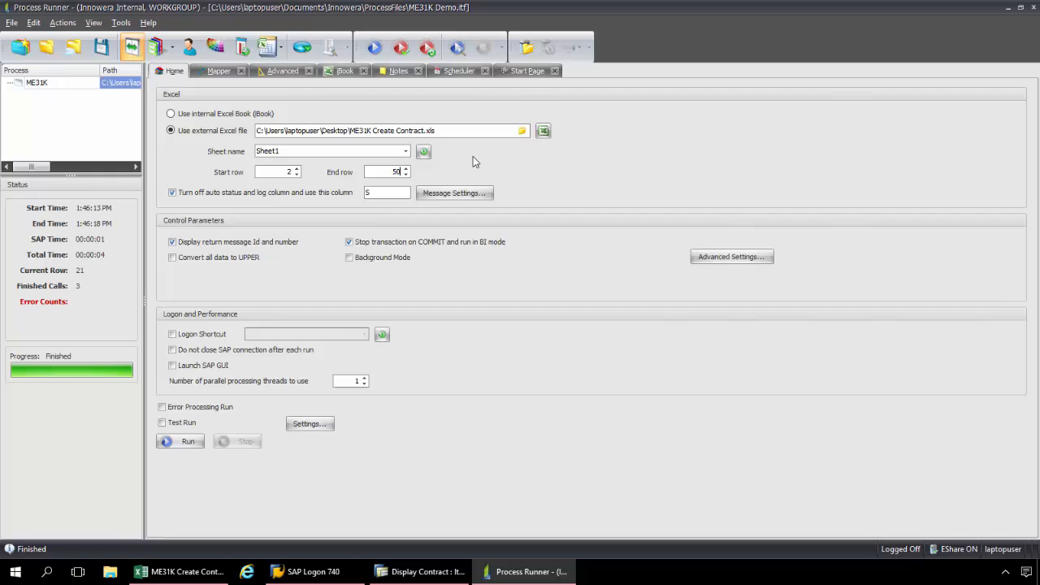
pyautogui.moveTo(269, 47)
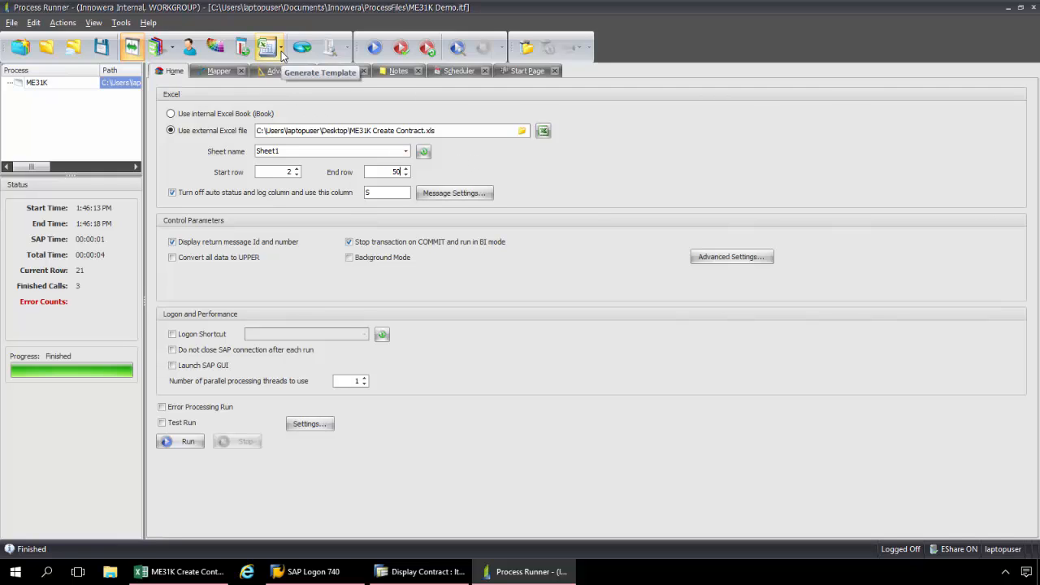
# Step: Generate the add-in ready workbook with the ME31K process embedded and acknowledge confirmation
pyautogui.click(268, 46)
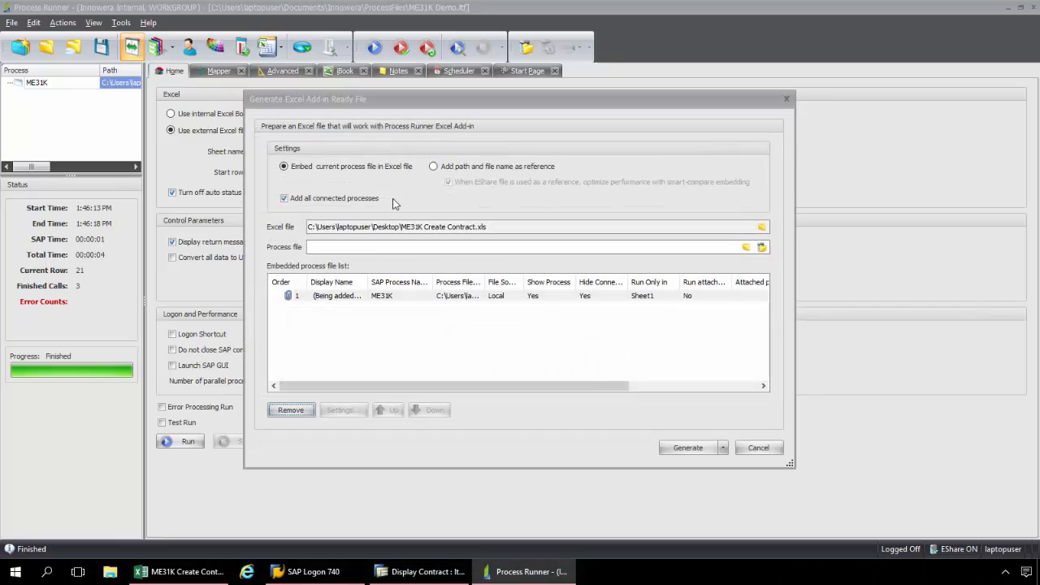
pyautogui.moveTo(418, 238)
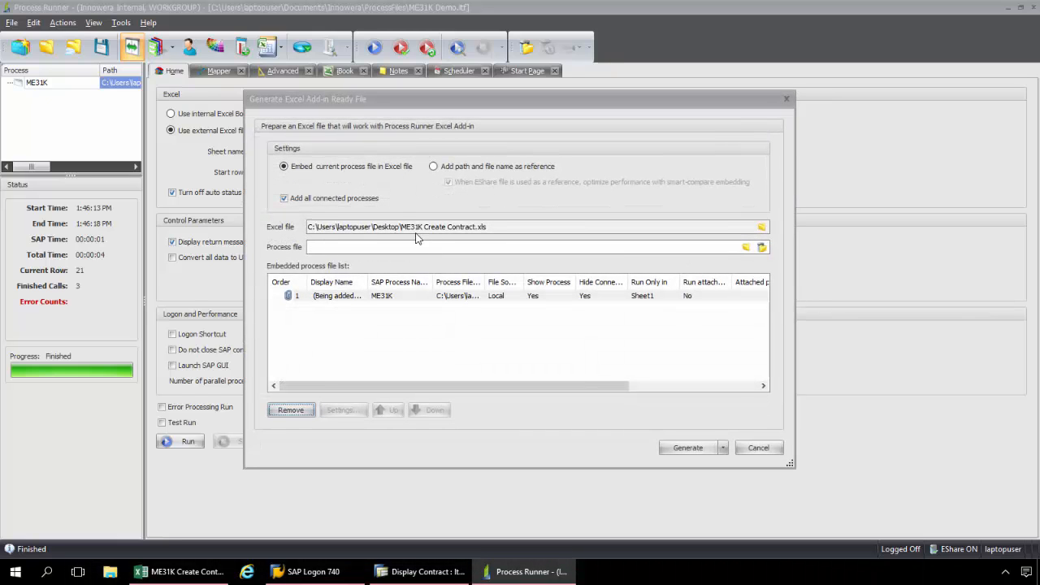
pyautogui.moveTo(424, 239)
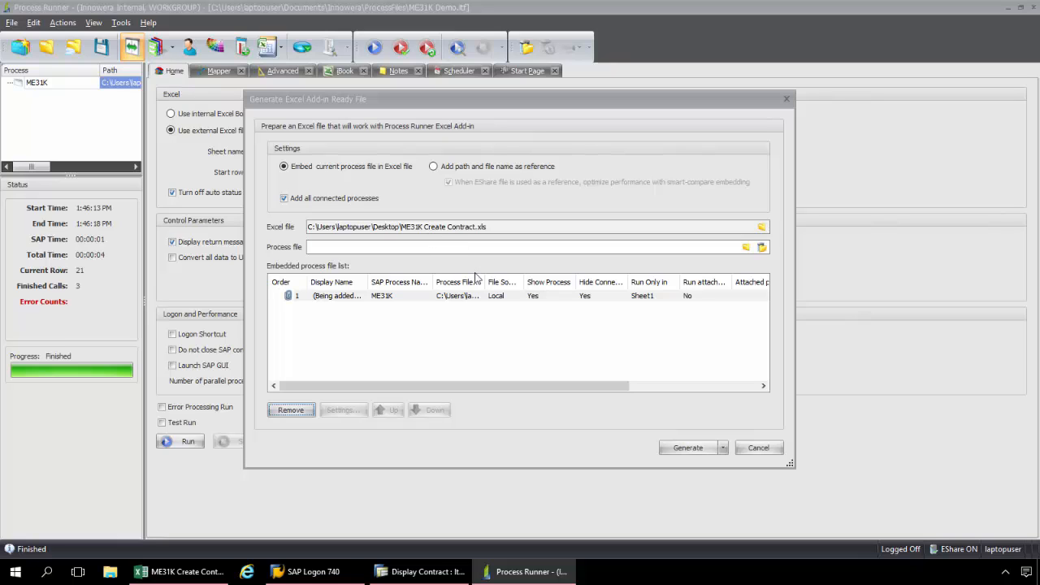
pyautogui.moveTo(384, 318)
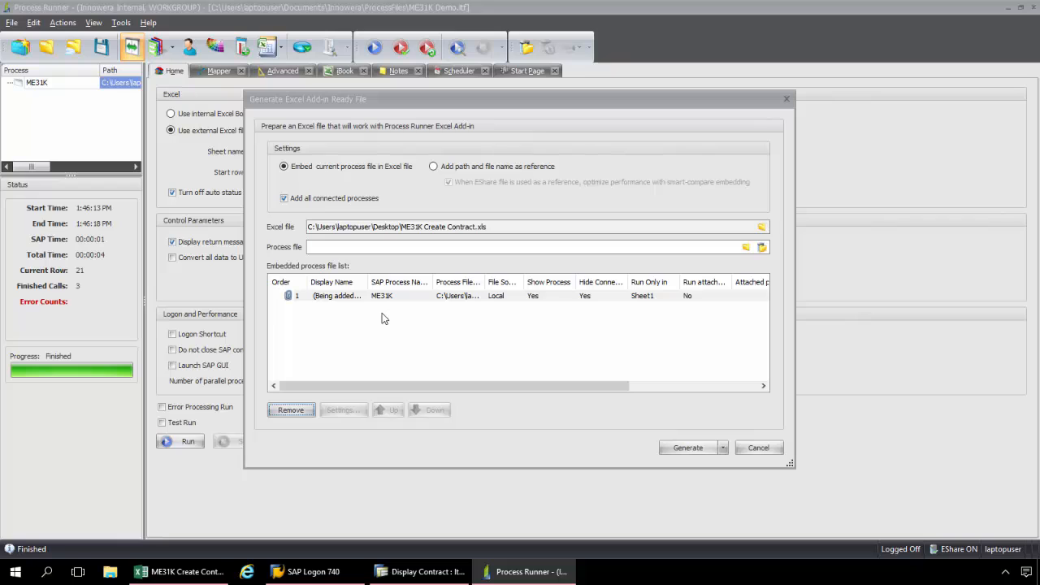
pyautogui.moveTo(422, 298)
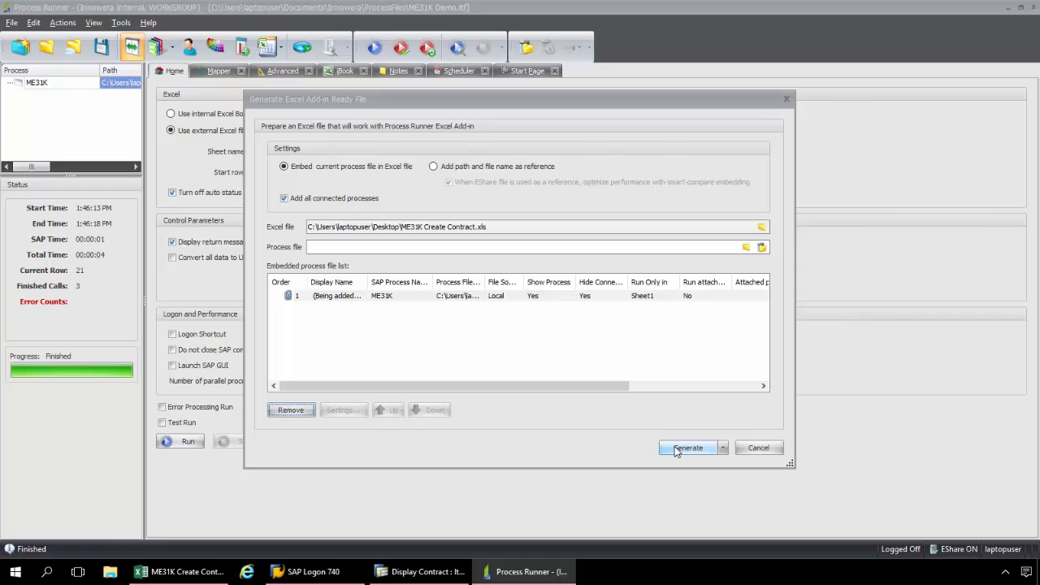
pyautogui.click(688, 447)
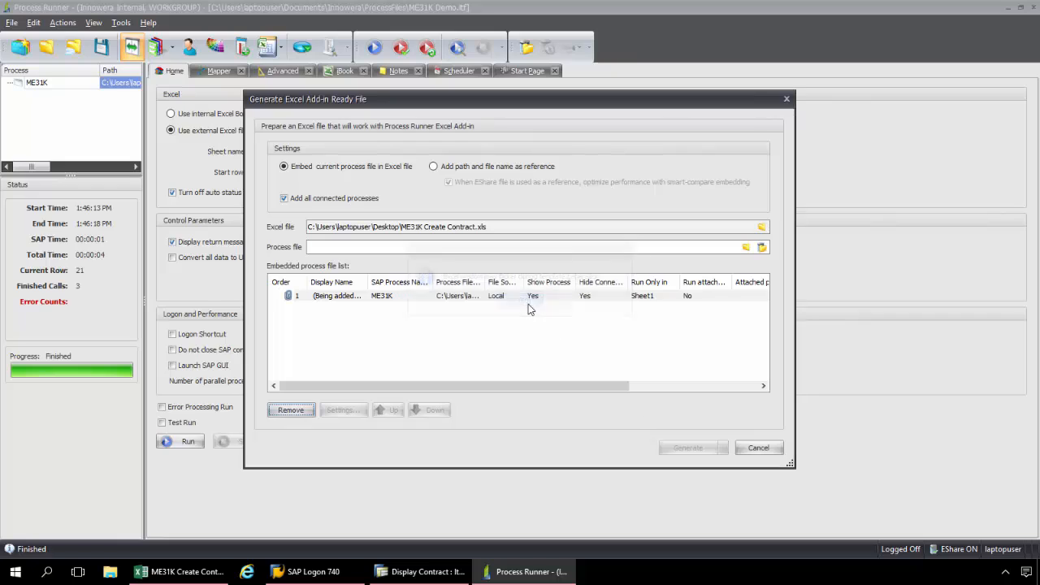
pyautogui.click(687, 448)
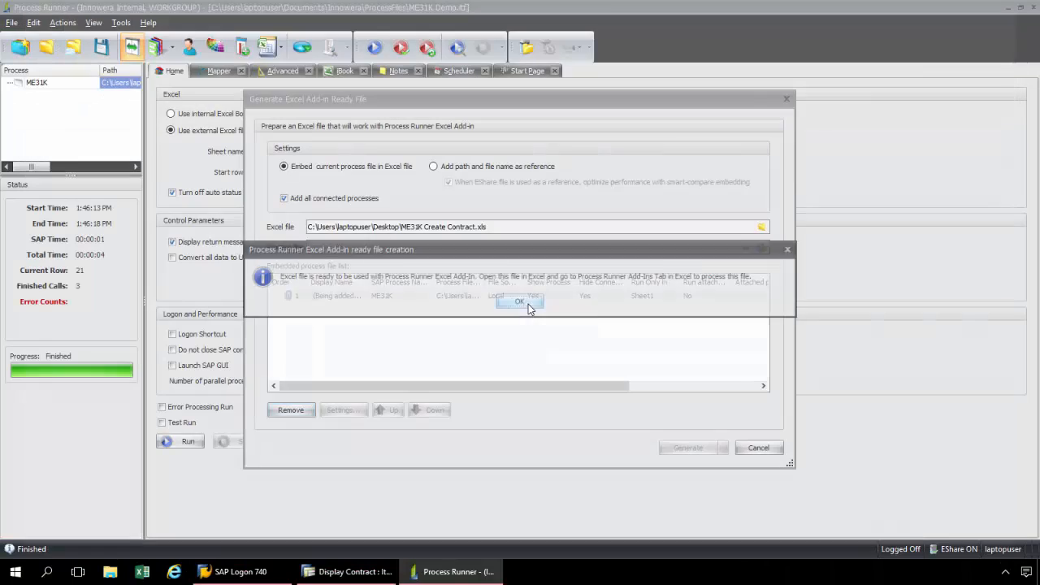
pyautogui.click(519, 302)
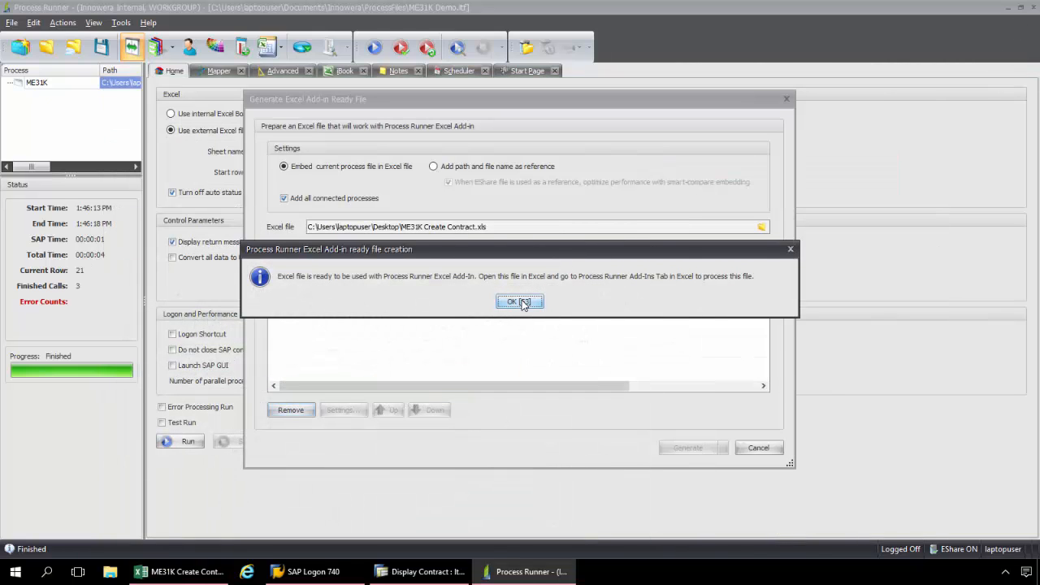
pyautogui.click(519, 302)
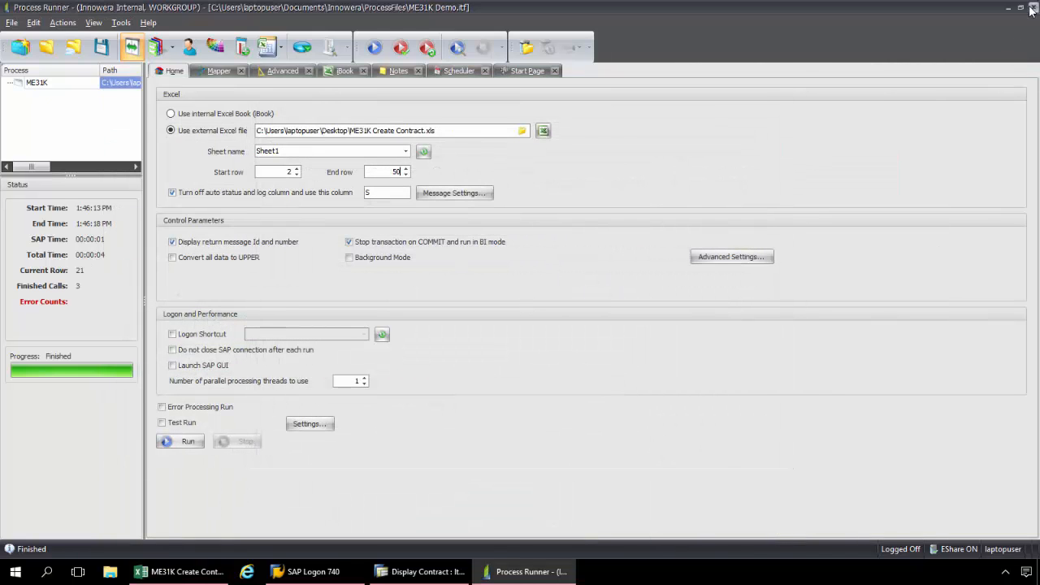
# Step: Close Process Runner and the SAP contract session, then bring up the contract workbook
pyautogui.click(1033, 7)
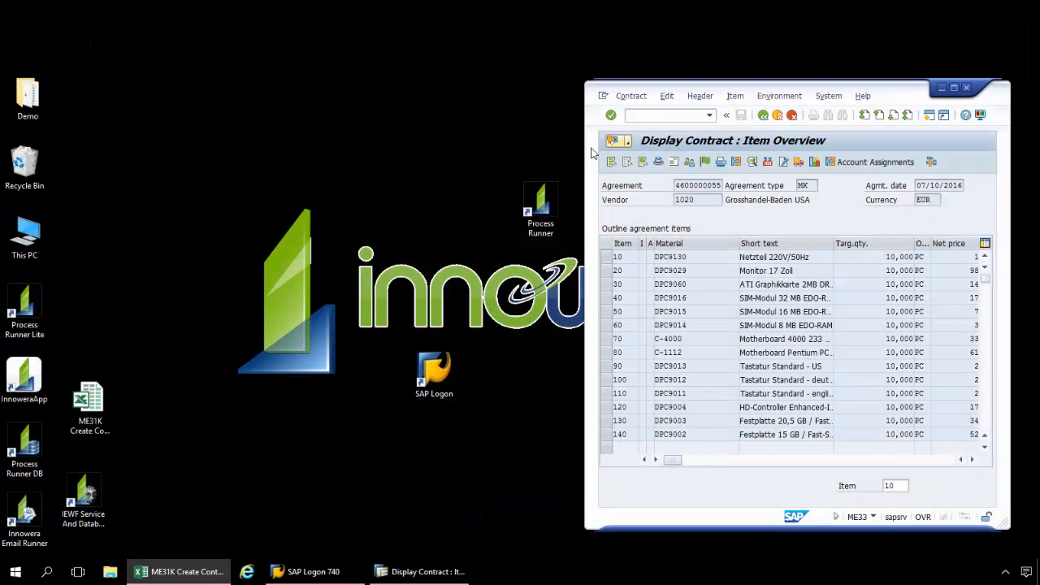
pyautogui.click(792, 115)
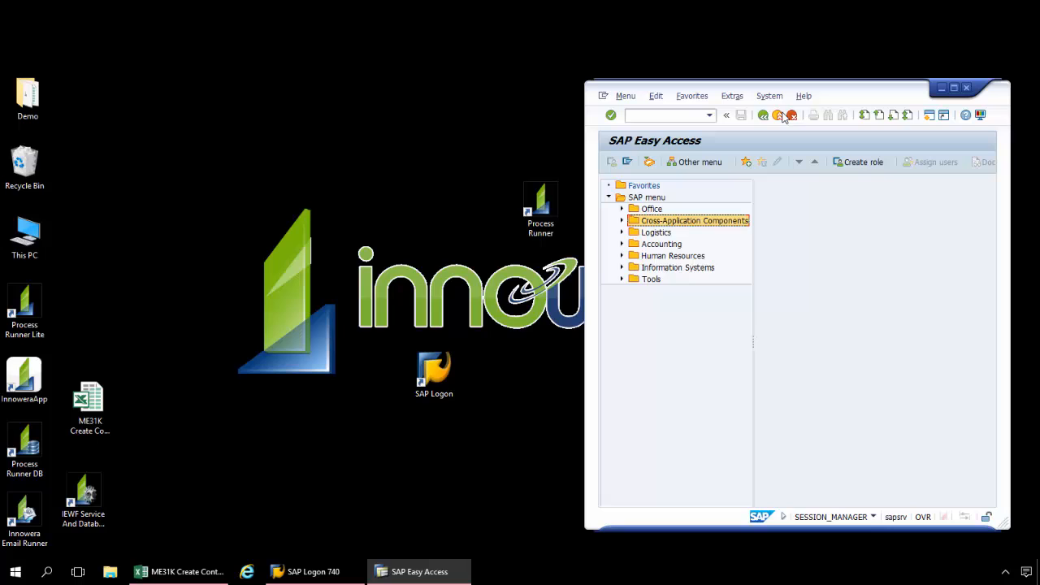
pyautogui.click(953, 87)
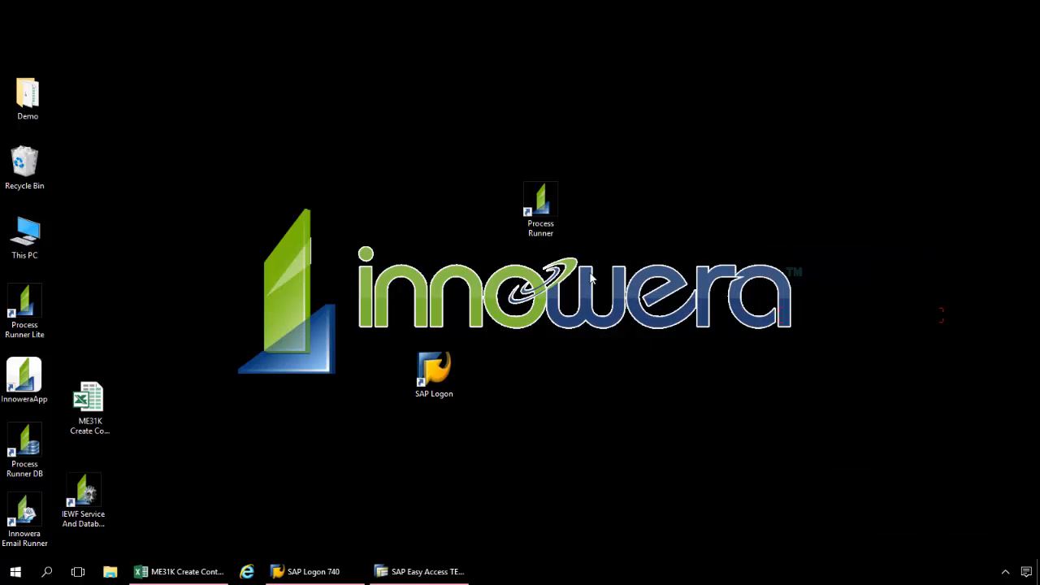
pyautogui.click(89, 406)
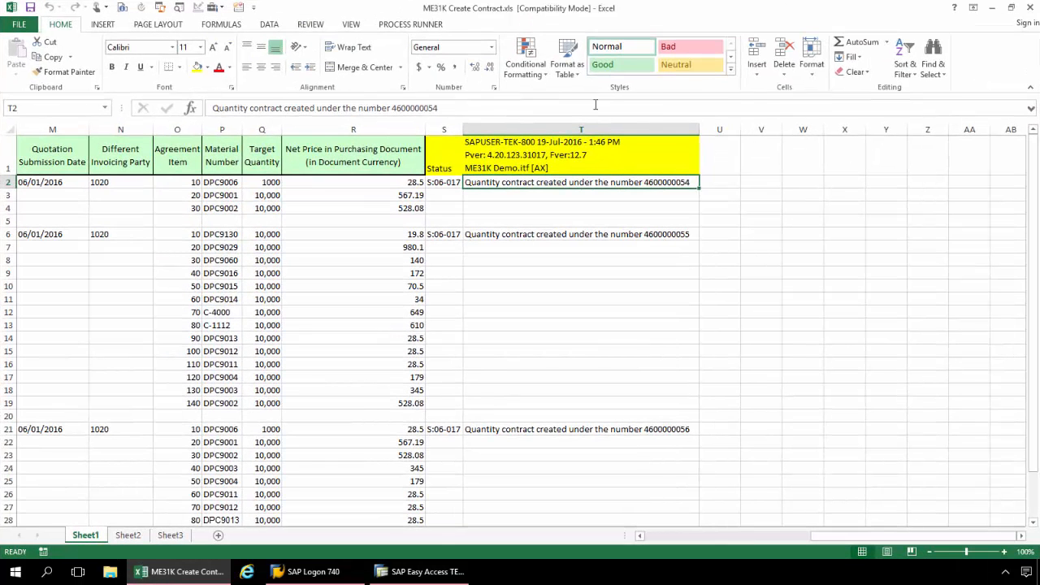
# Step: Delete the Status and message result columns S:T from the contract sheet
pyautogui.click(410, 24)
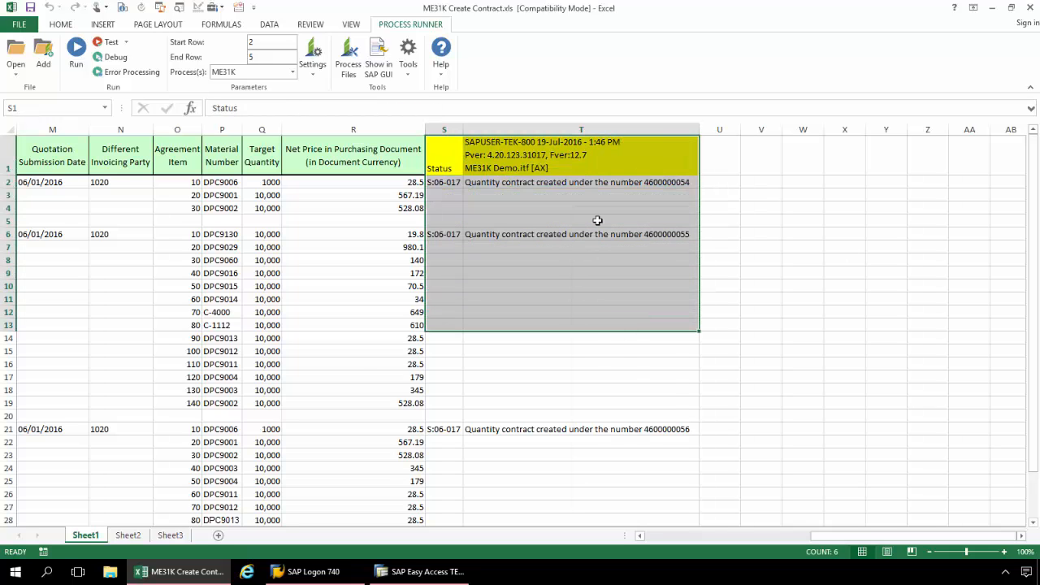
pyautogui.moveTo(644, 333)
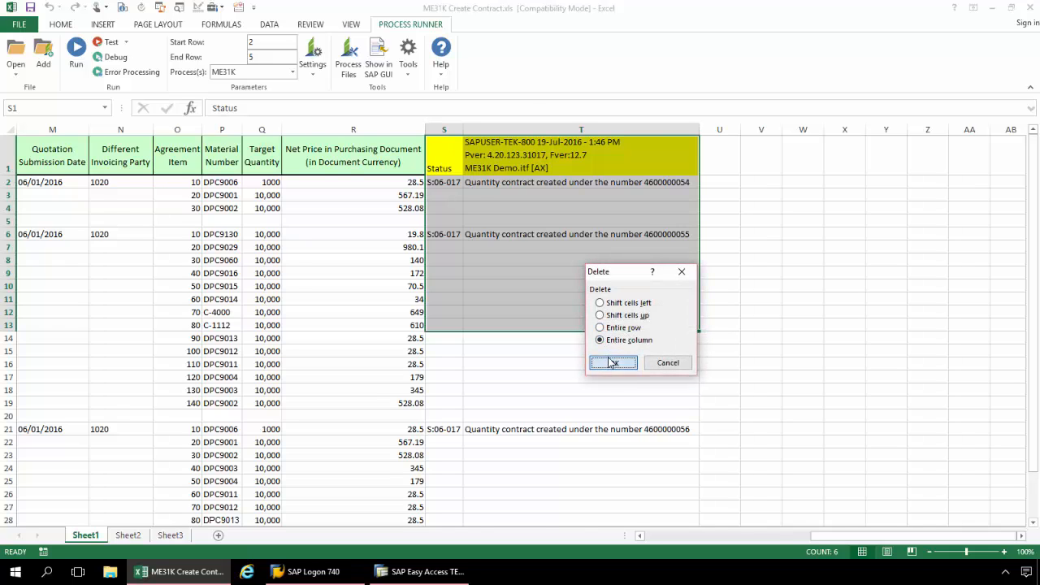
pyautogui.click(613, 362)
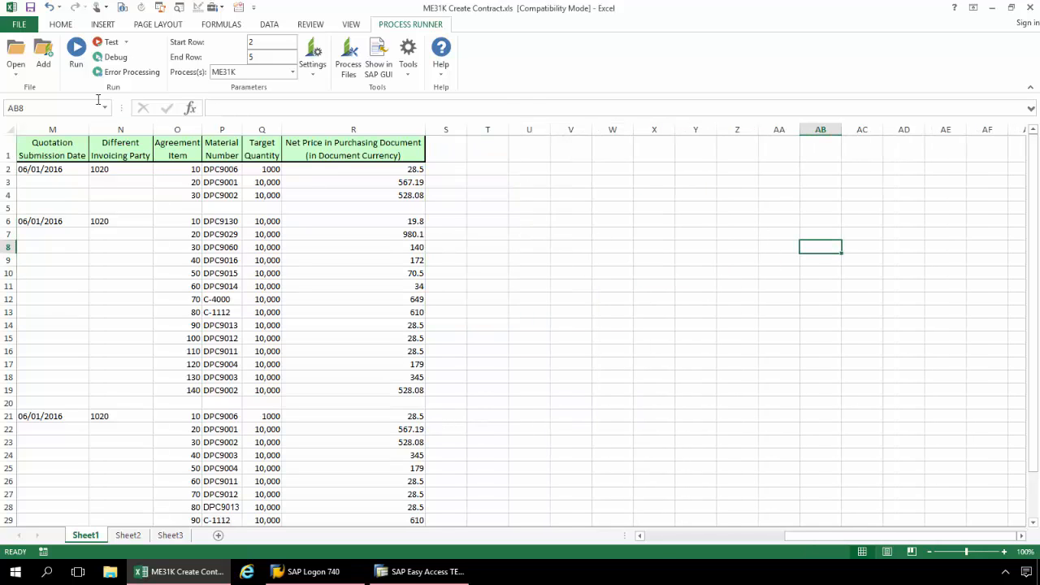
pyautogui.click(75, 48)
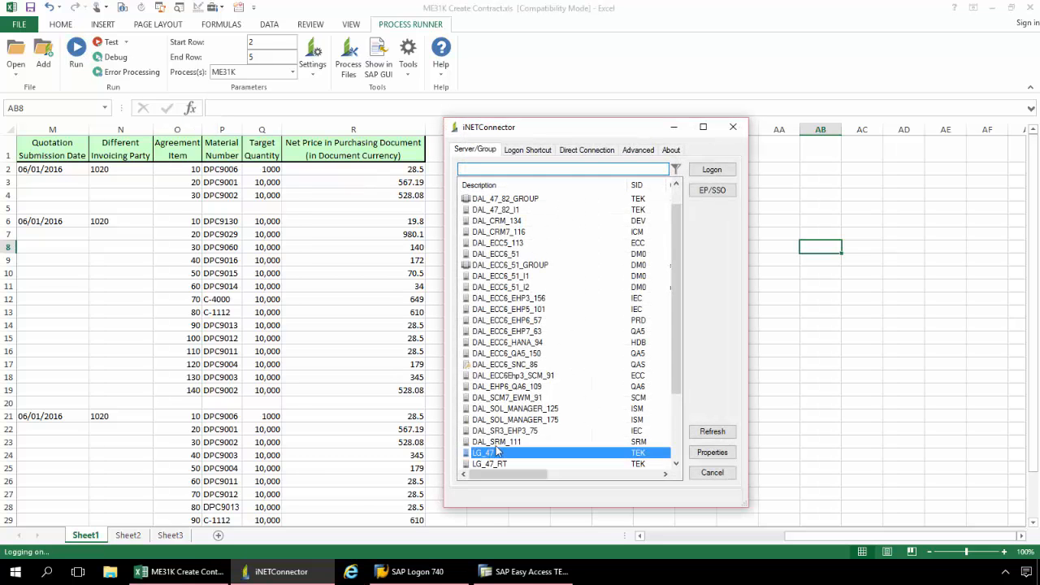
pyautogui.click(712, 169)
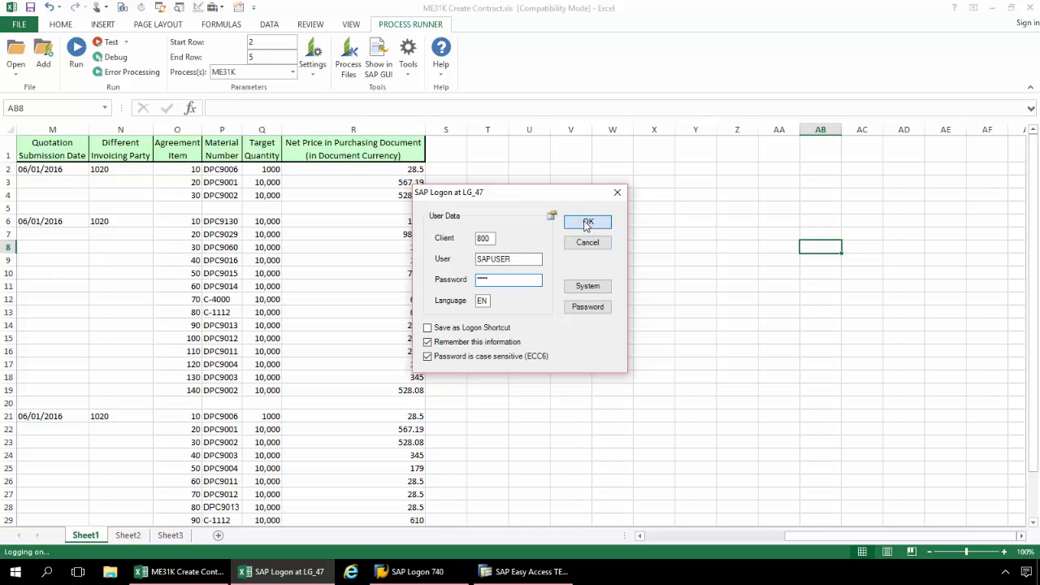
pyautogui.click(586, 223)
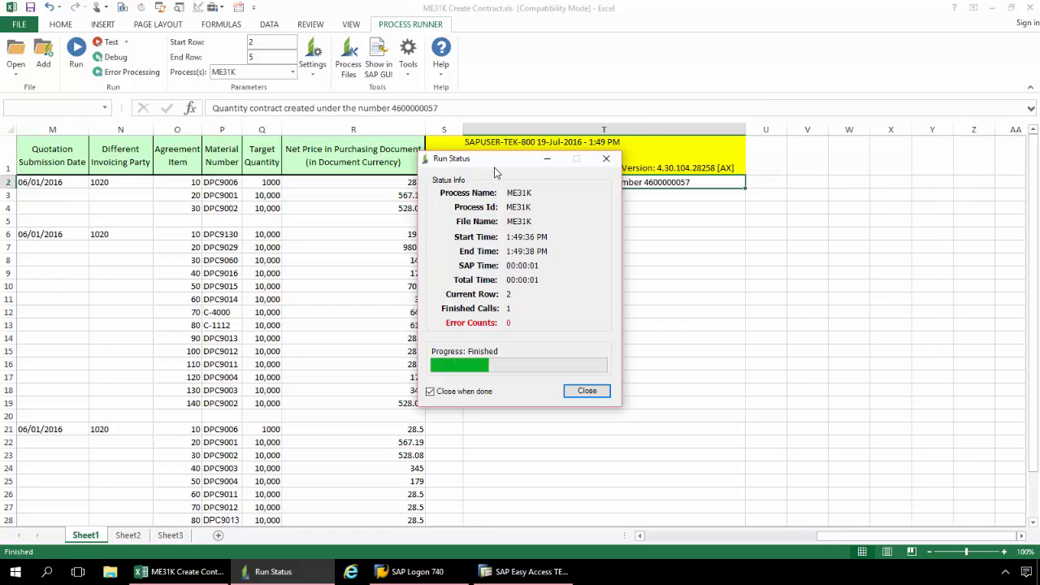
pyautogui.click(586, 390)
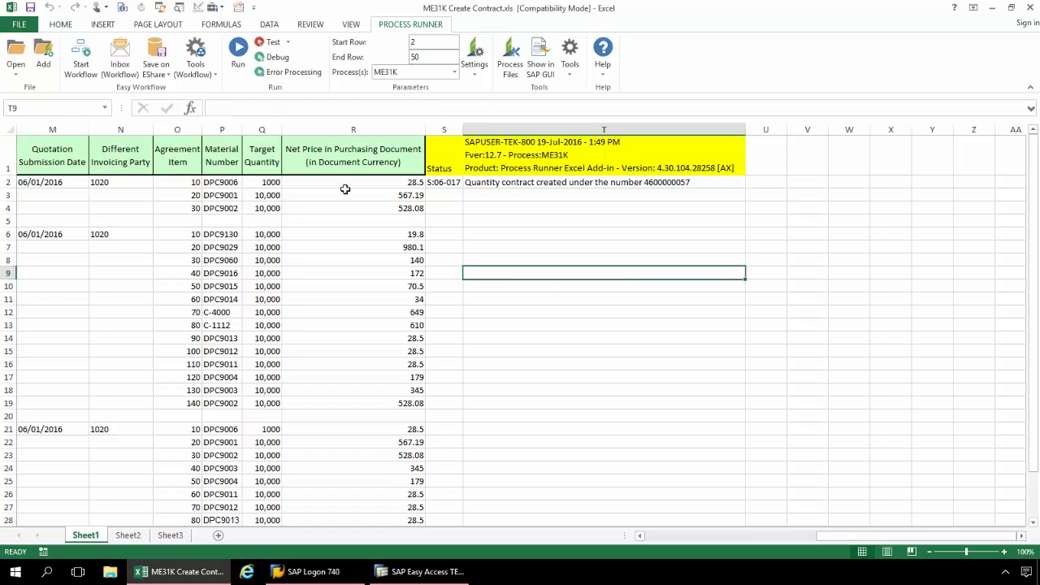
pyautogui.click(239, 49)
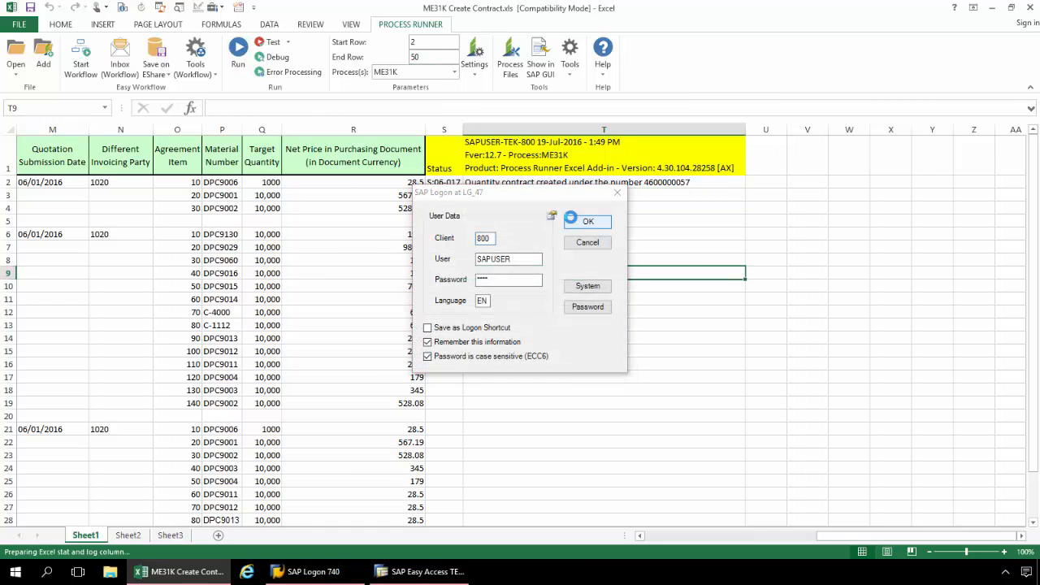
pyautogui.click(587, 221)
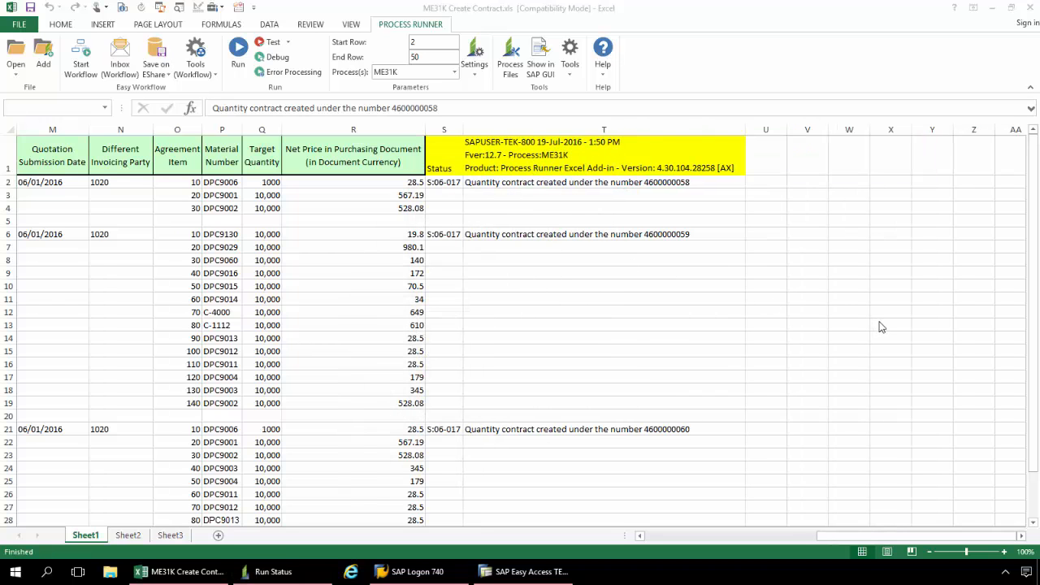
pyautogui.click(604, 182)
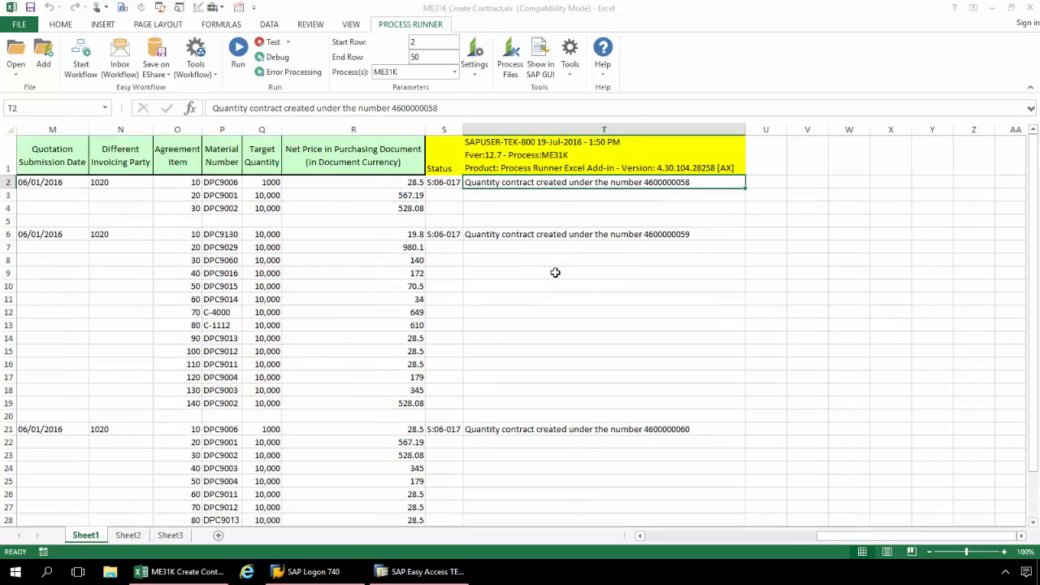
pyautogui.moveTo(565, 282)
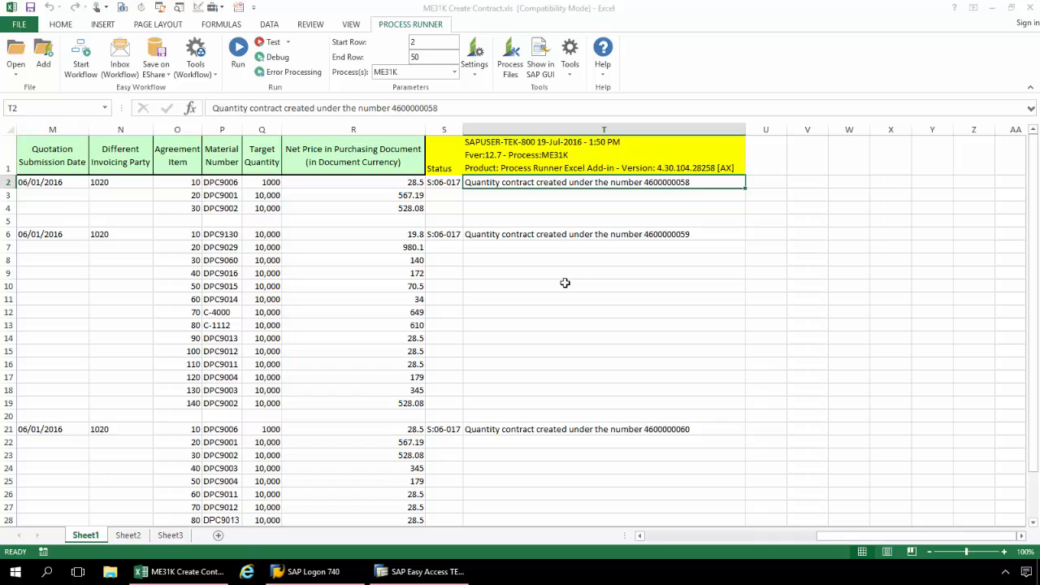
pyautogui.moveTo(525, 280)
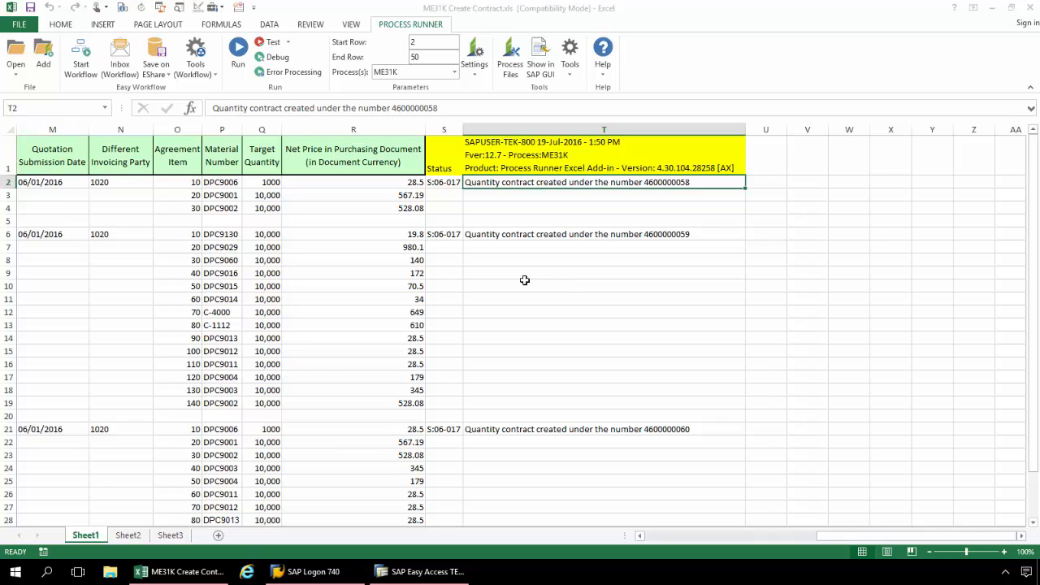
pyautogui.moveTo(488, 291)
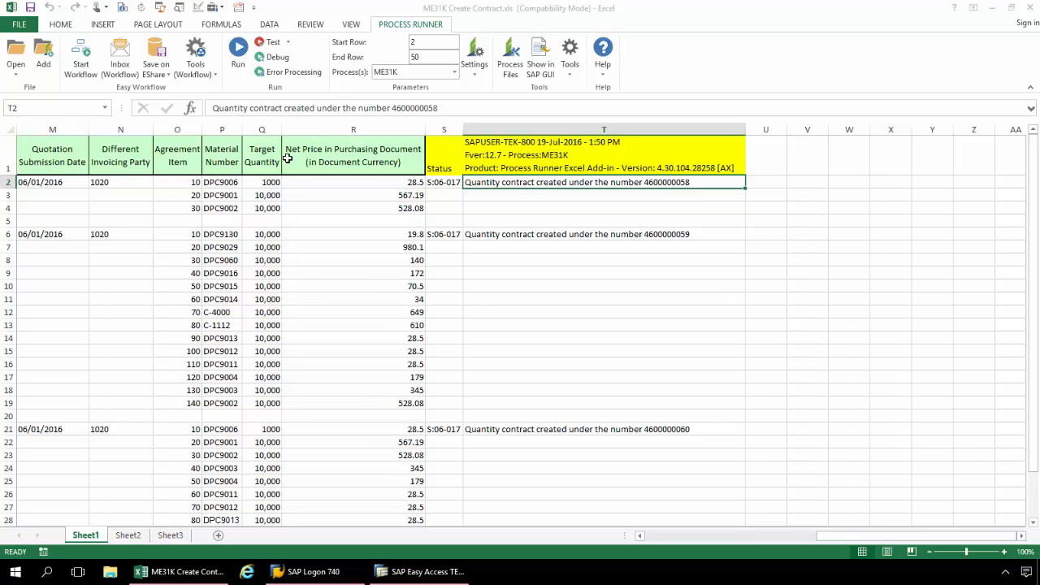
pyautogui.moveTo(398, 233)
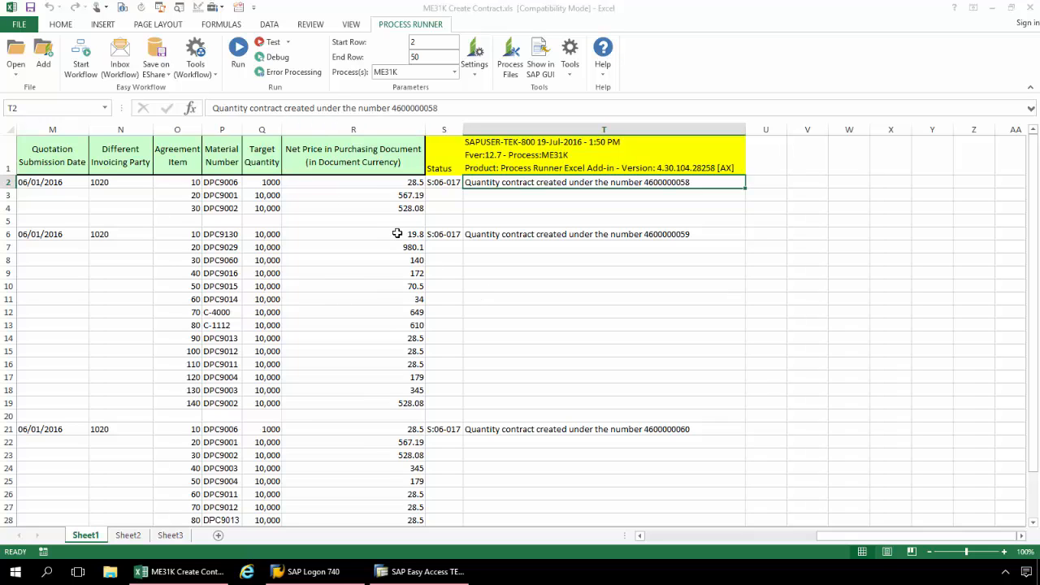